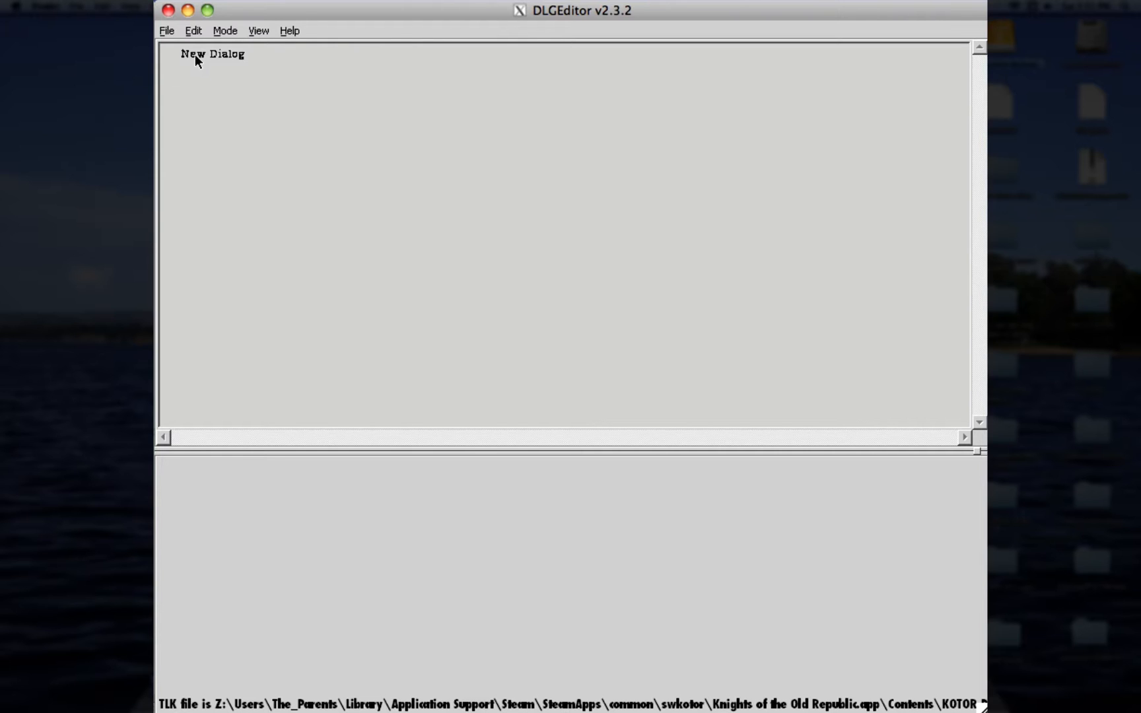
Step: Show the New Dialog's general properties and tick Skippable
left_click(211, 54)
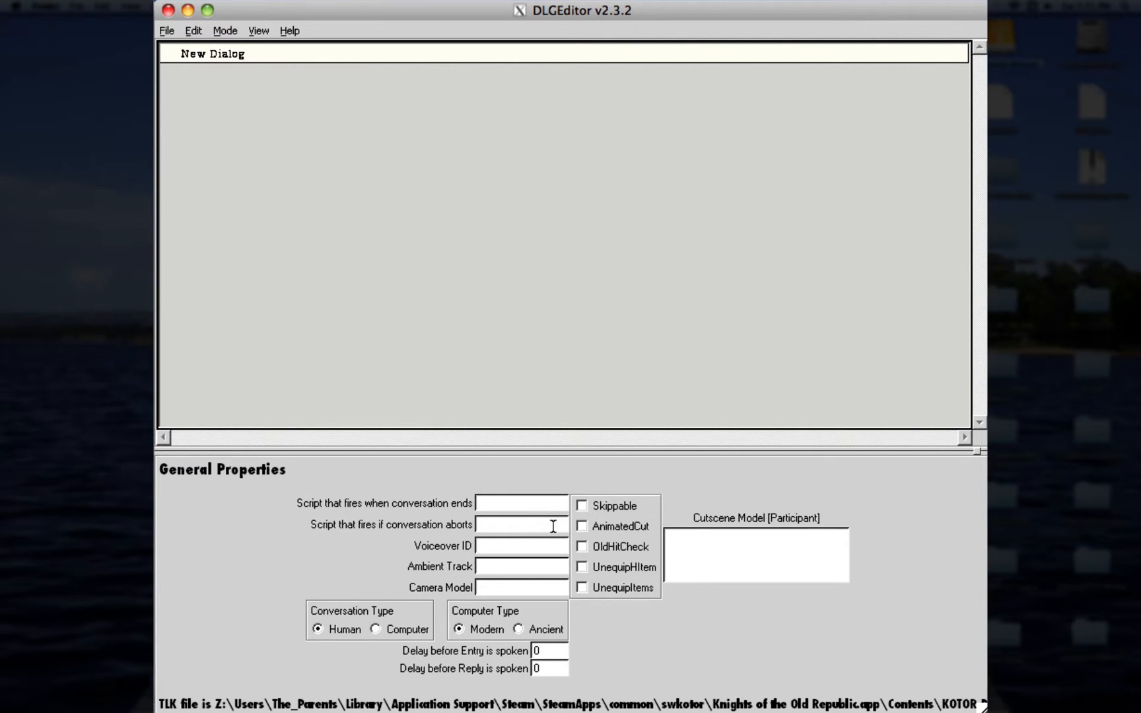
mouse_move(553, 526)
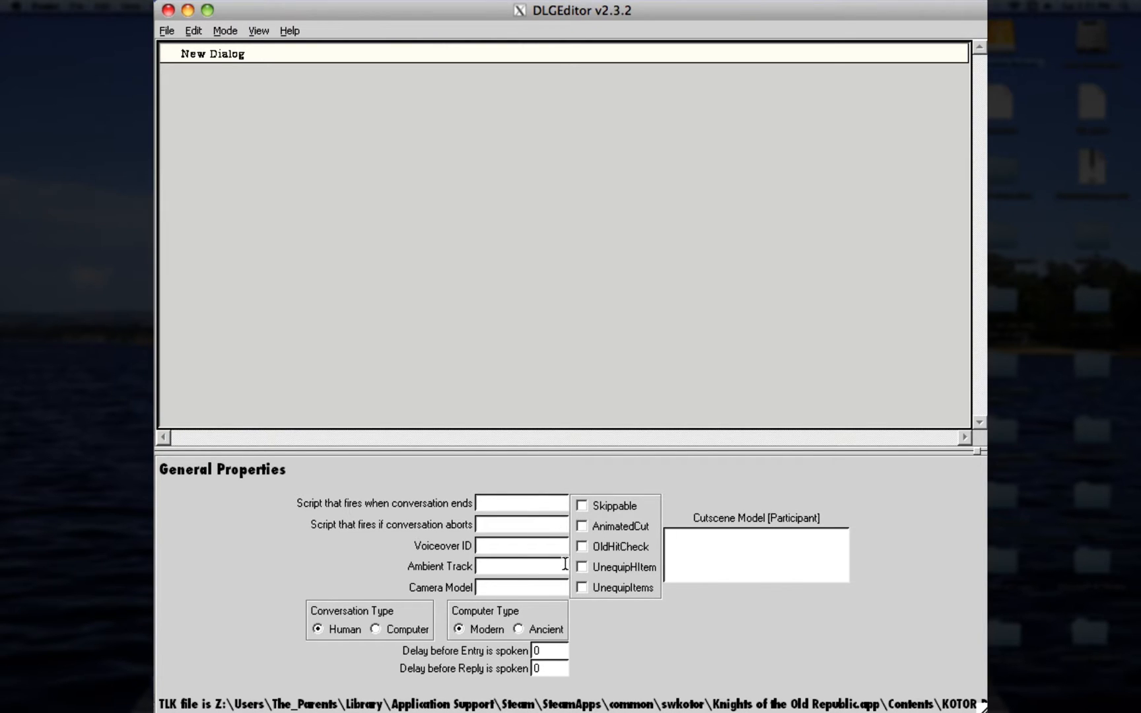
mouse_move(562, 565)
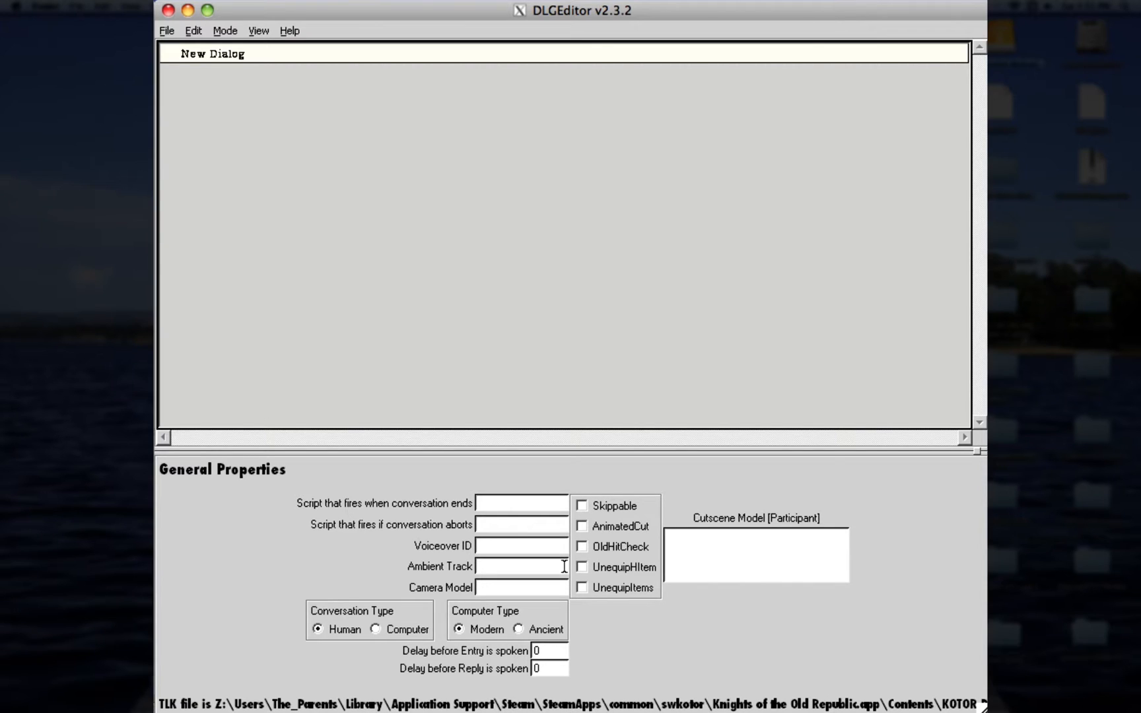
left_click(581, 506)
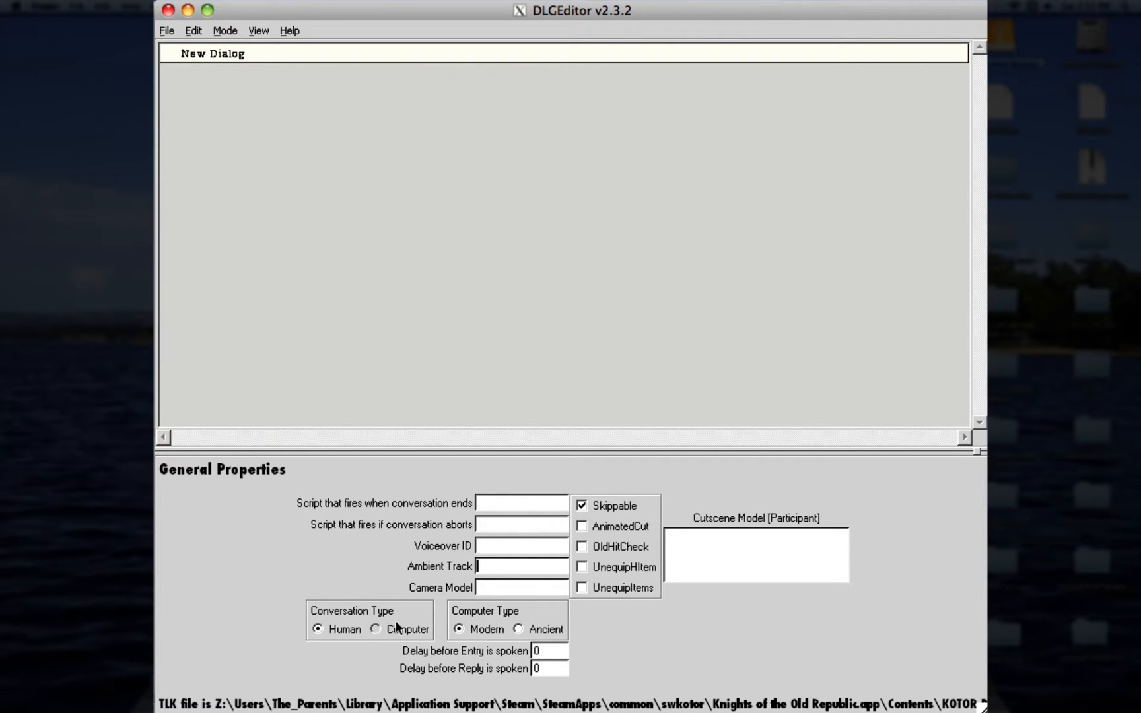
mouse_move(353, 663)
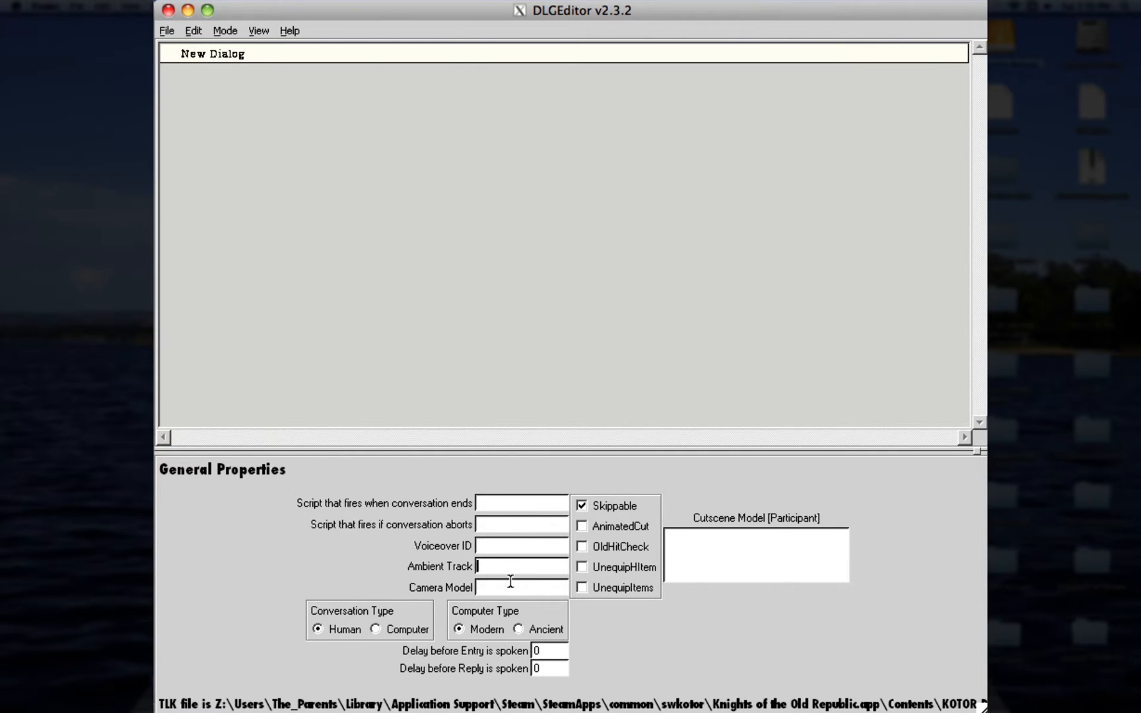
mouse_move(500, 590)
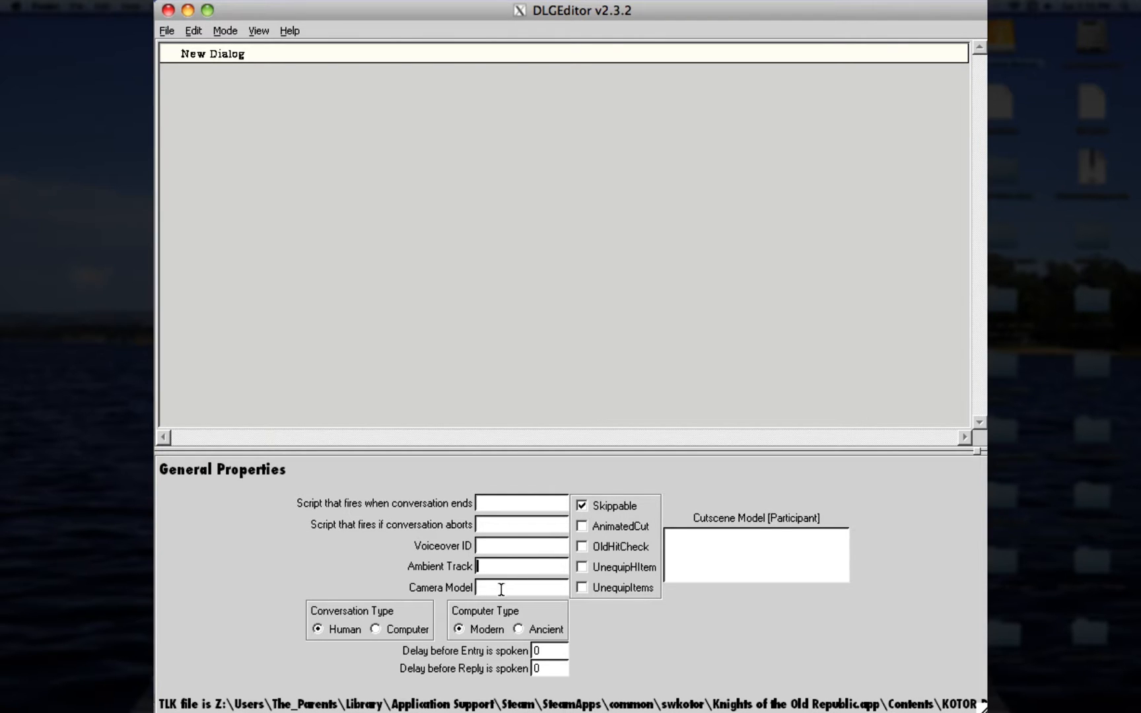
left_click(494, 504)
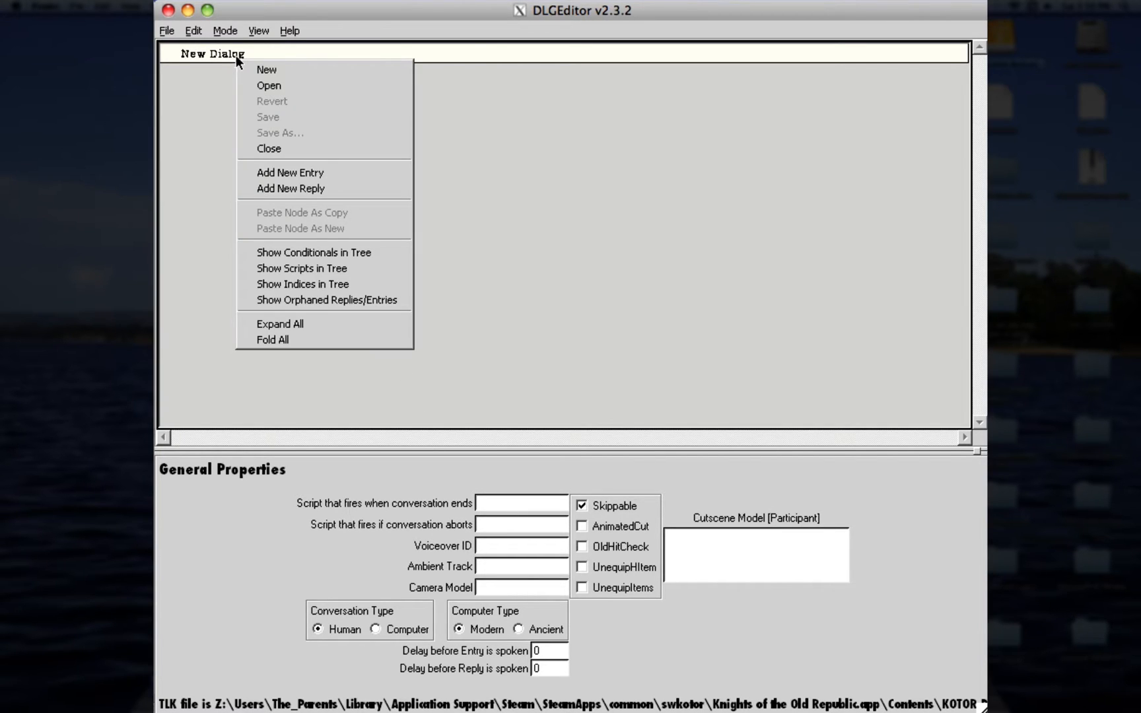
mouse_move(290, 137)
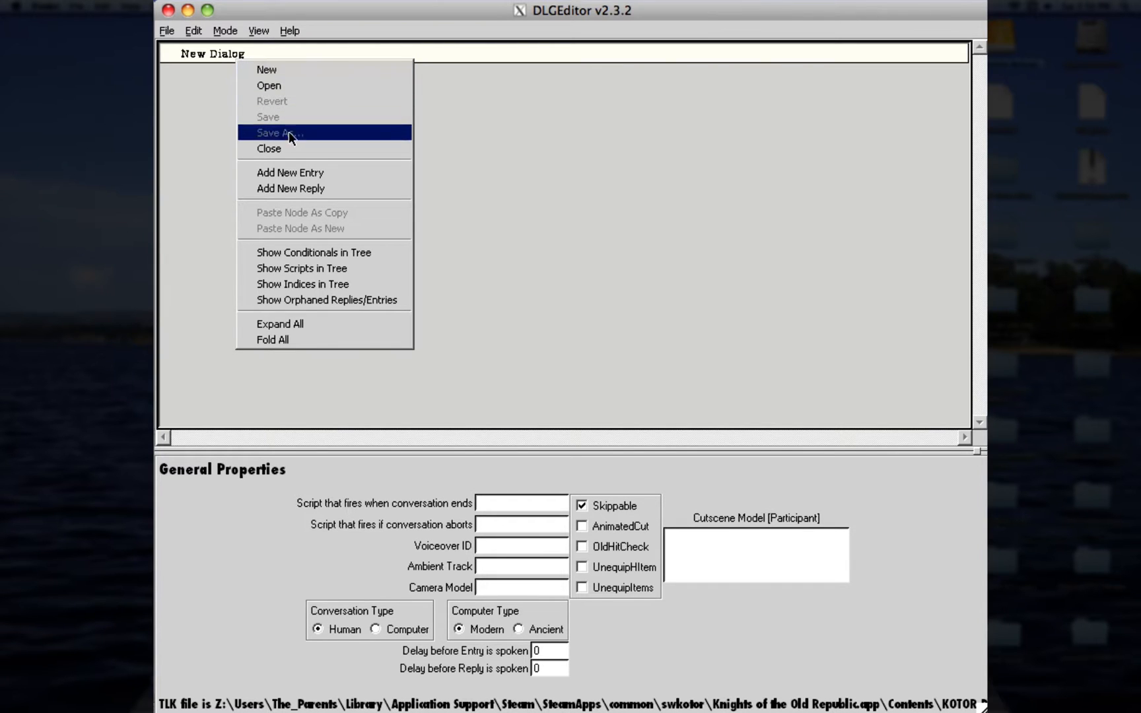
mouse_move(320, 355)
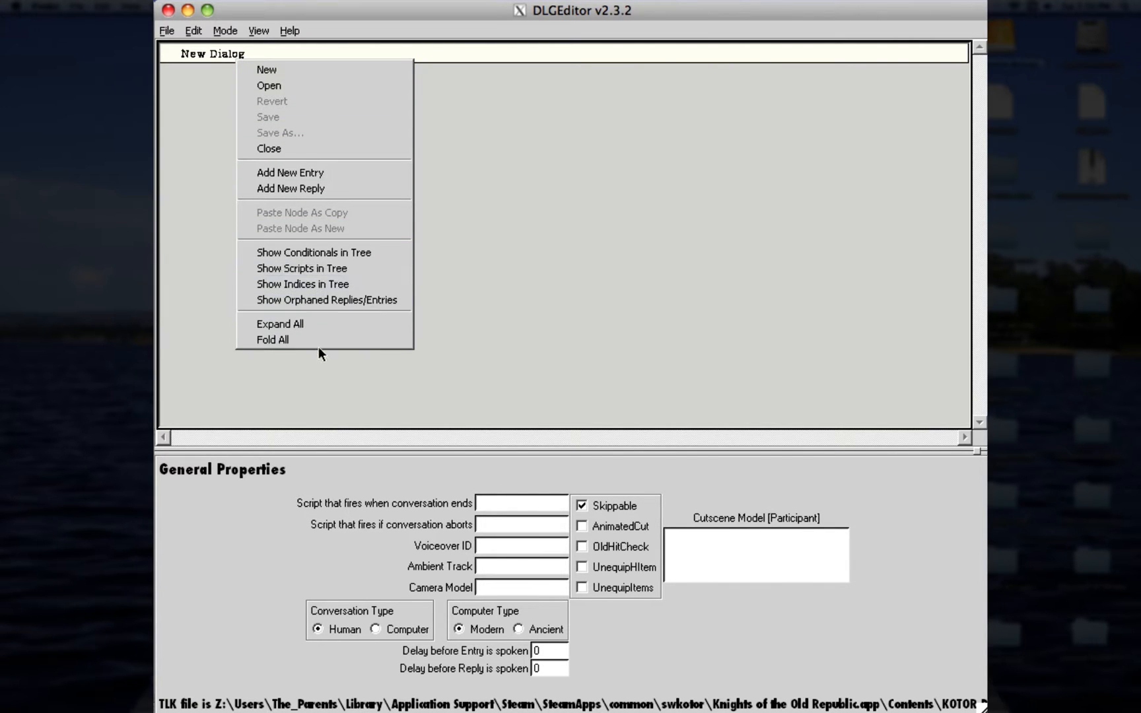
mouse_move(325, 308)
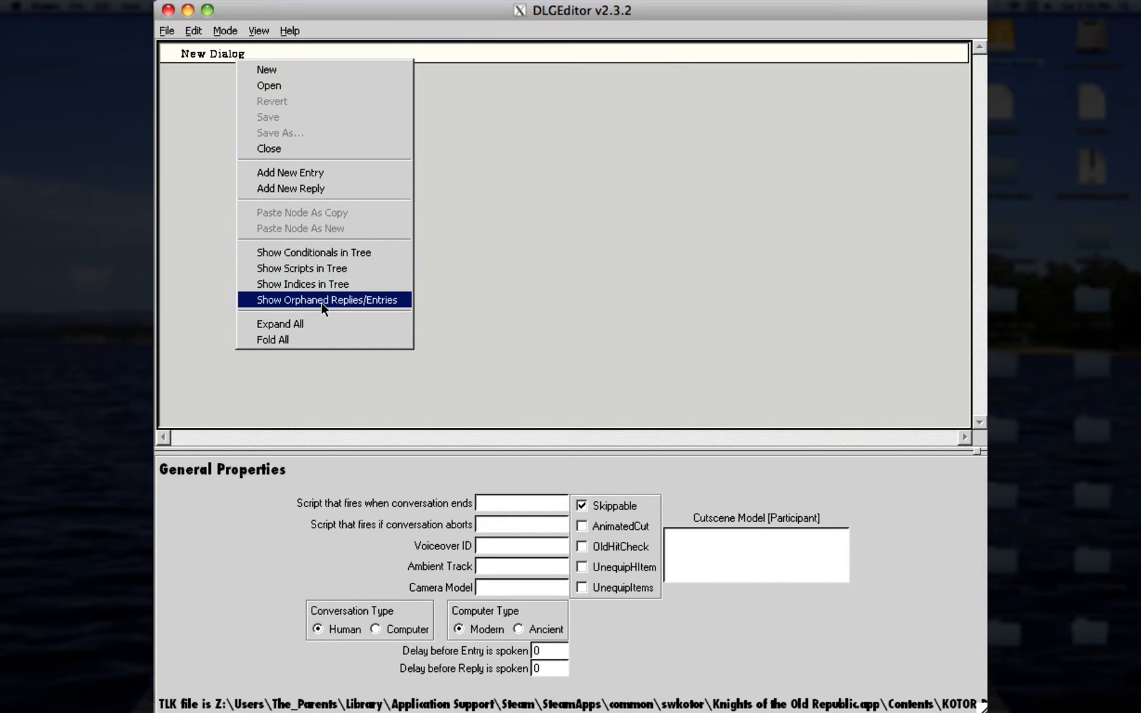
mouse_move(326, 315)
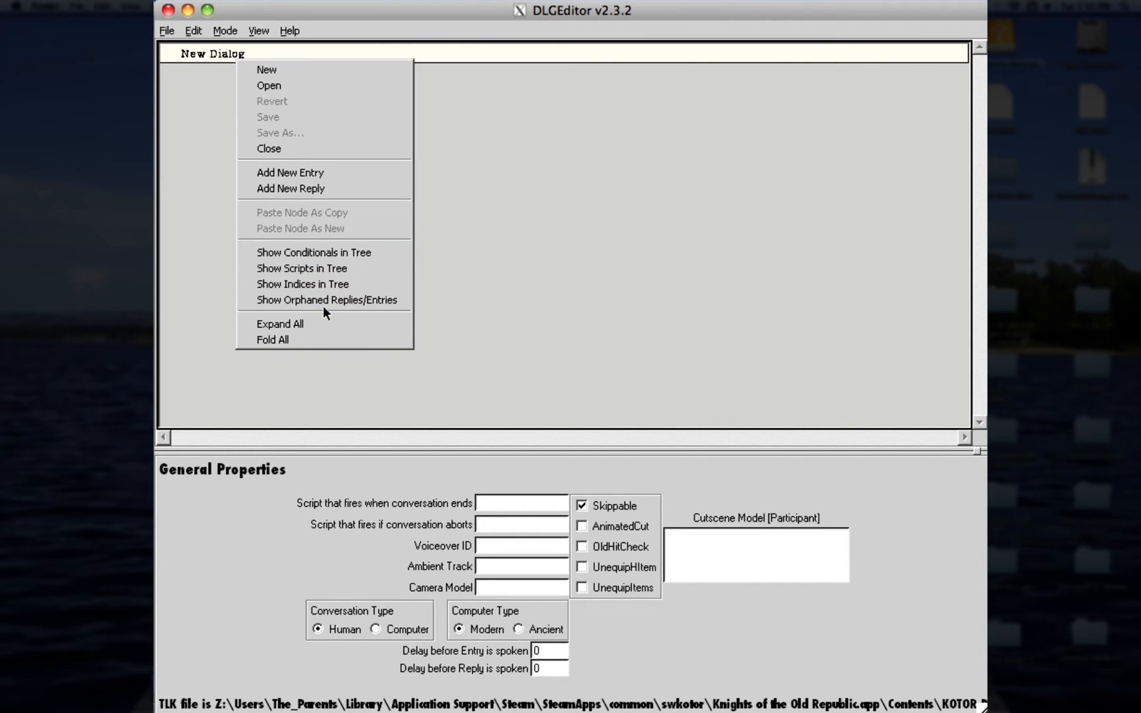
mouse_move(321, 272)
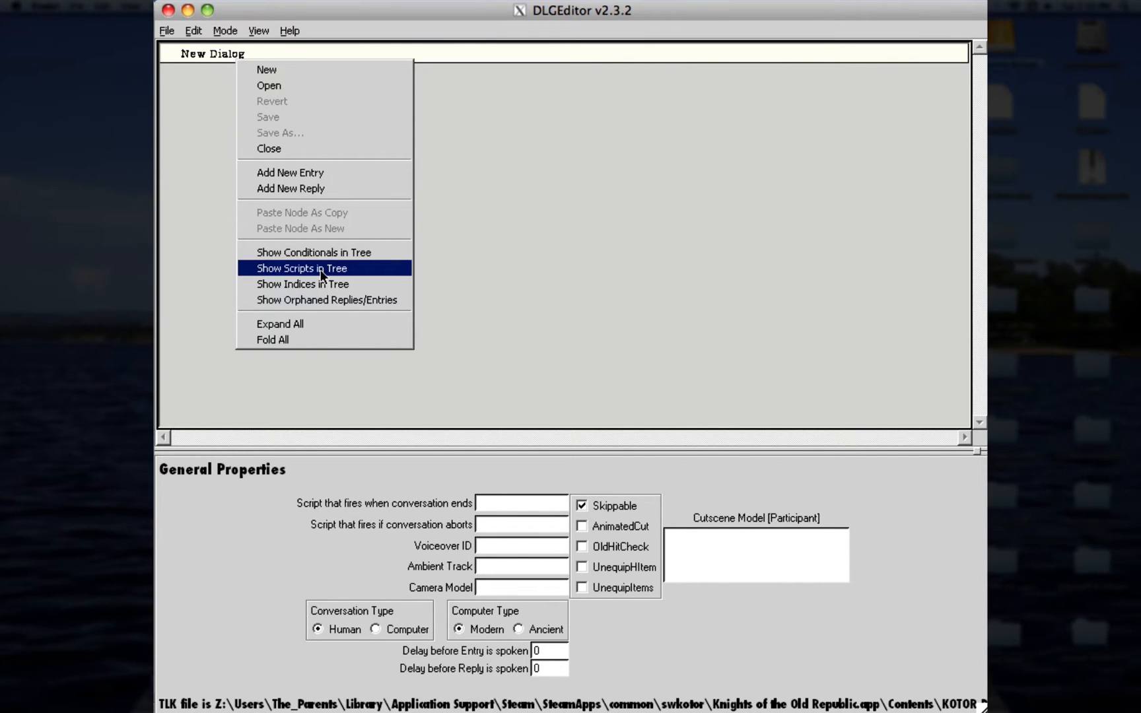
mouse_move(324, 166)
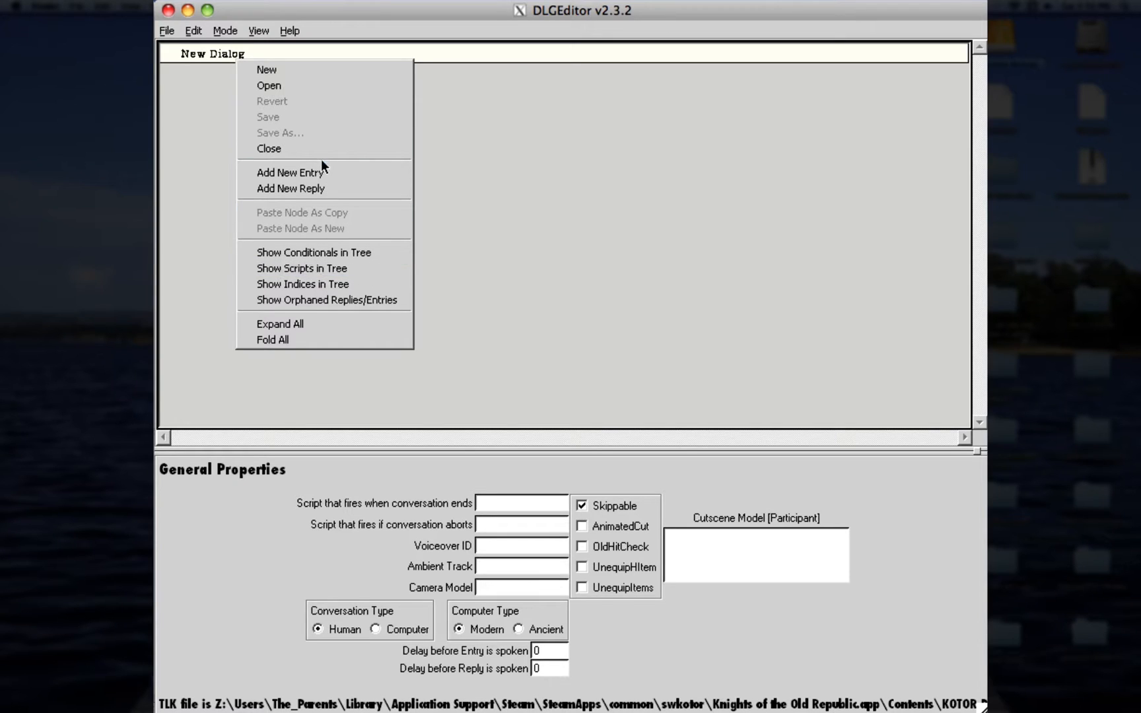
mouse_move(308, 186)
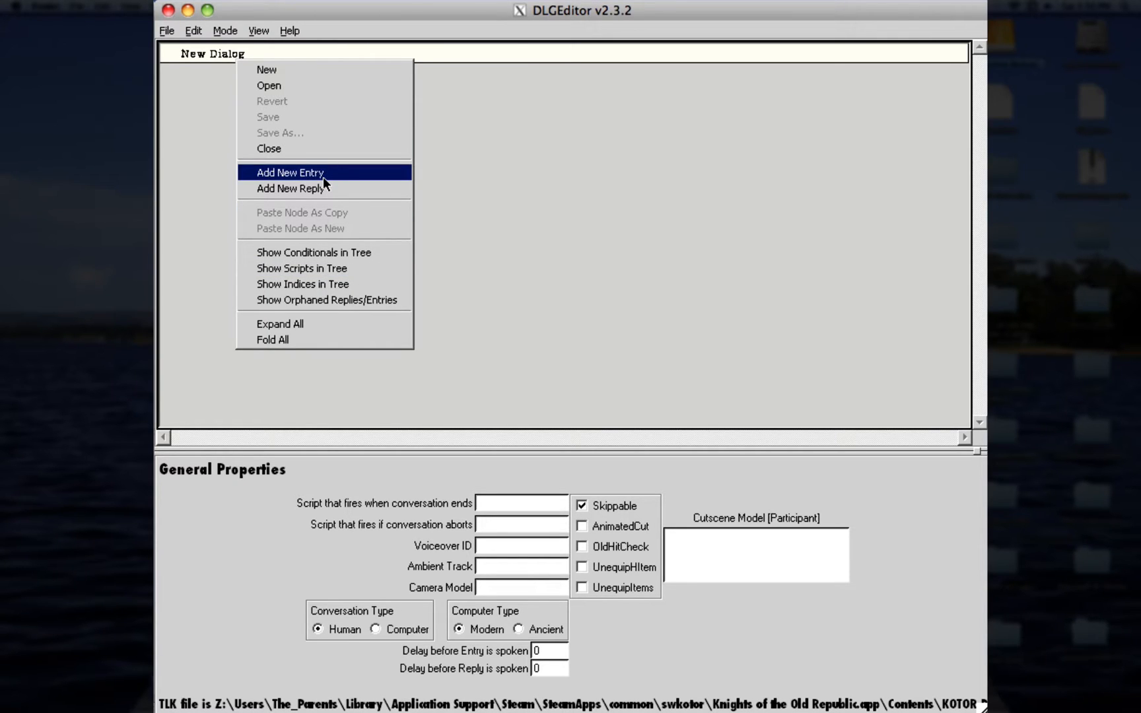
Step: Add a first entry beneath the New Dialog root
left_click(290, 172)
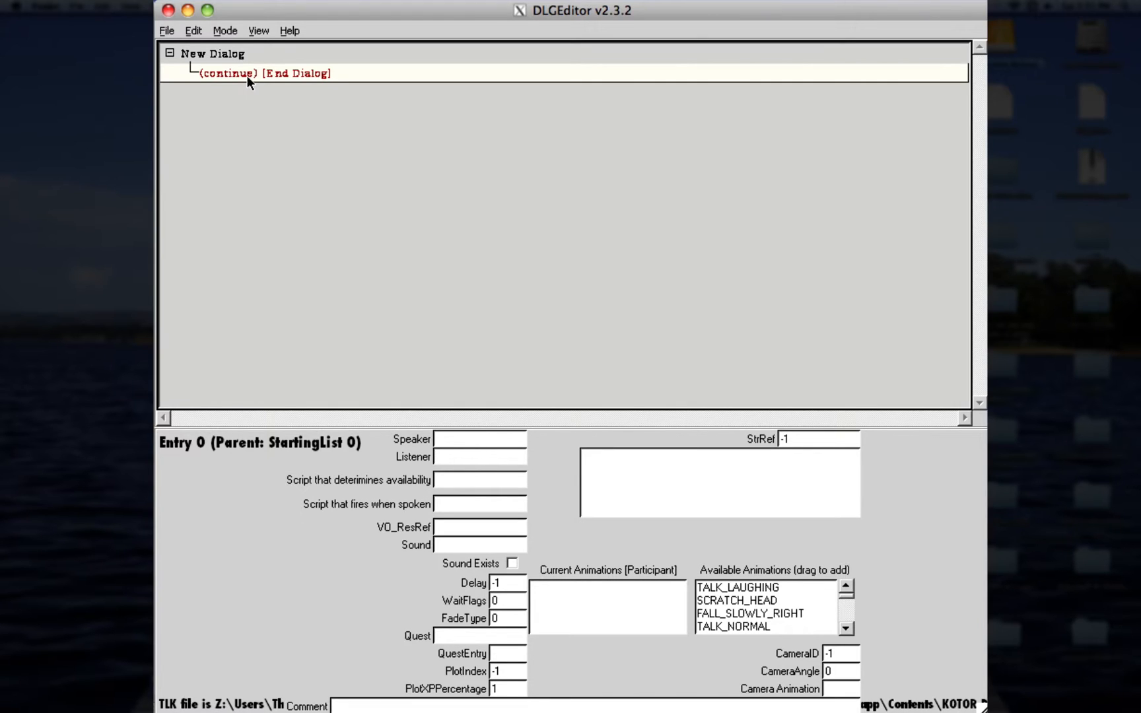
mouse_move(464, 480)
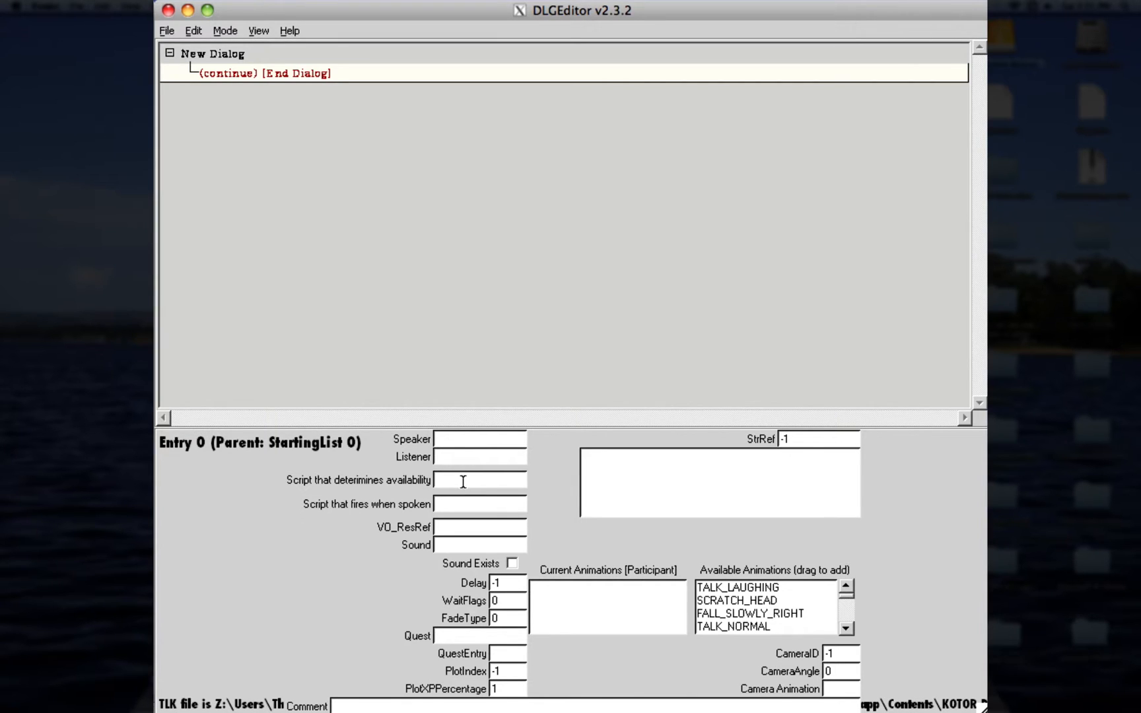
left_click(467, 480)
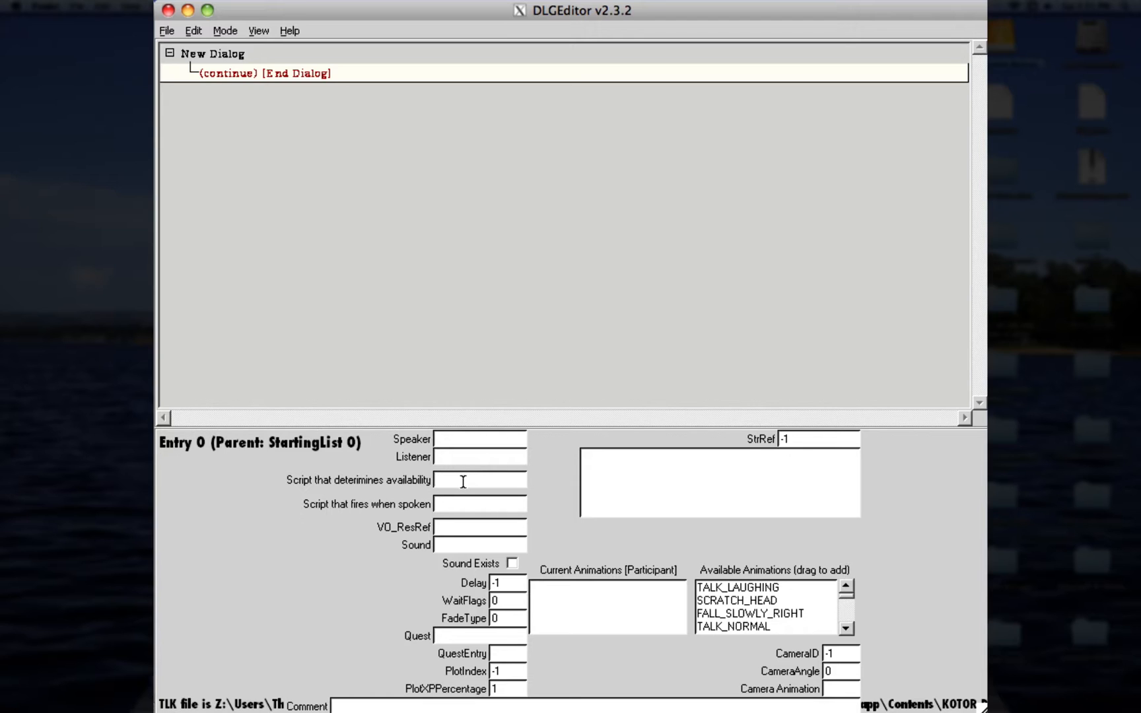
left_click(447, 481)
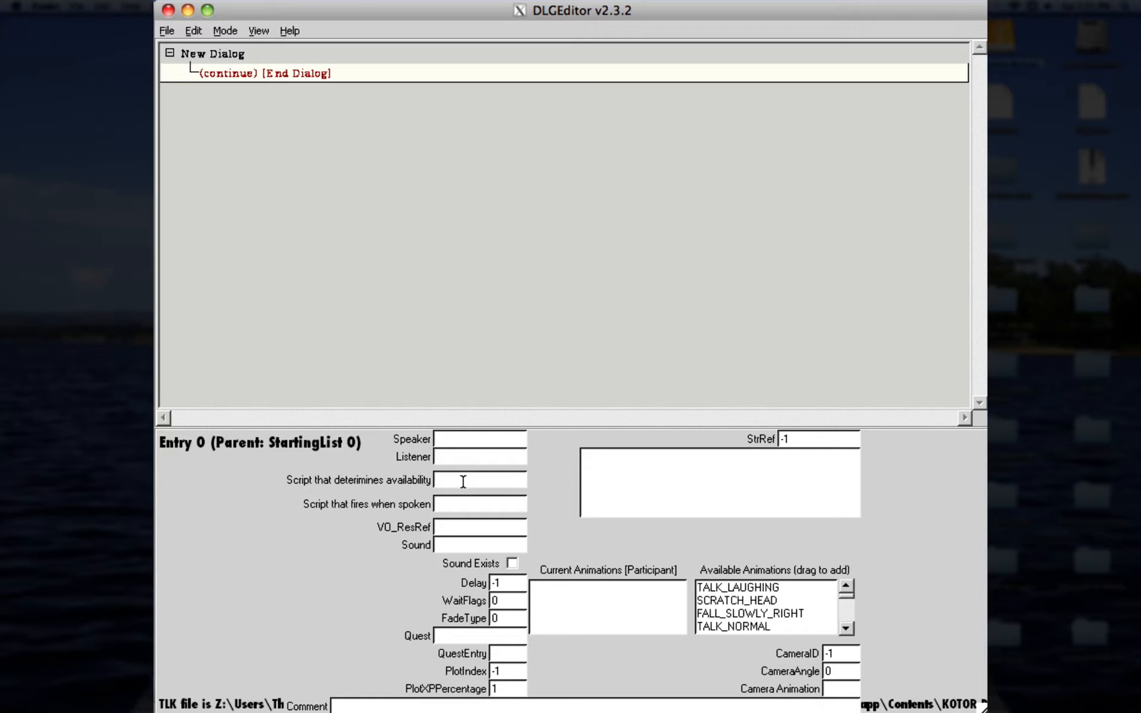
left_click(460, 480)
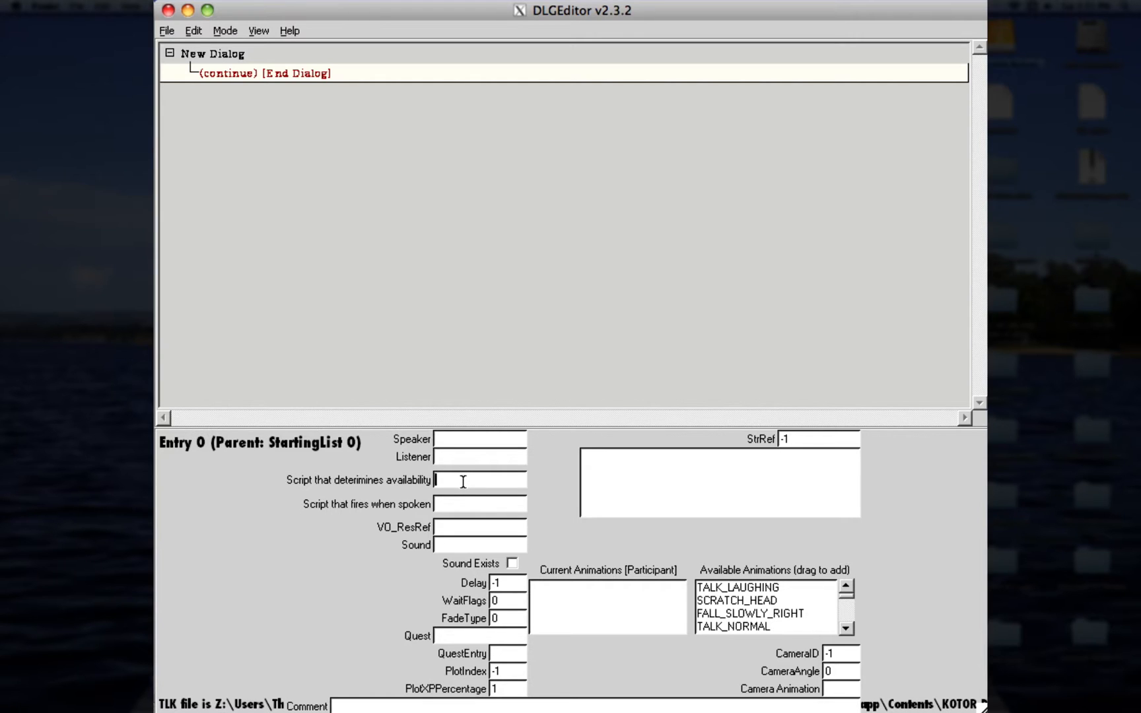
Step: Set the entry's availability script to rece_tatquest3 and step through the other script fields
type("rece_")
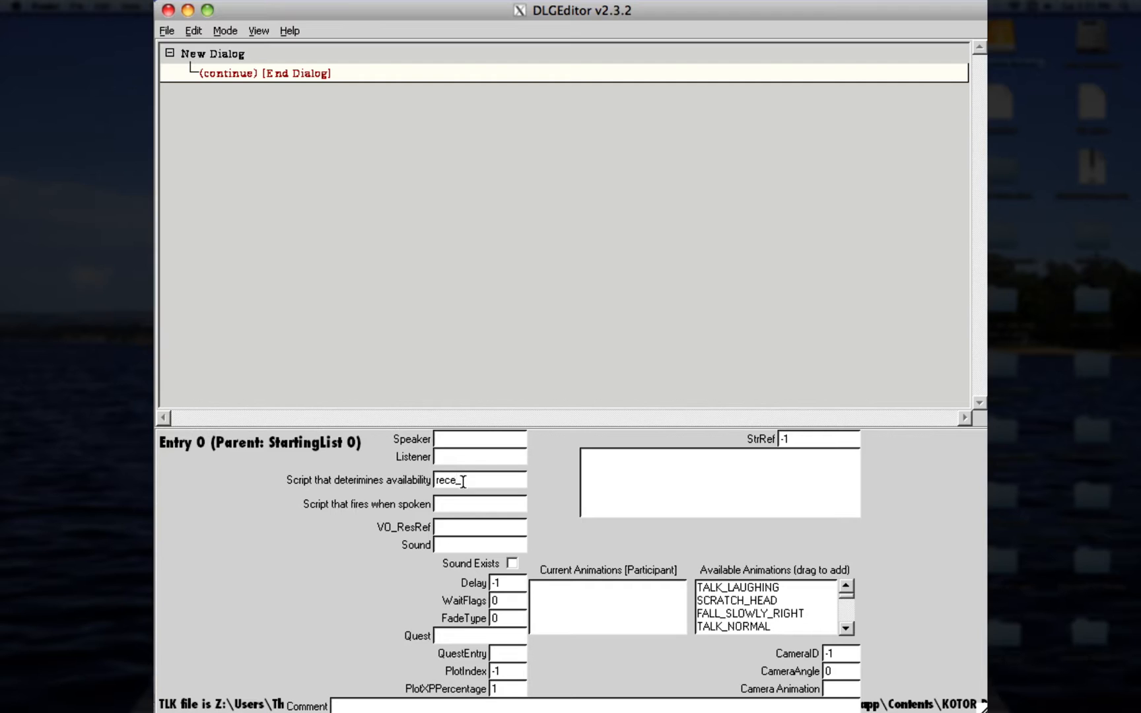
type("Tatquest3")
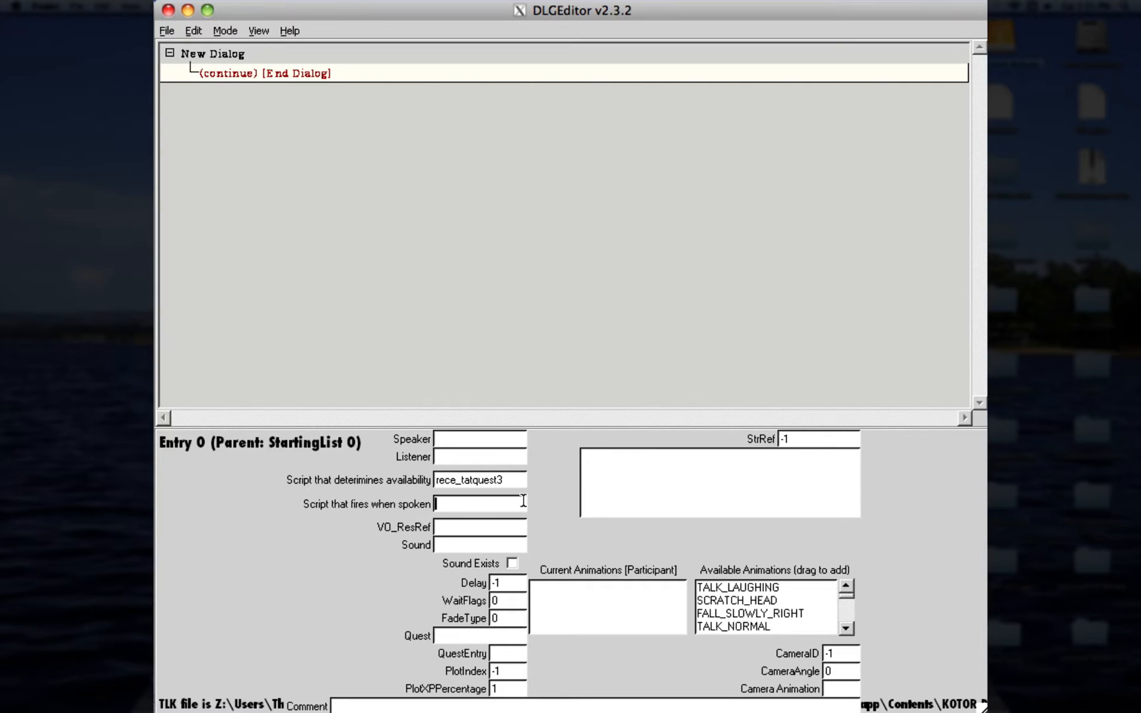
mouse_move(437, 124)
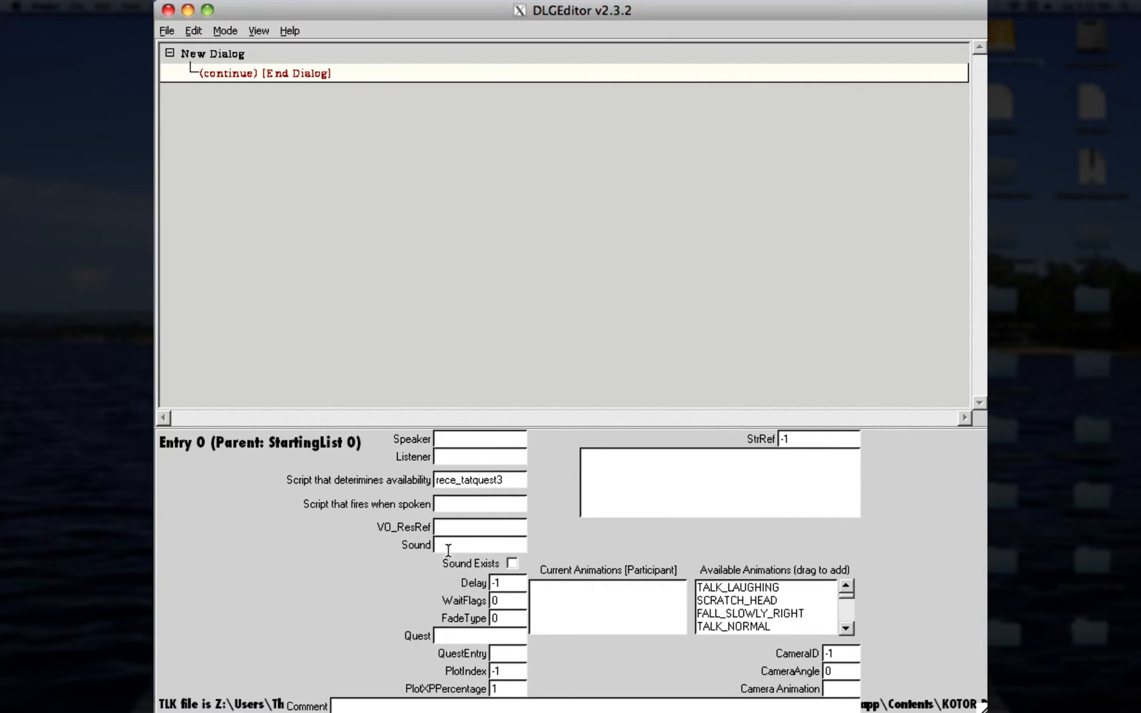
mouse_move(241, 405)
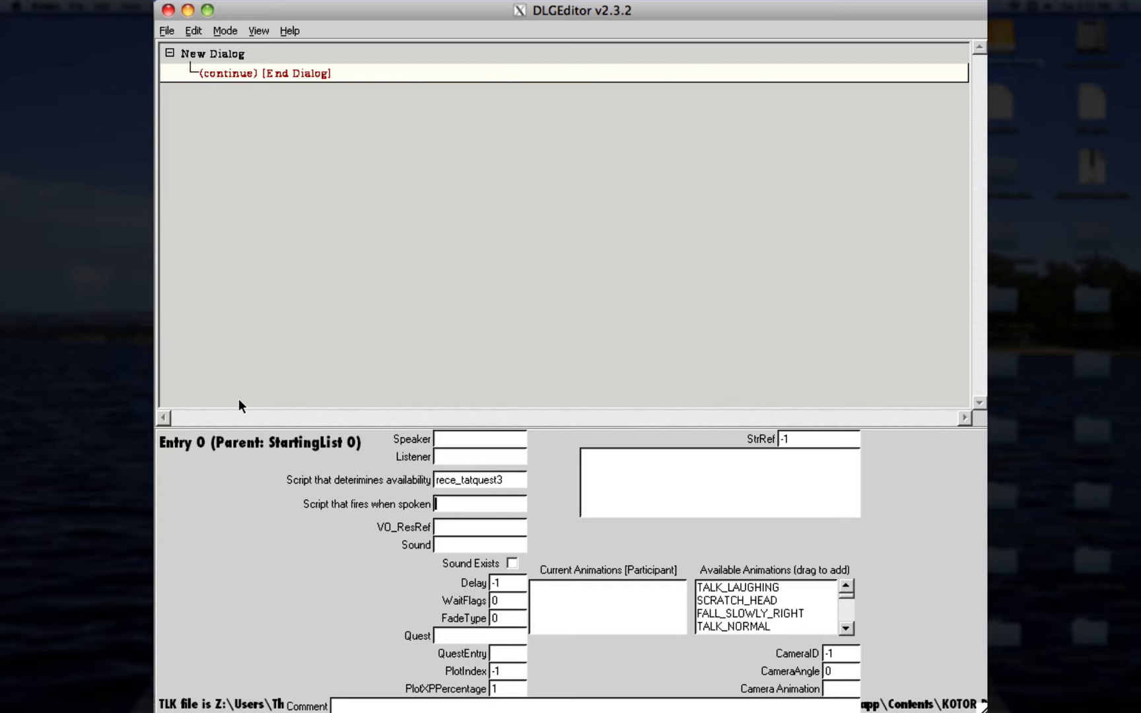
mouse_move(465, 539)
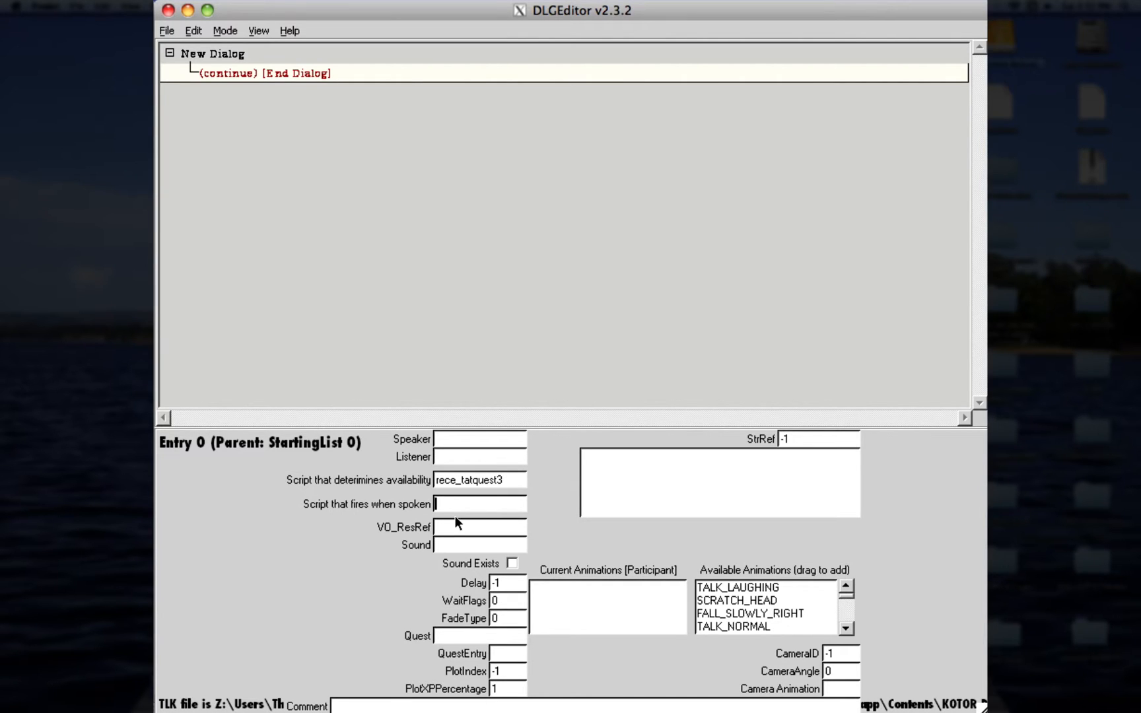
left_click(474, 527)
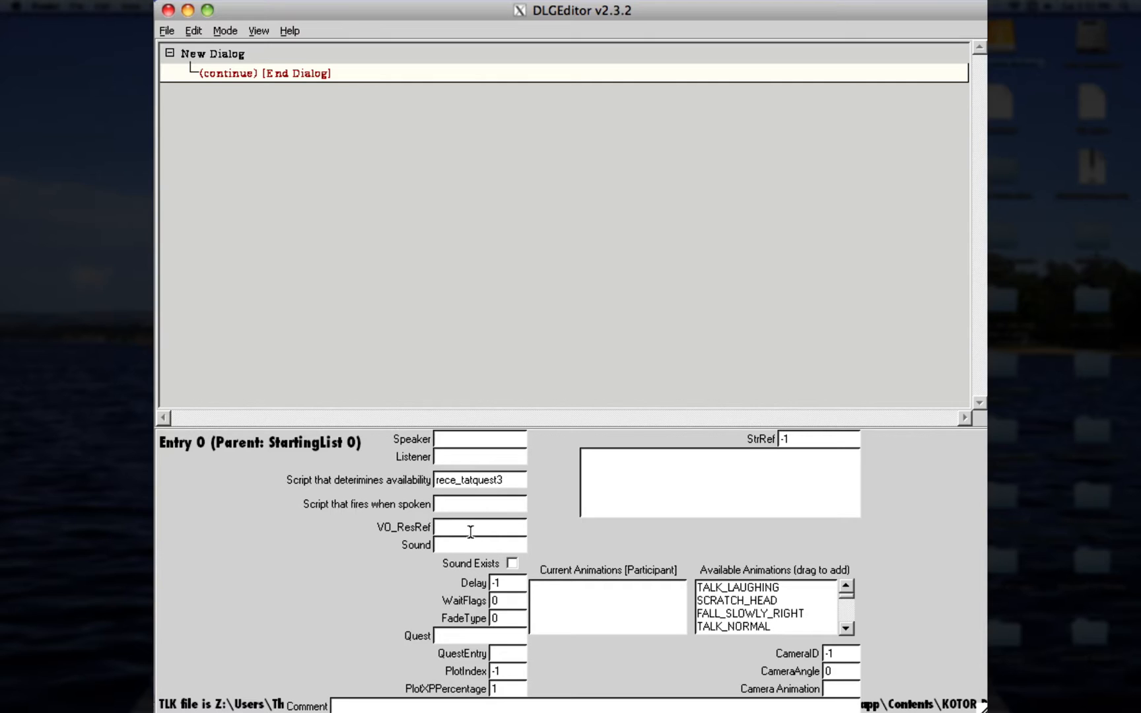
left_click(469, 527)
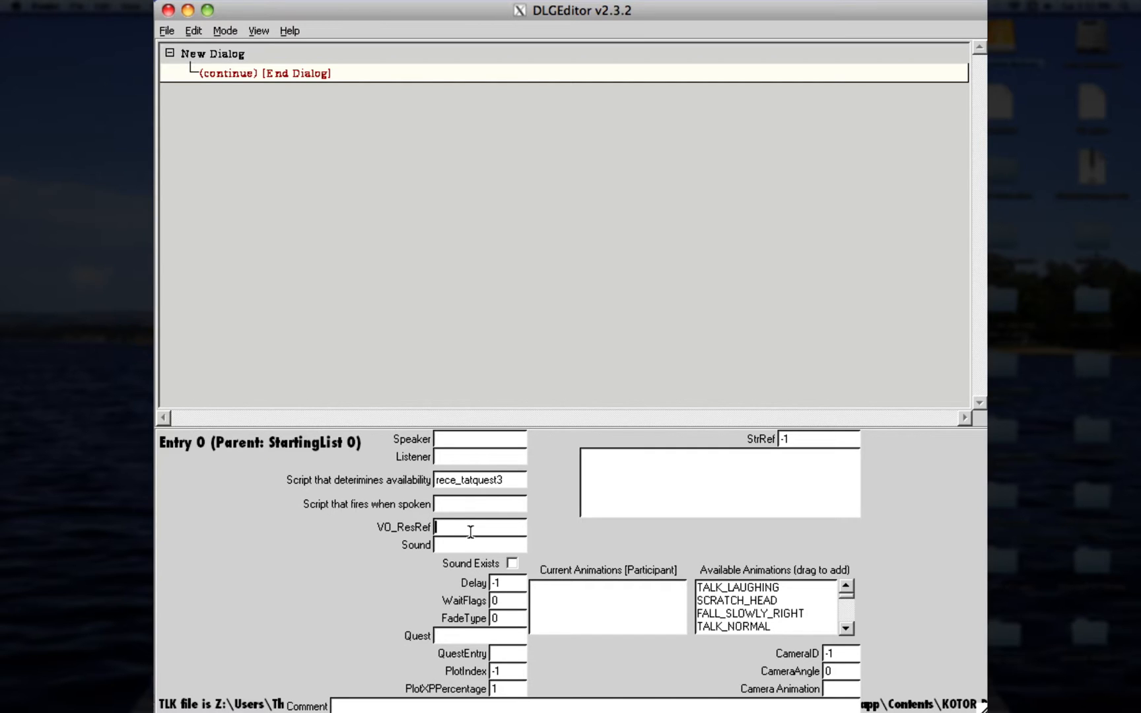
left_click(845, 631)
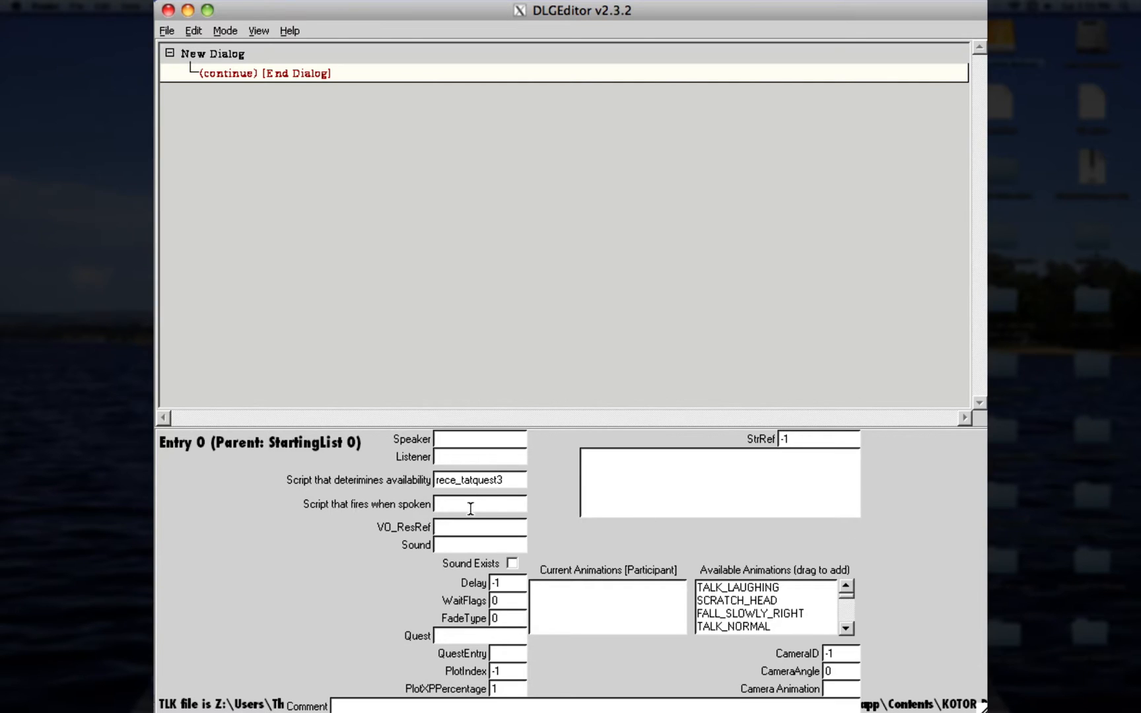
left_click(447, 526)
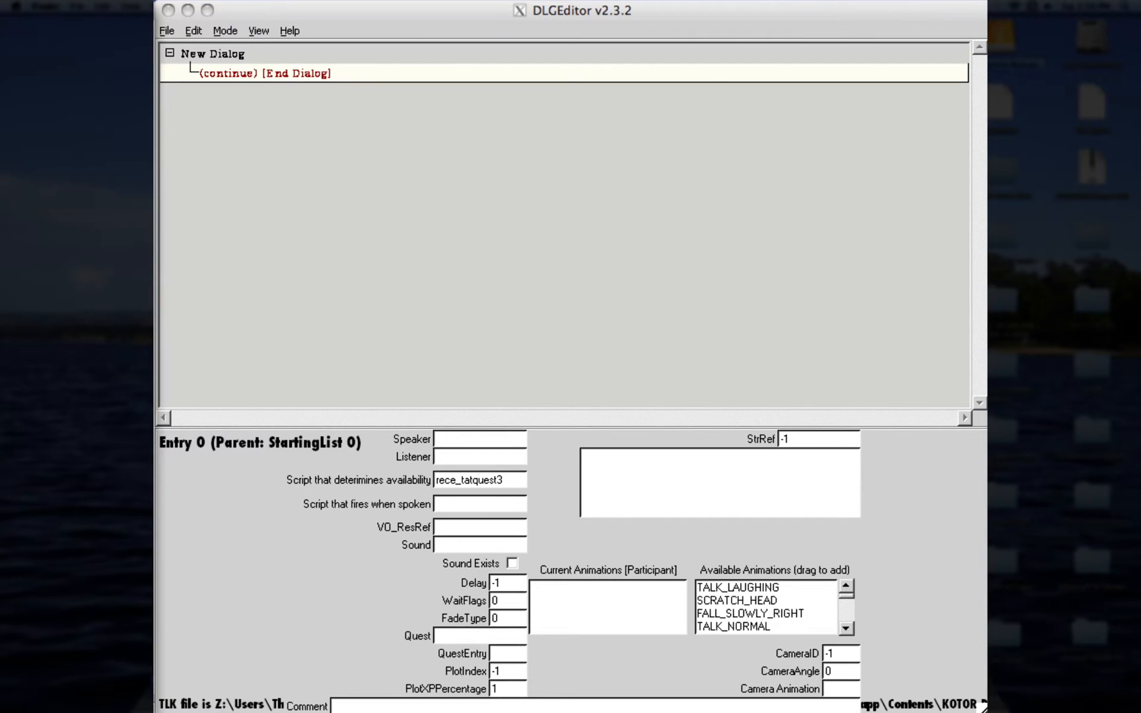
Step: Type 'Greeting Sentient, what business do have with me?' as the entry's text
left_click(679, 477)
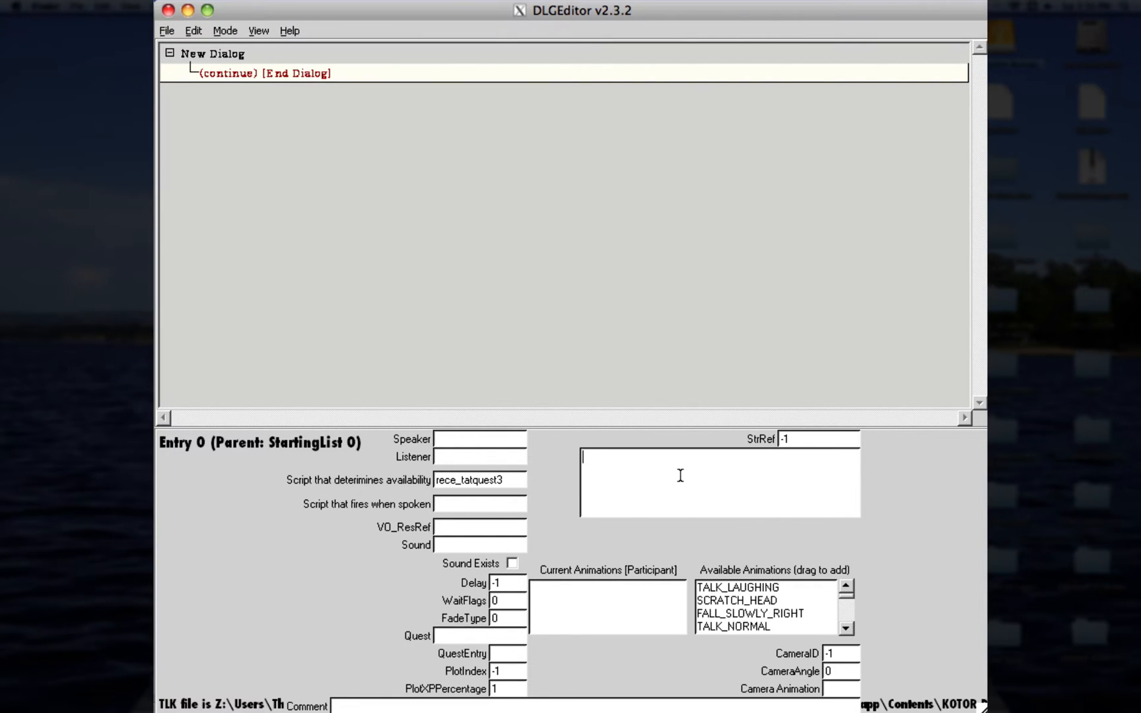
type("Ge")
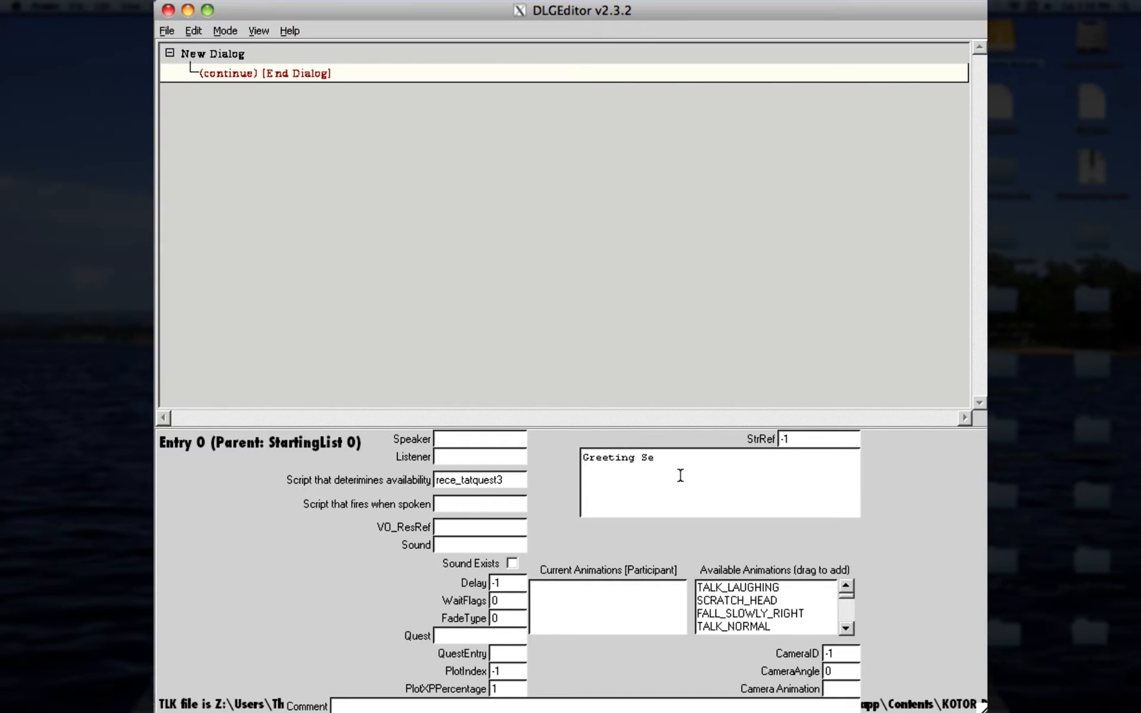
type("nt")
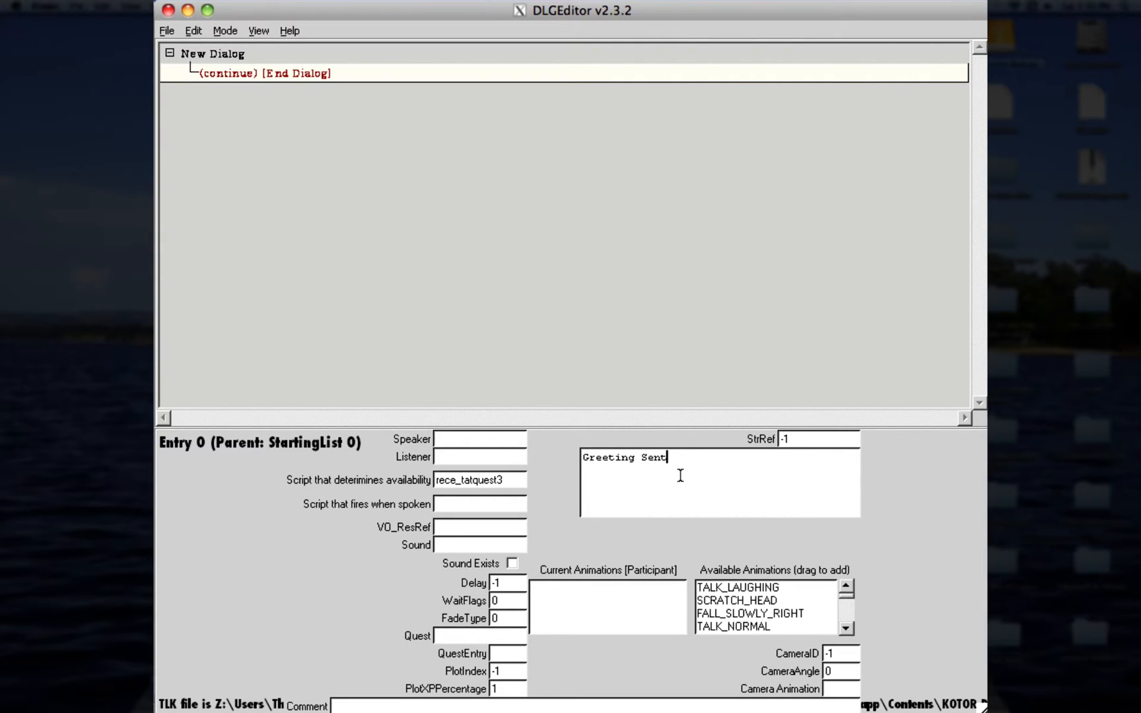
type("ient, wh")
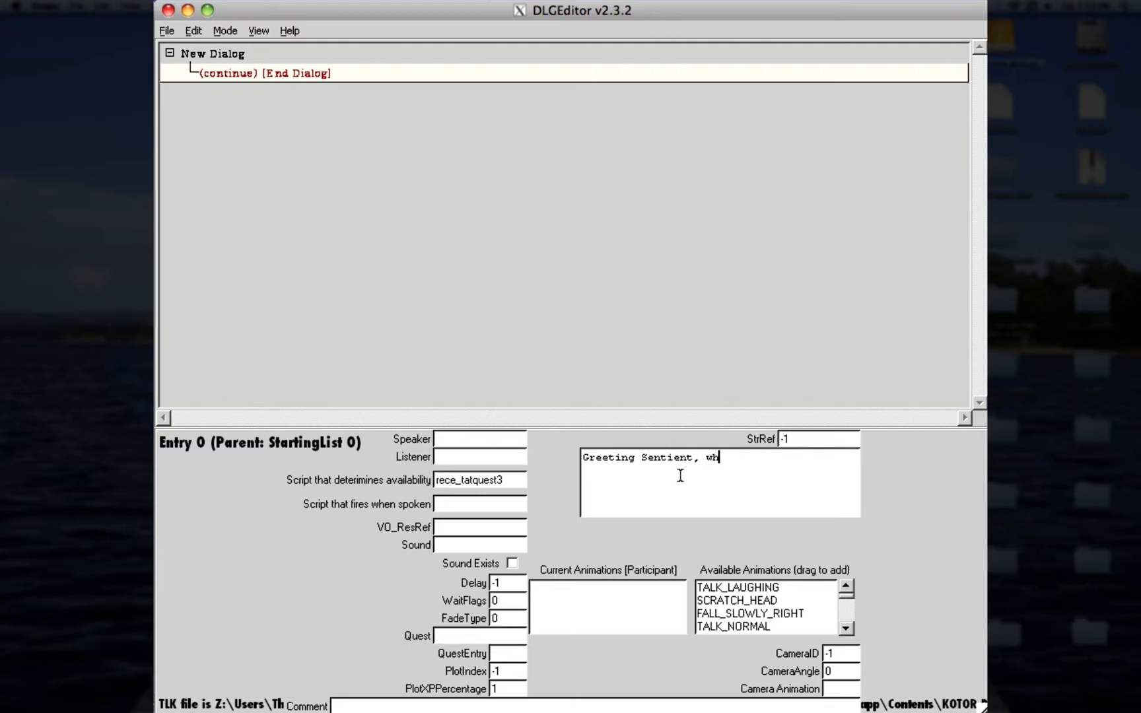
type("at busine")
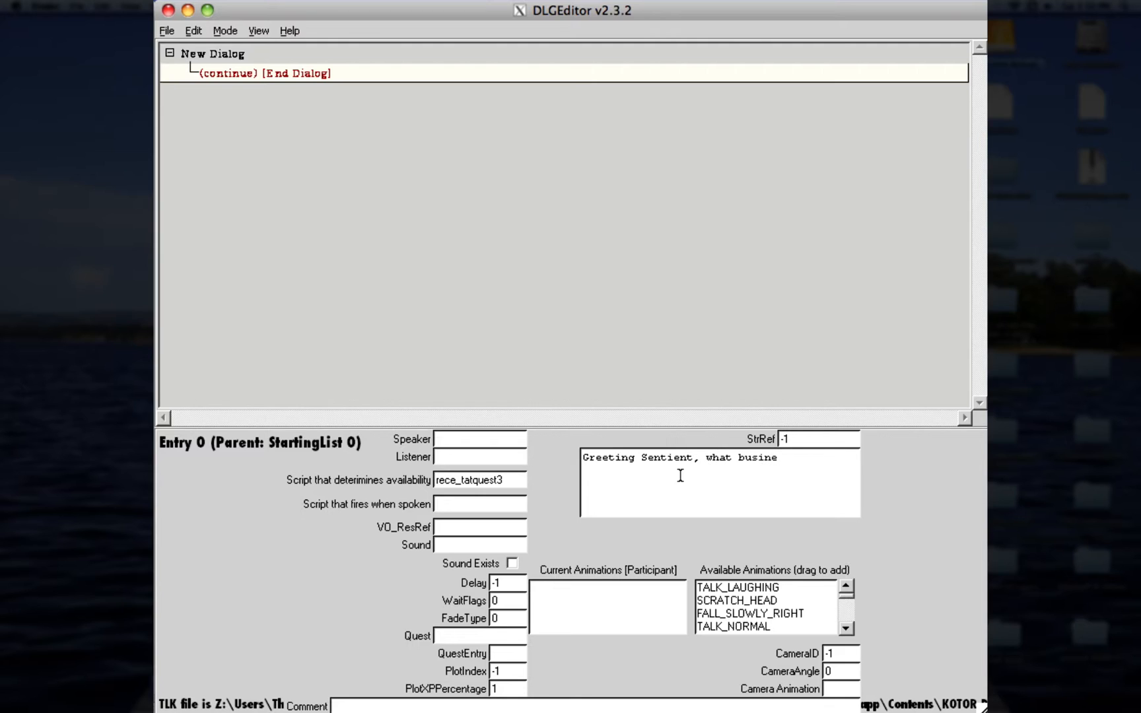
type("ss do have with me")
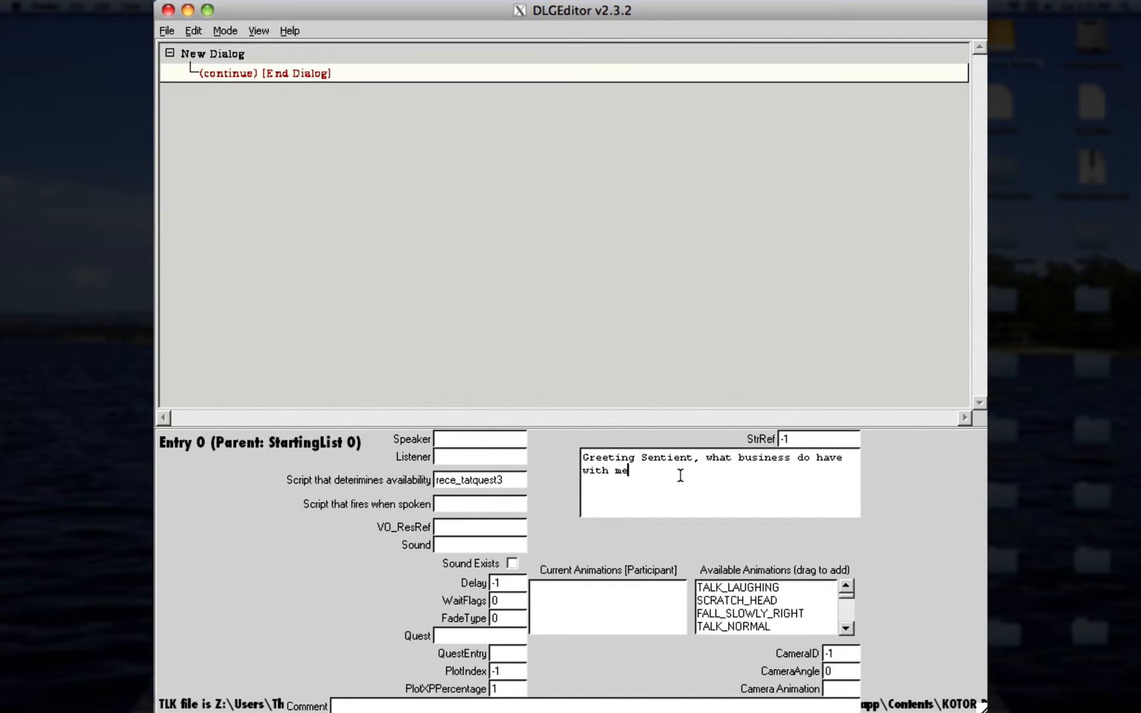
type("?")
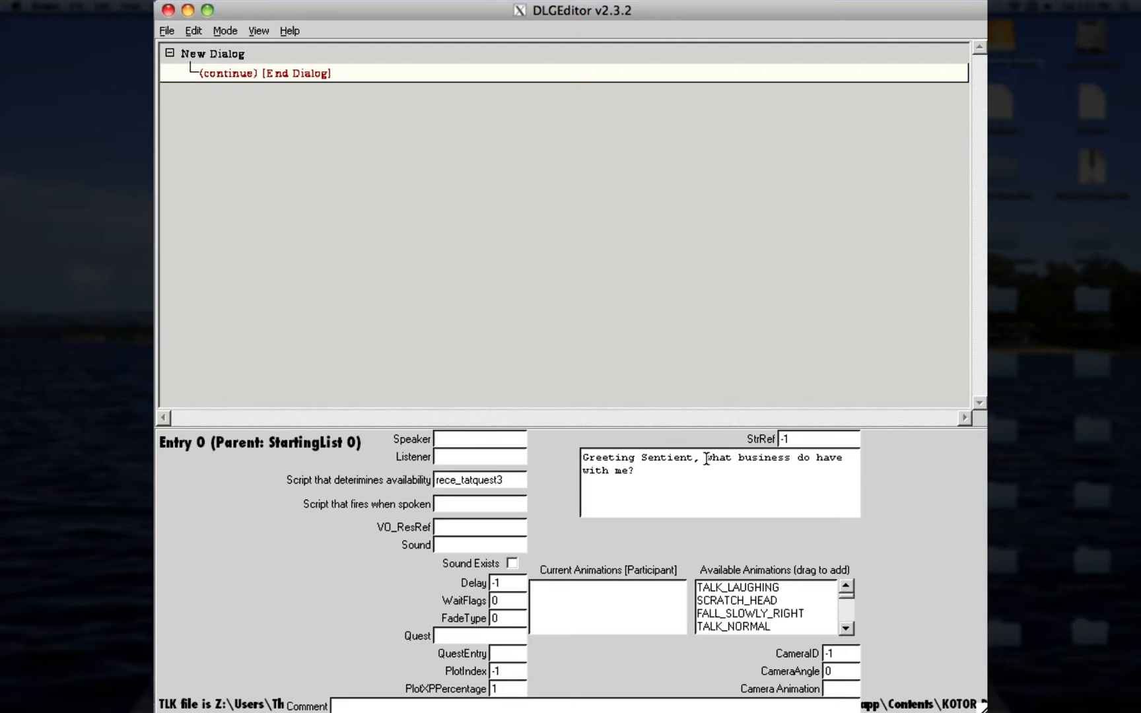
left_click(738, 601)
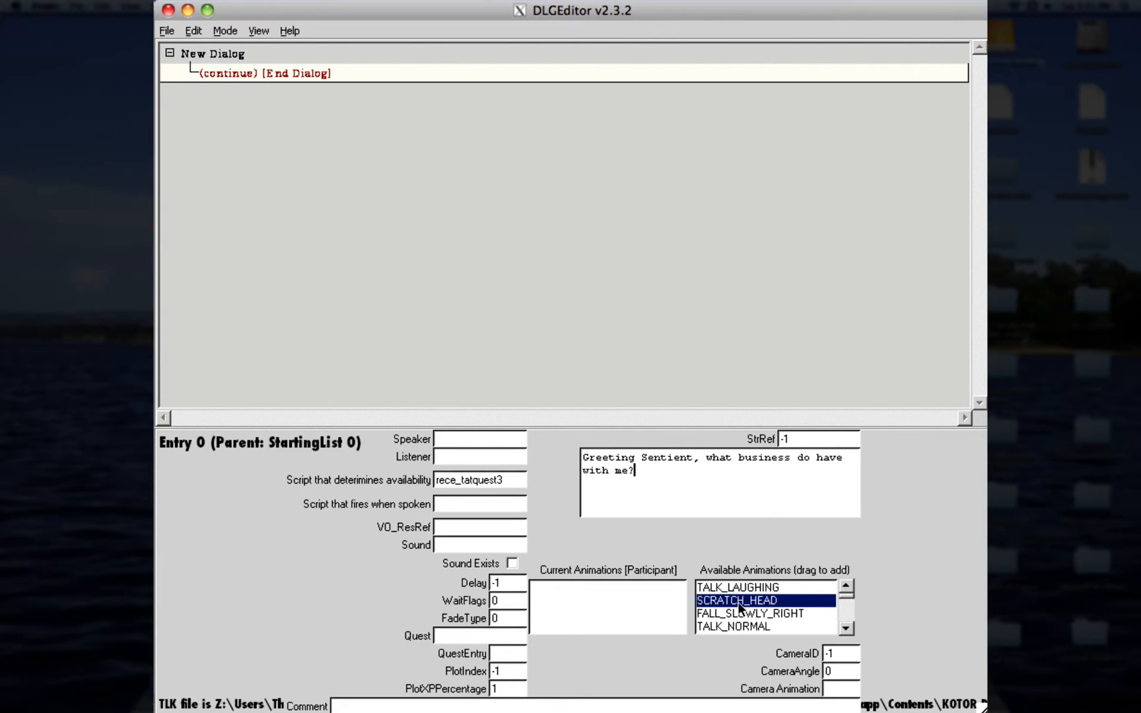
Step: Look at the SCRATCH_HEAD animation and bring up the end-dialog node's context menu
left_click(845, 617)
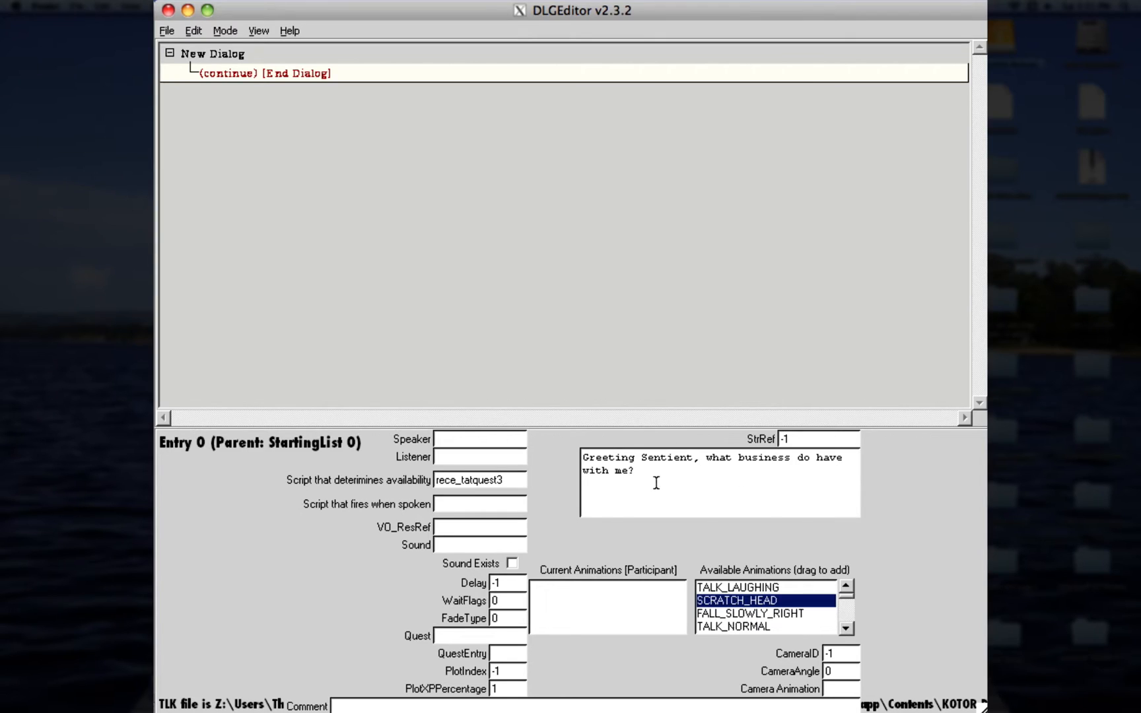
right_click(266, 73)
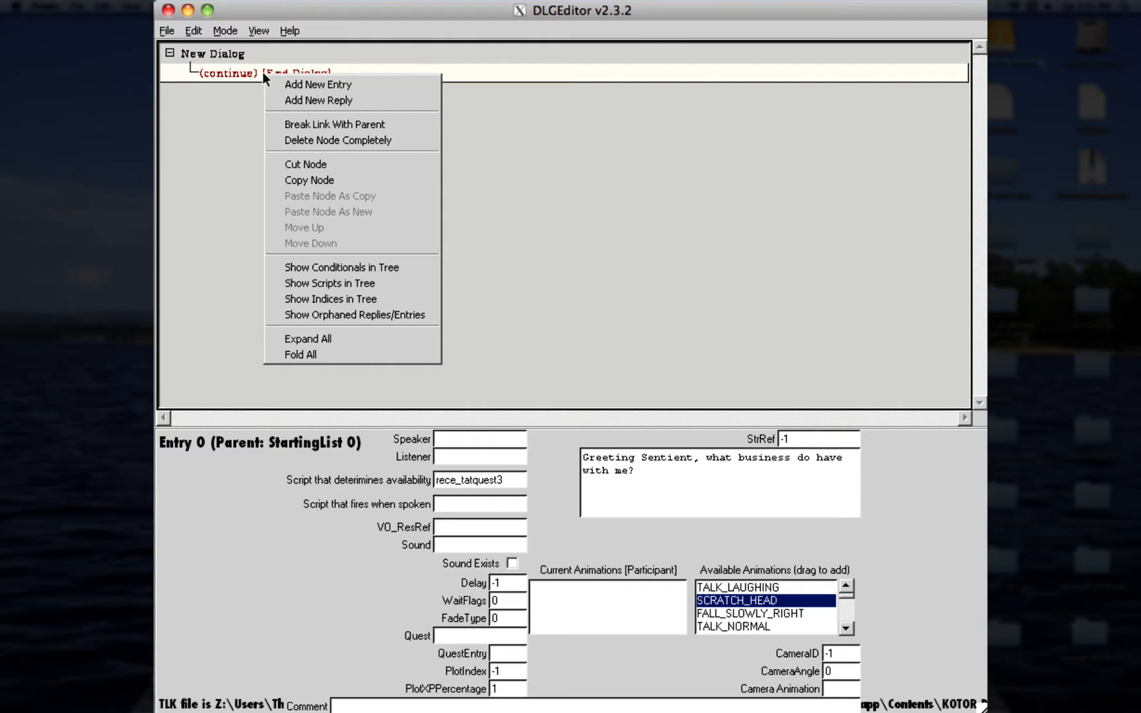
mouse_move(318, 84)
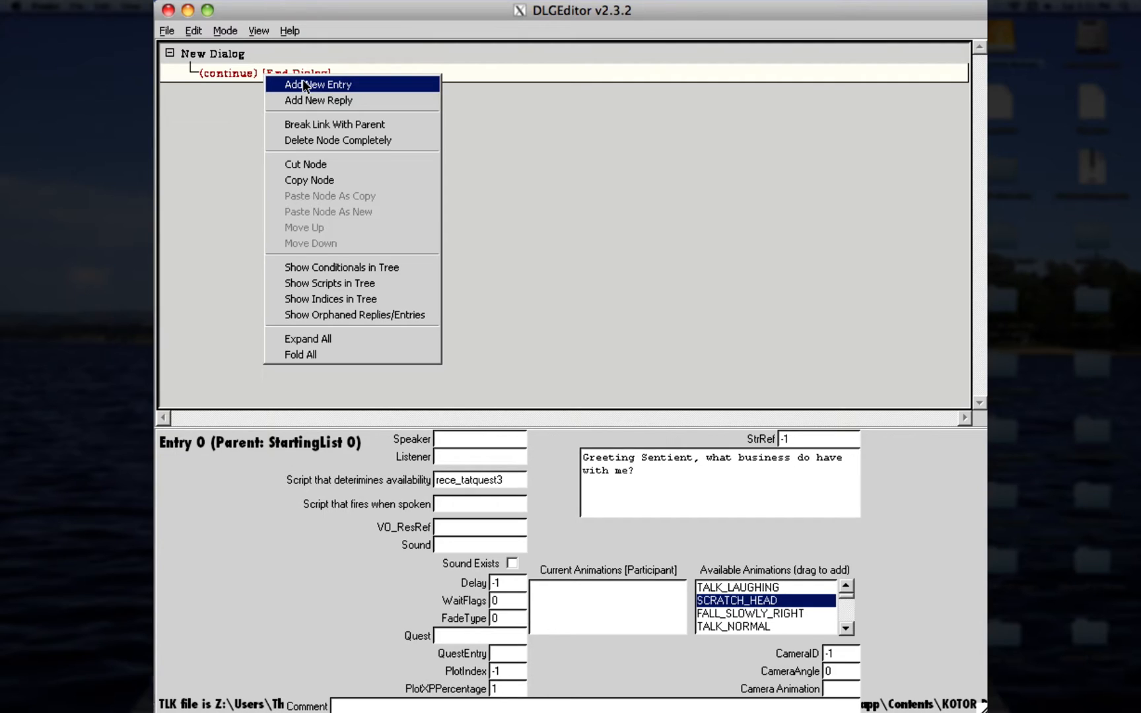
mouse_move(300, 100)
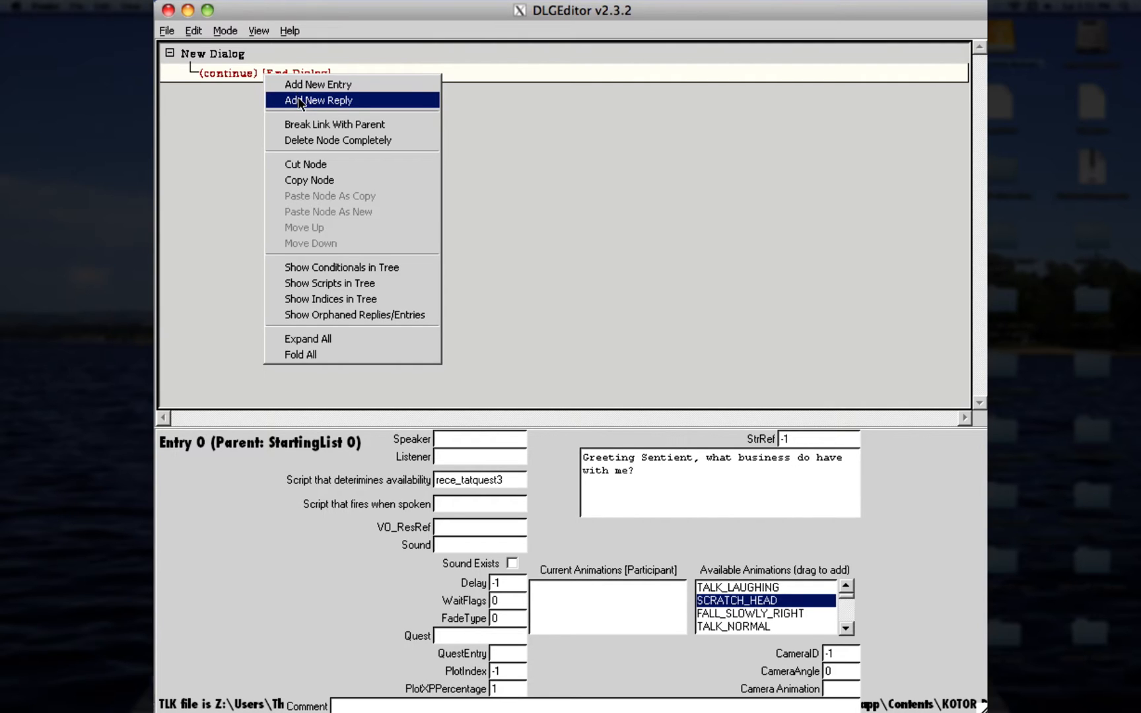
Step: Add a blank player reply under the greeting, then reselect the greeting
left_click(319, 101)
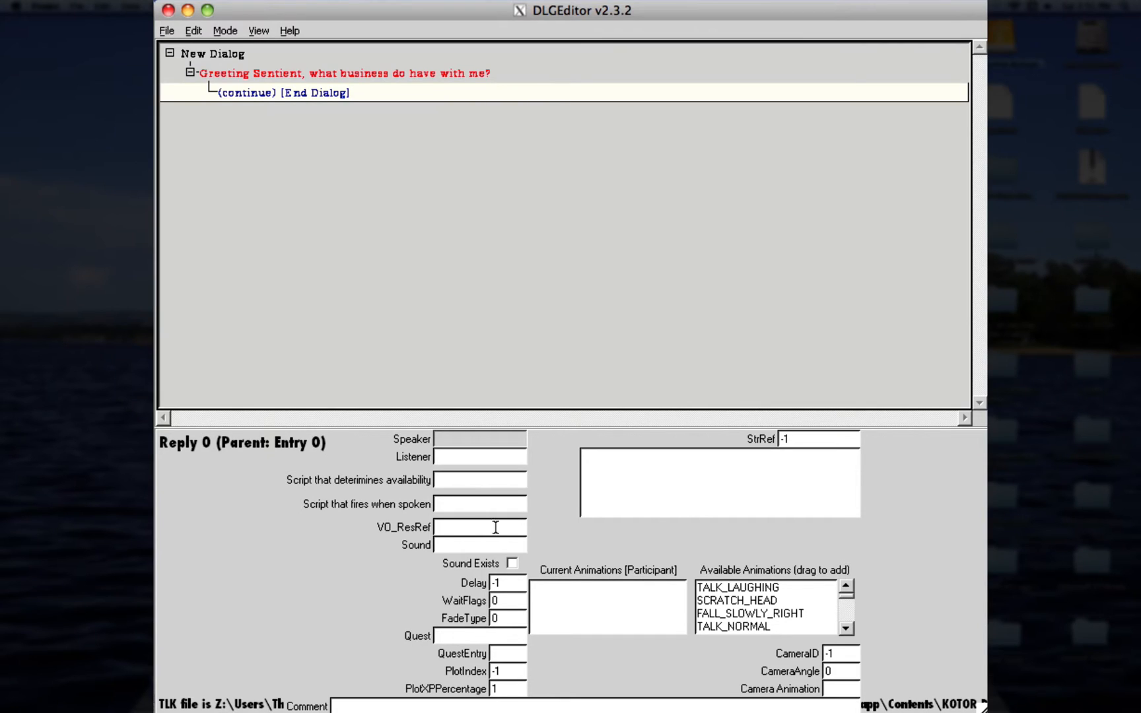
left_click(344, 73)
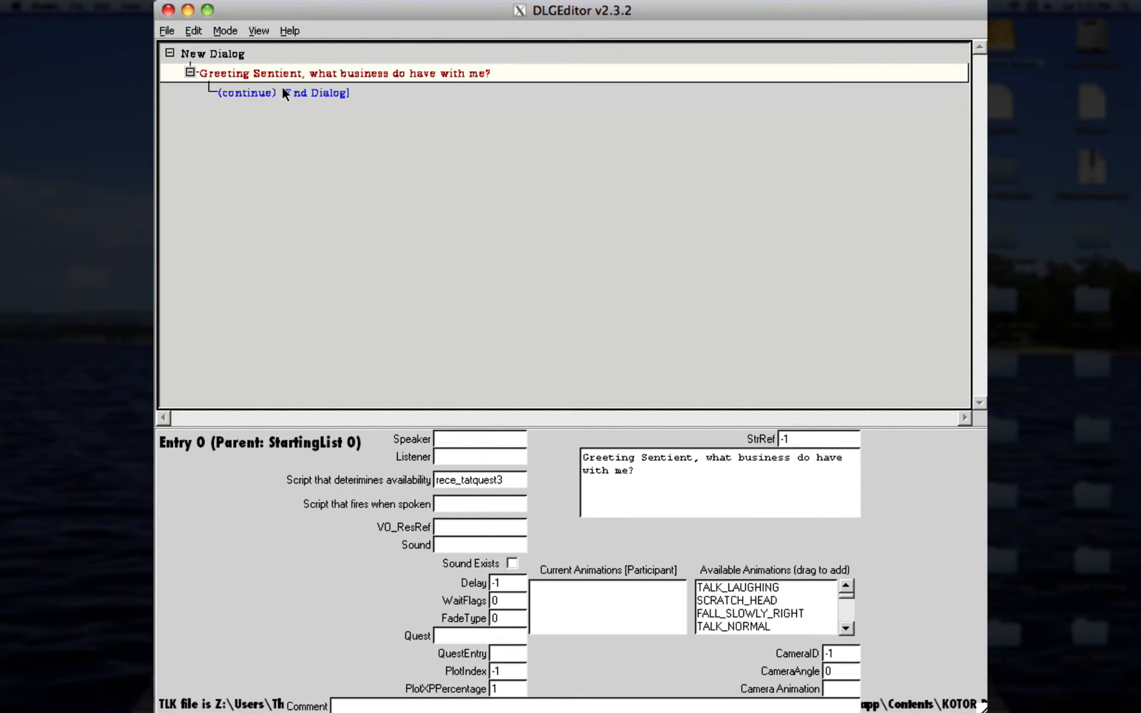
Step: Paste 'I've heard you have.. artifacts that may interest certain parties...' into the reply
left_click(281, 92)
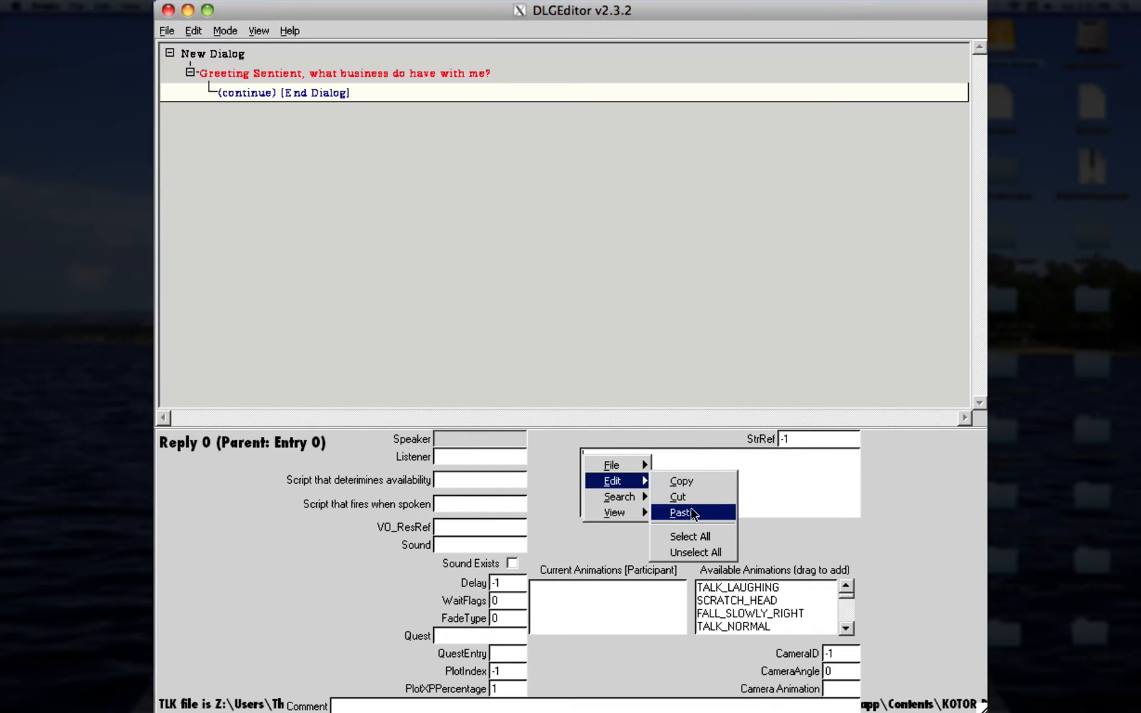
left_click(681, 511)
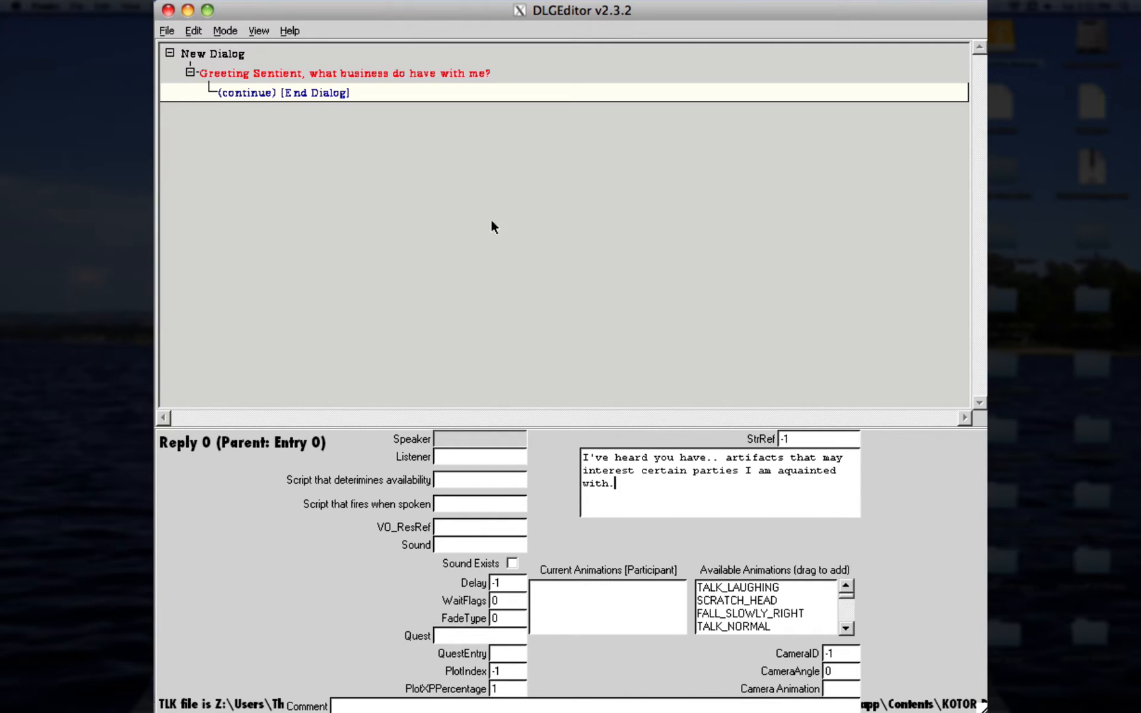
mouse_move(321, 97)
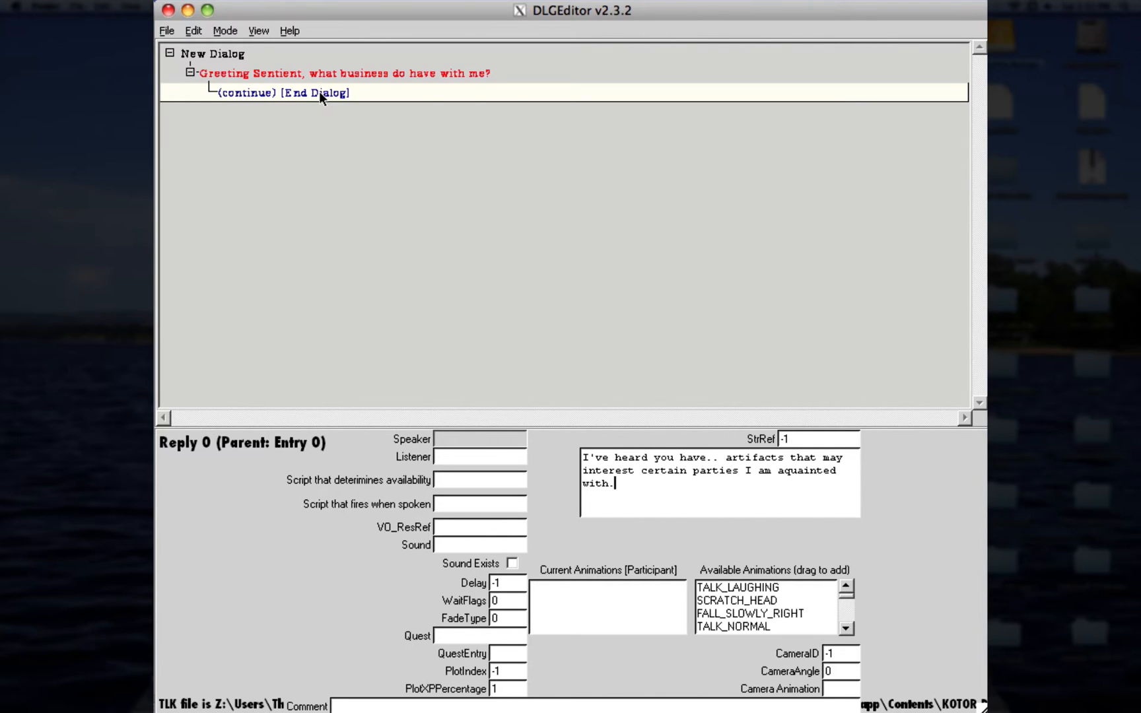
Step: Add a second reply under the greeting for 'Never mind. I'll be leaving now.'
right_click(332, 74)
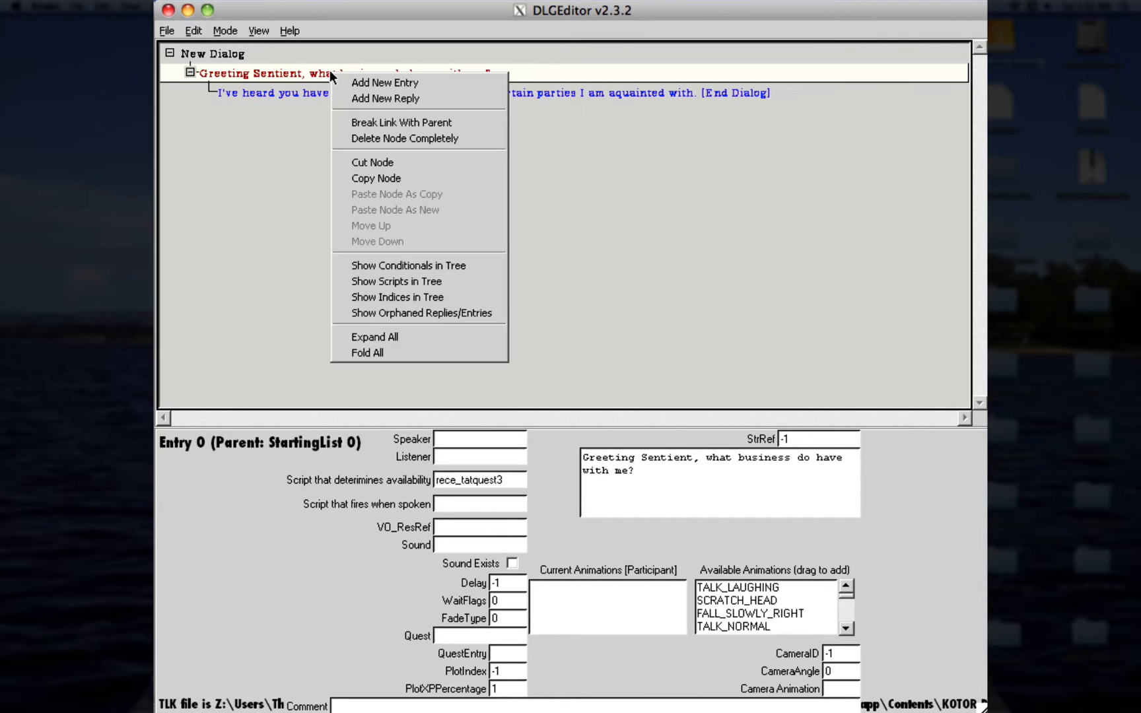
left_click(385, 99)
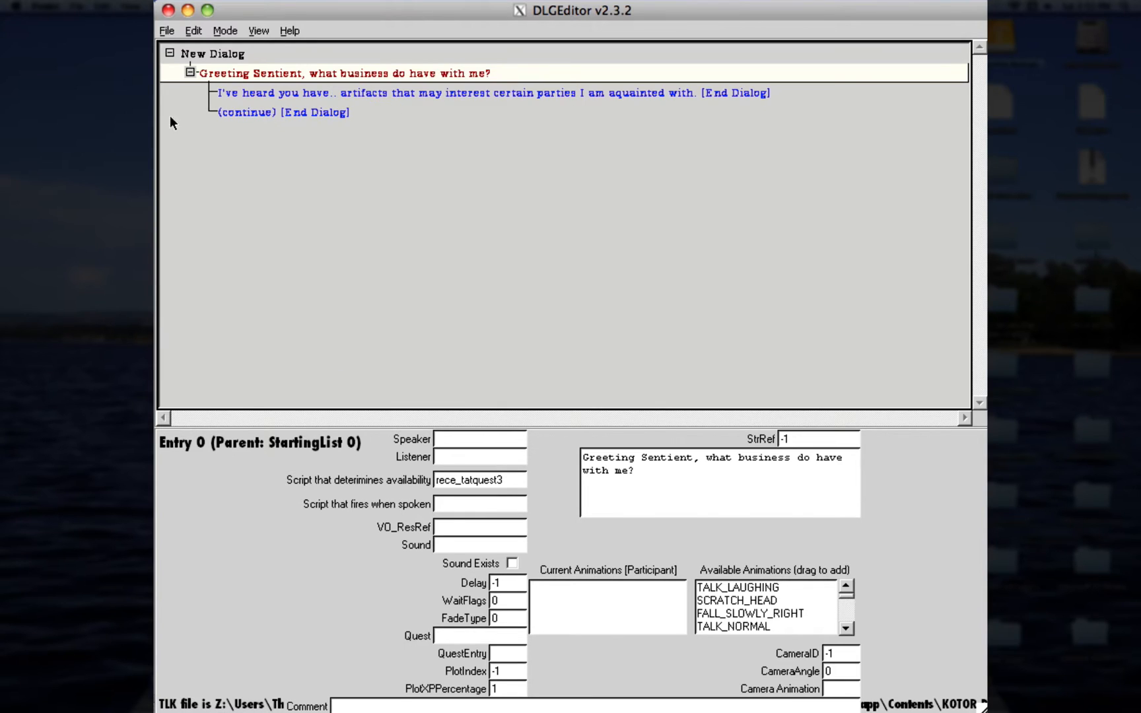
left_click(281, 113)
type("Never mind. I'll be leaving now.")
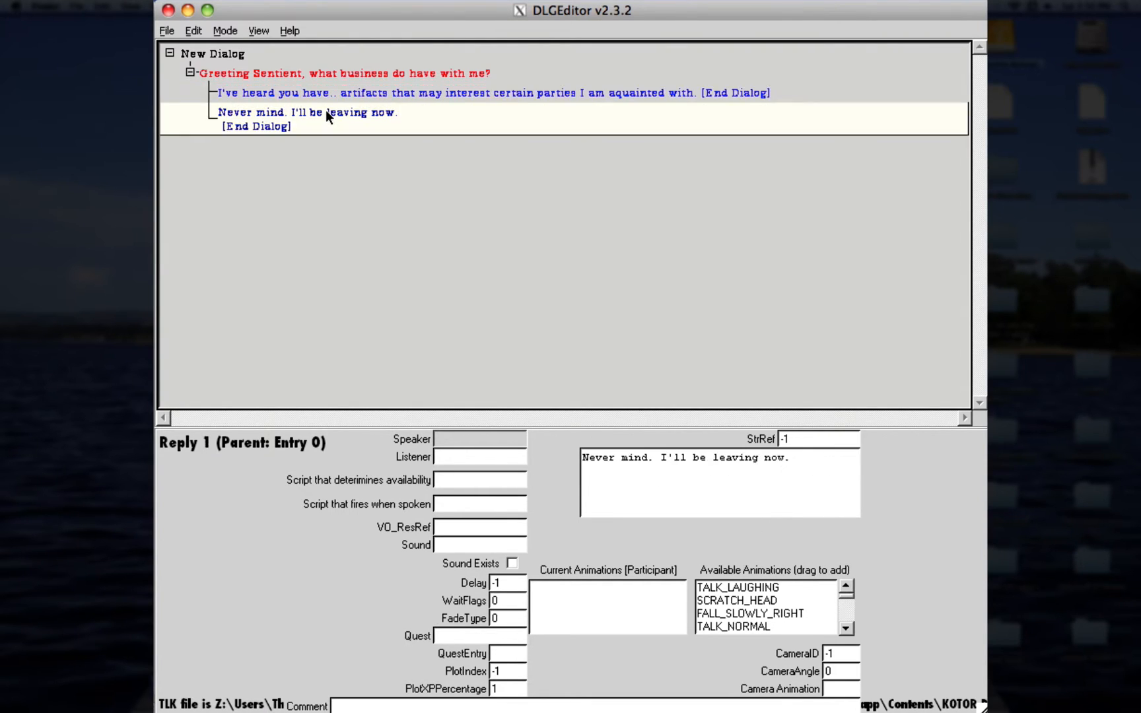
Step: Add the 40-credits NPC line after the artifacts reply, with an empty reply beneath
left_click(348, 73)
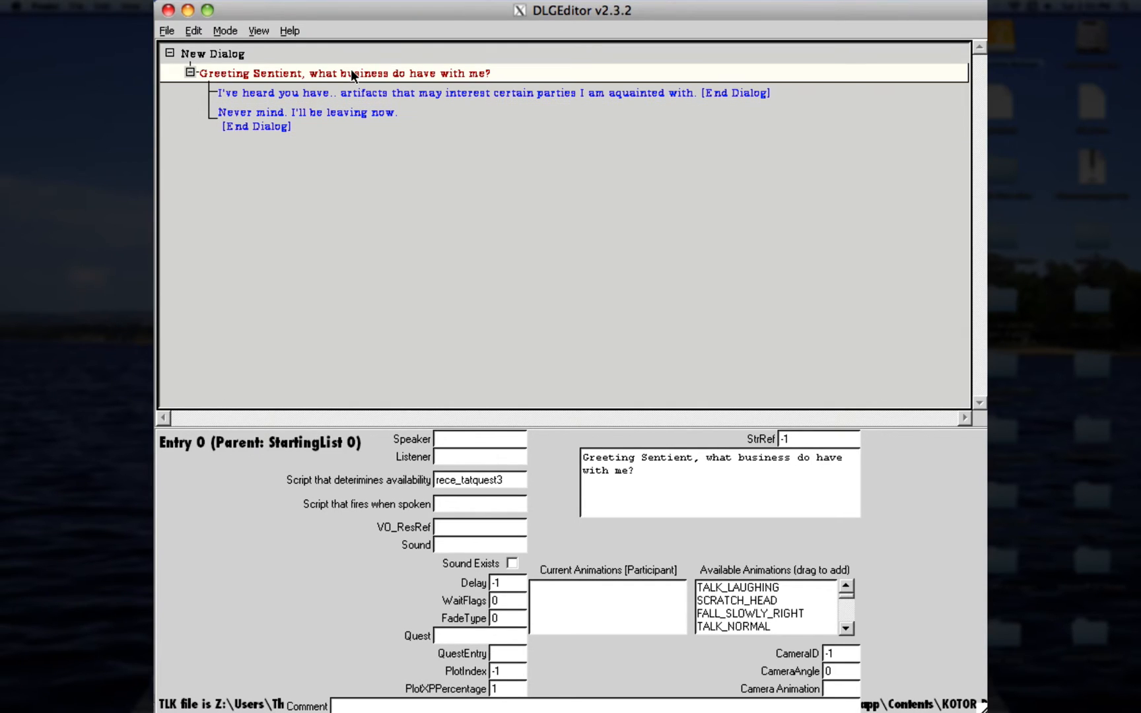
mouse_move(355, 87)
type("There is only one language on this planet that holds any sway. 40 credits, and I may be persuaded to help you.")
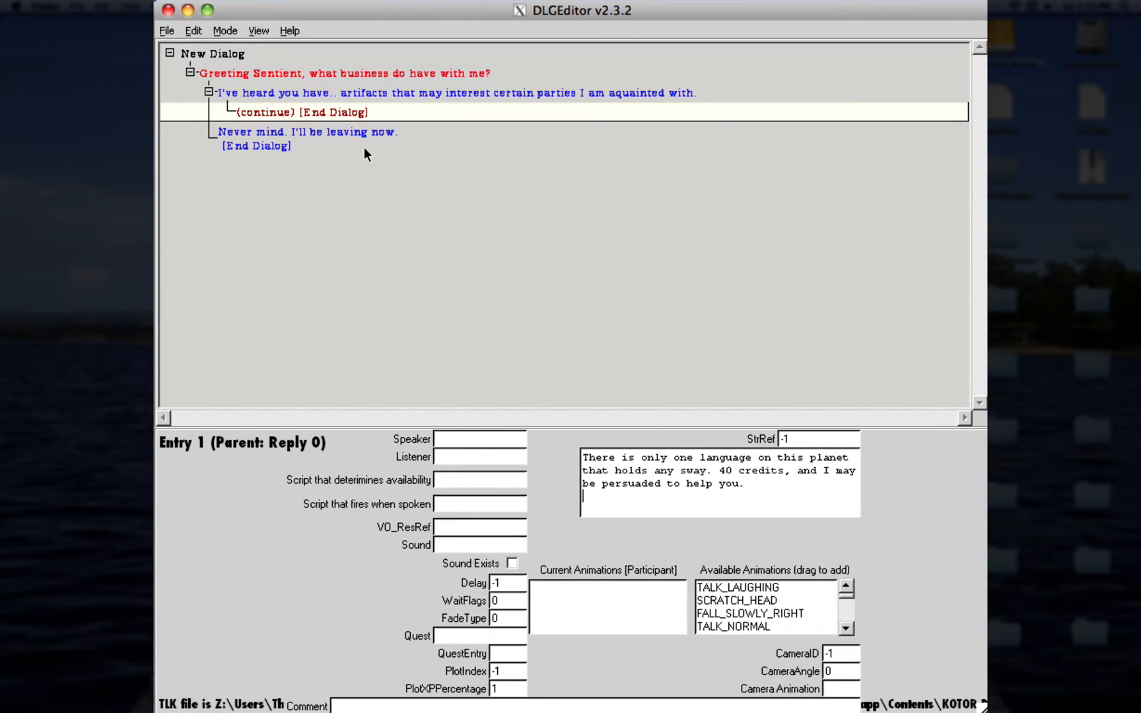
mouse_move(312, 120)
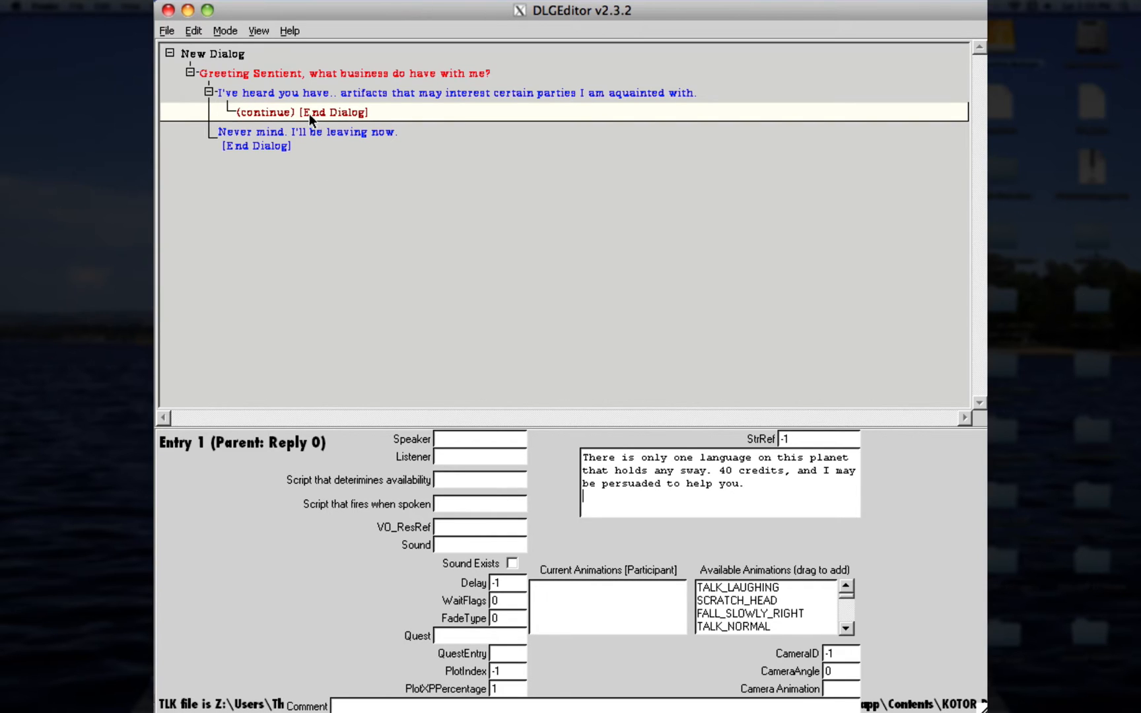
mouse_move(296, 117)
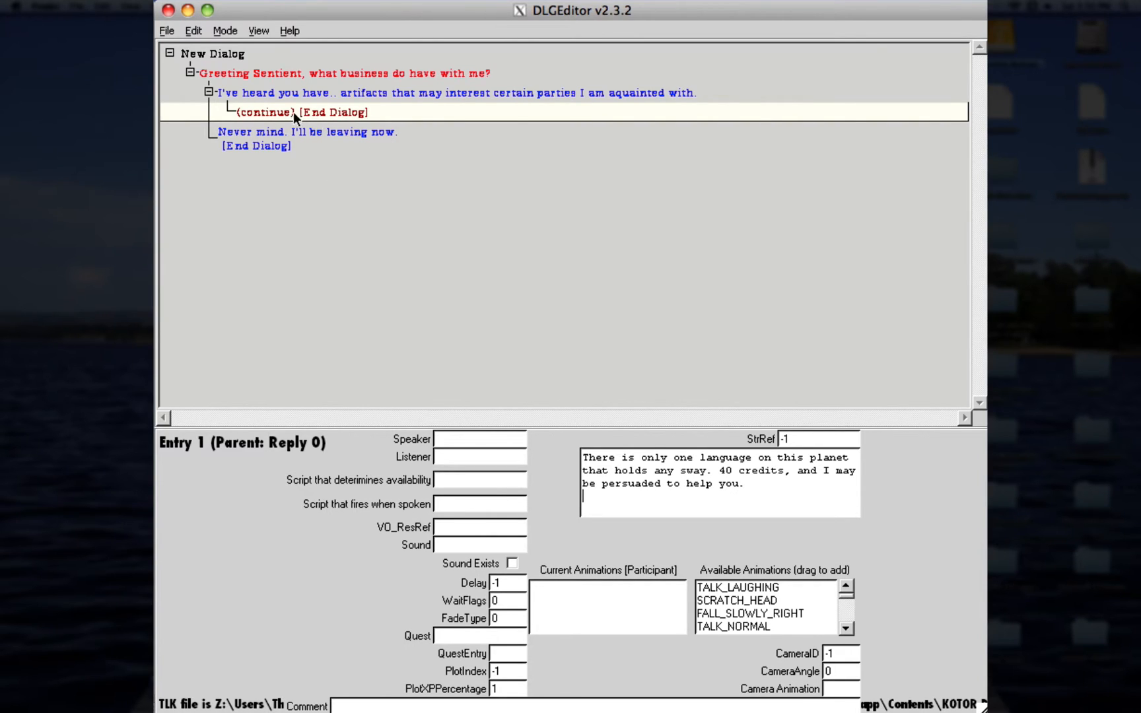
right_click(292, 112)
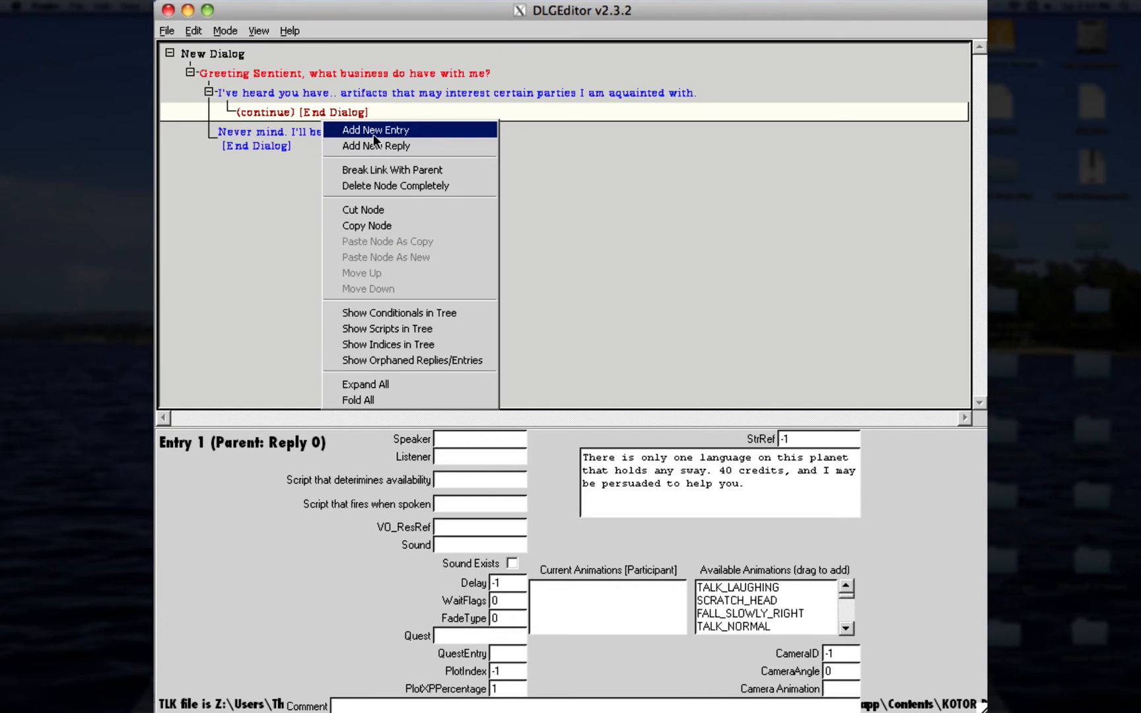
left_click(375, 130)
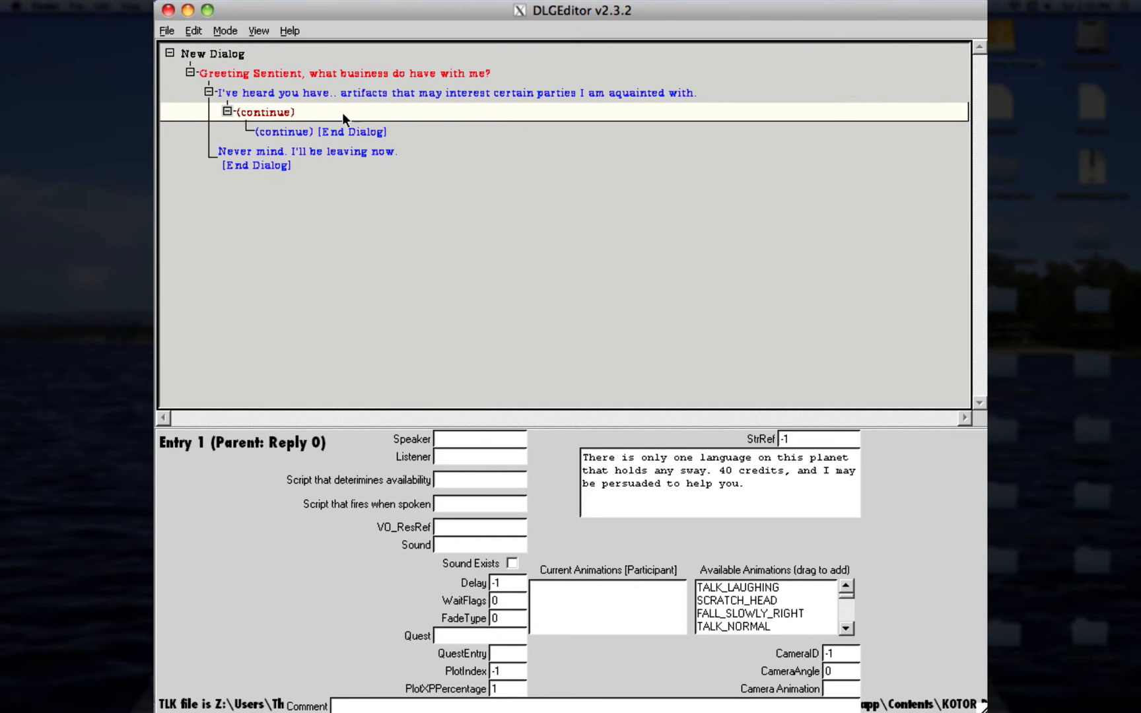
left_click(267, 111)
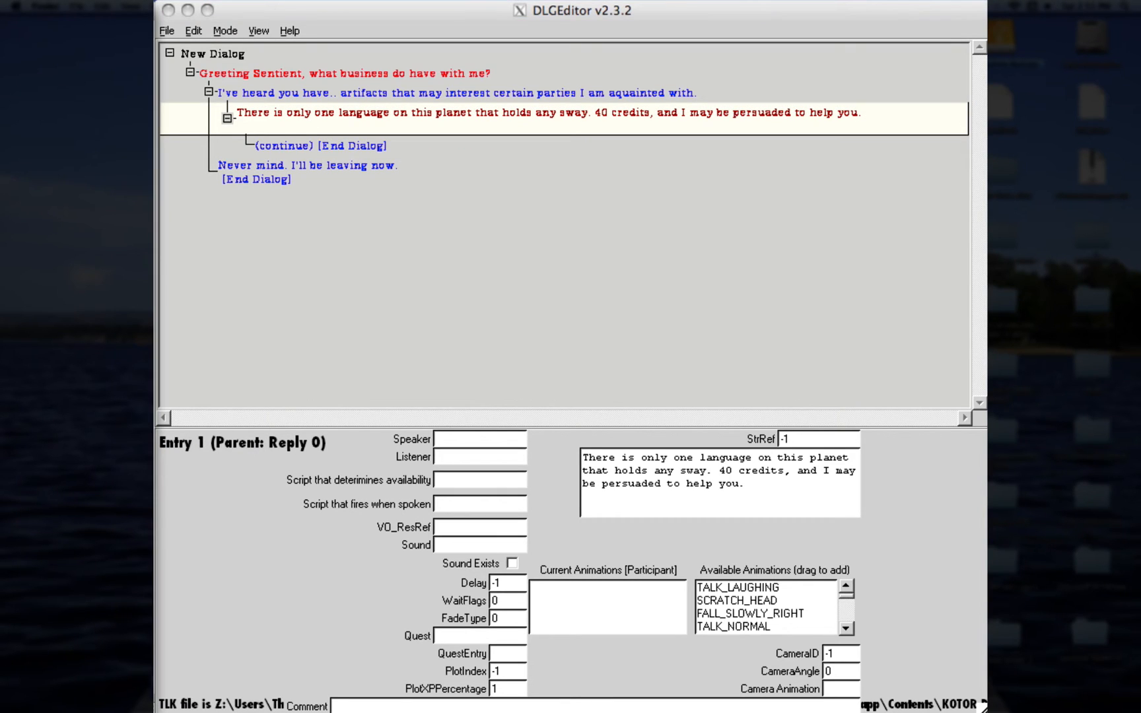
mouse_move(409, 123)
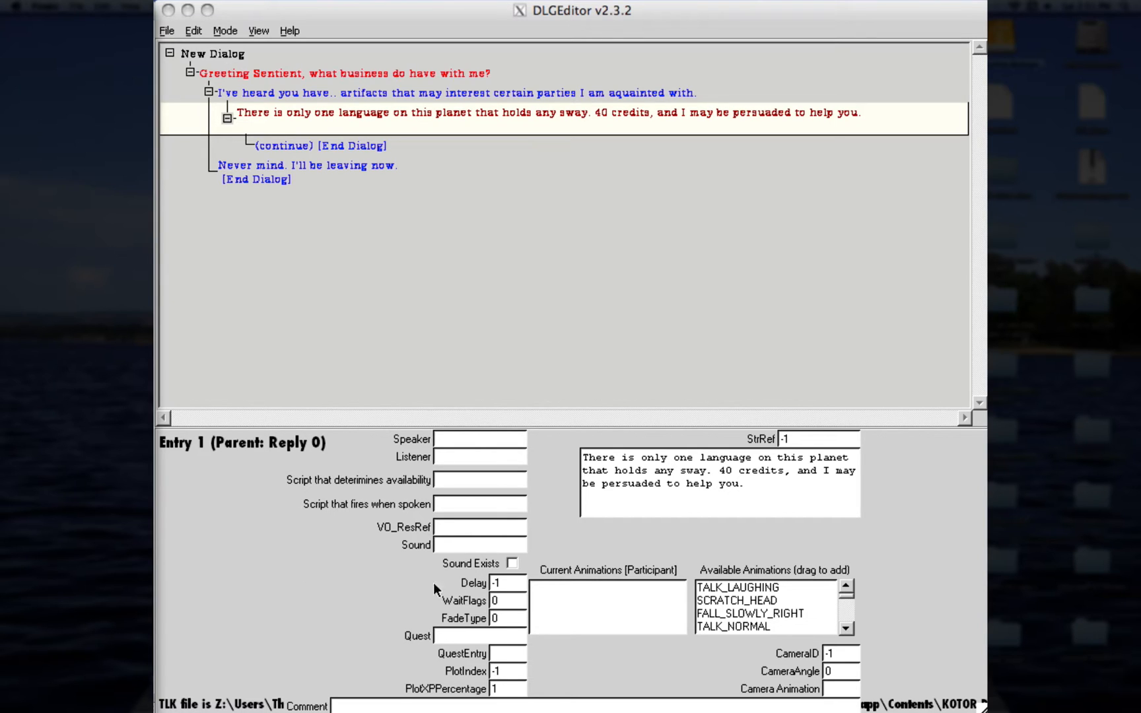
mouse_move(479, 504)
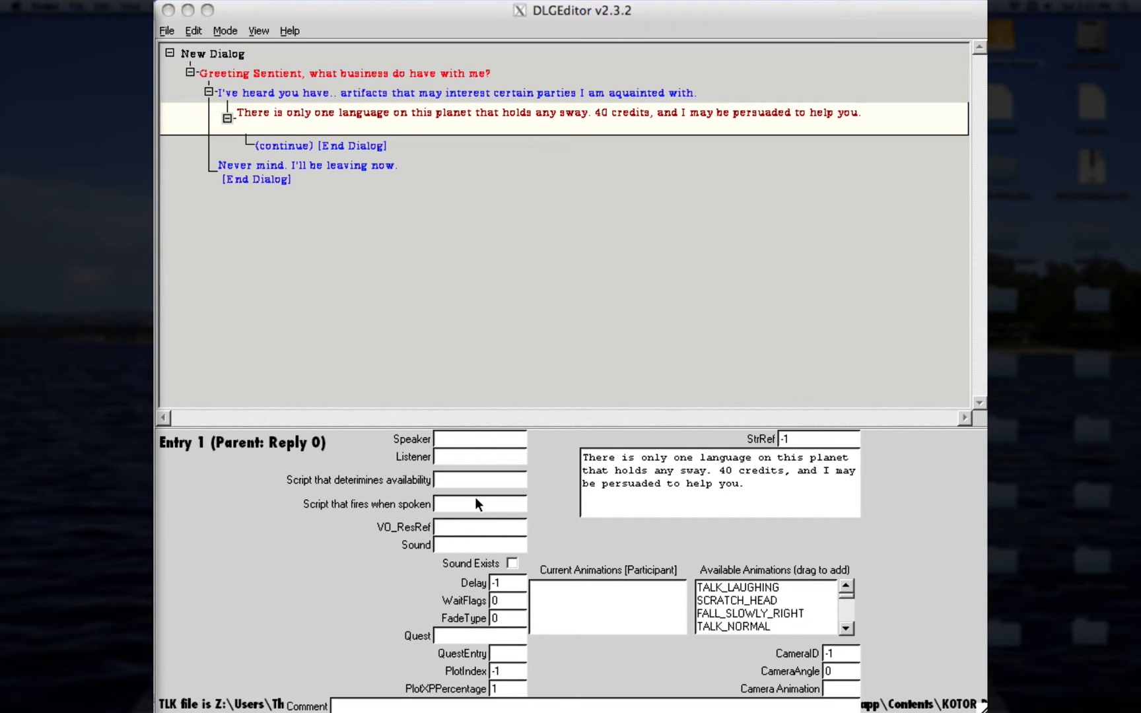
mouse_move(374, 130)
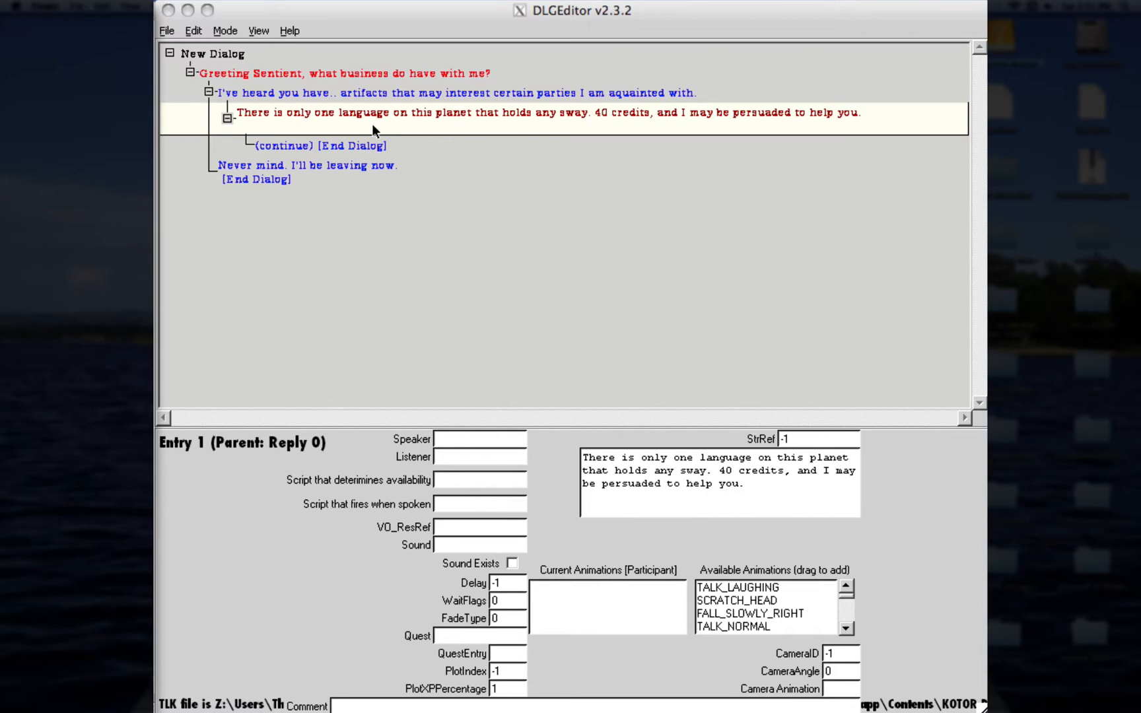
Step: Set the empty reply's script to rece_40cred
left_click(323, 145)
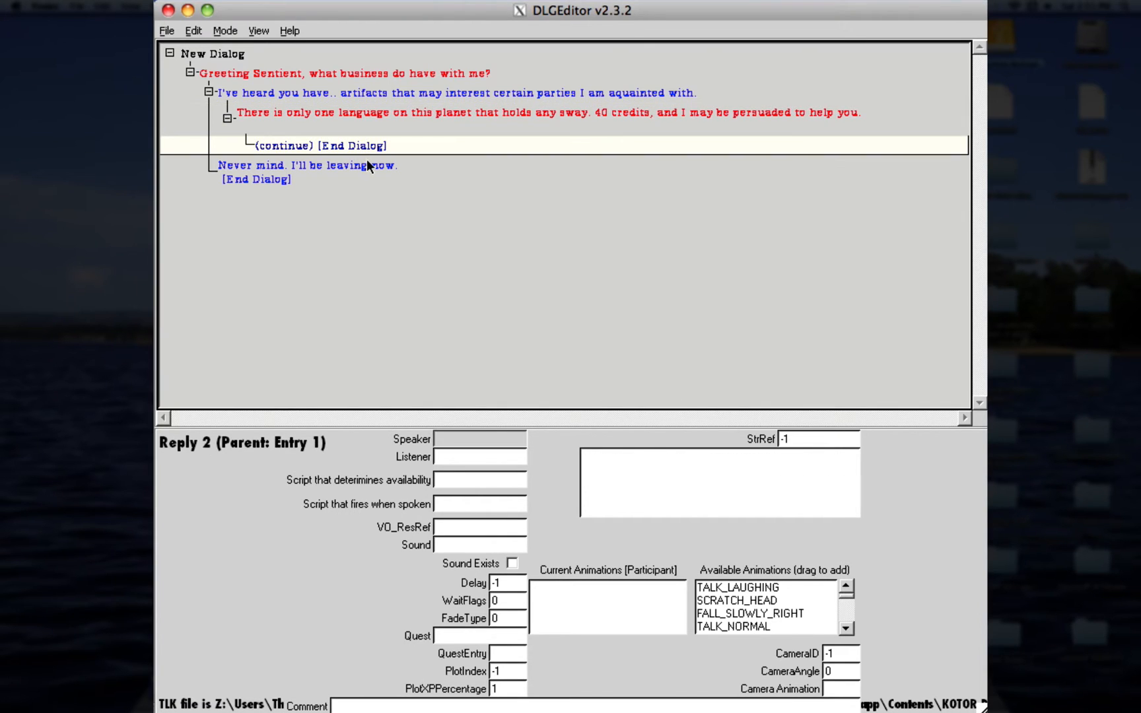
left_click(467, 504)
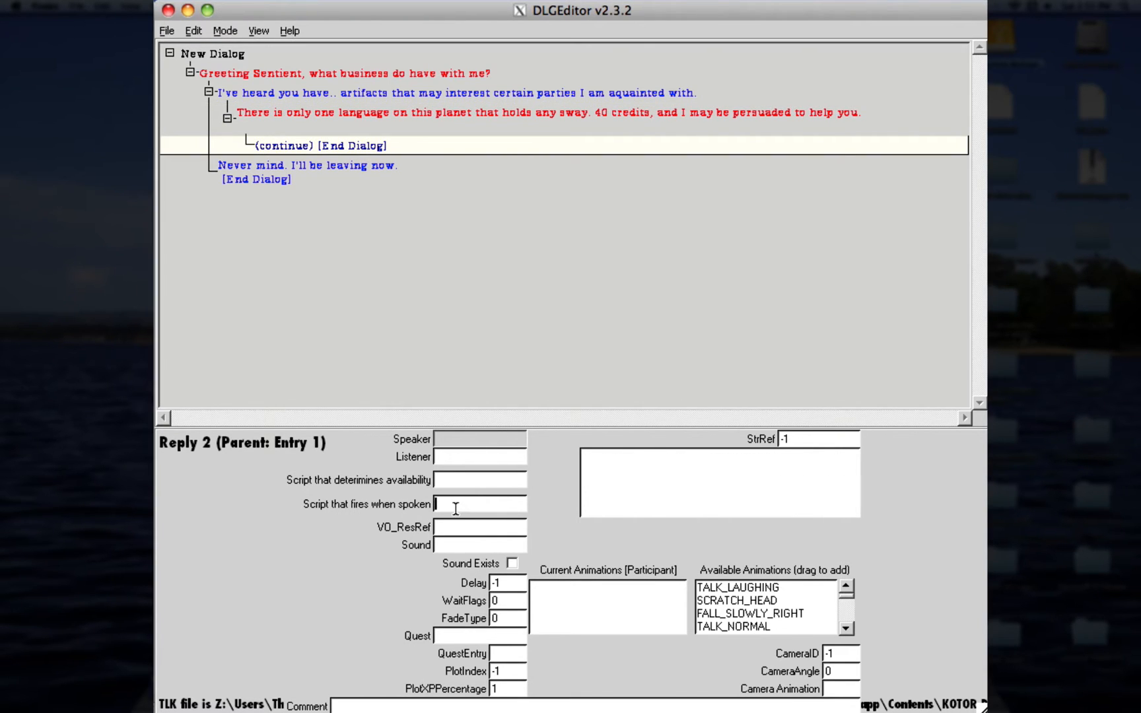
type("recet")
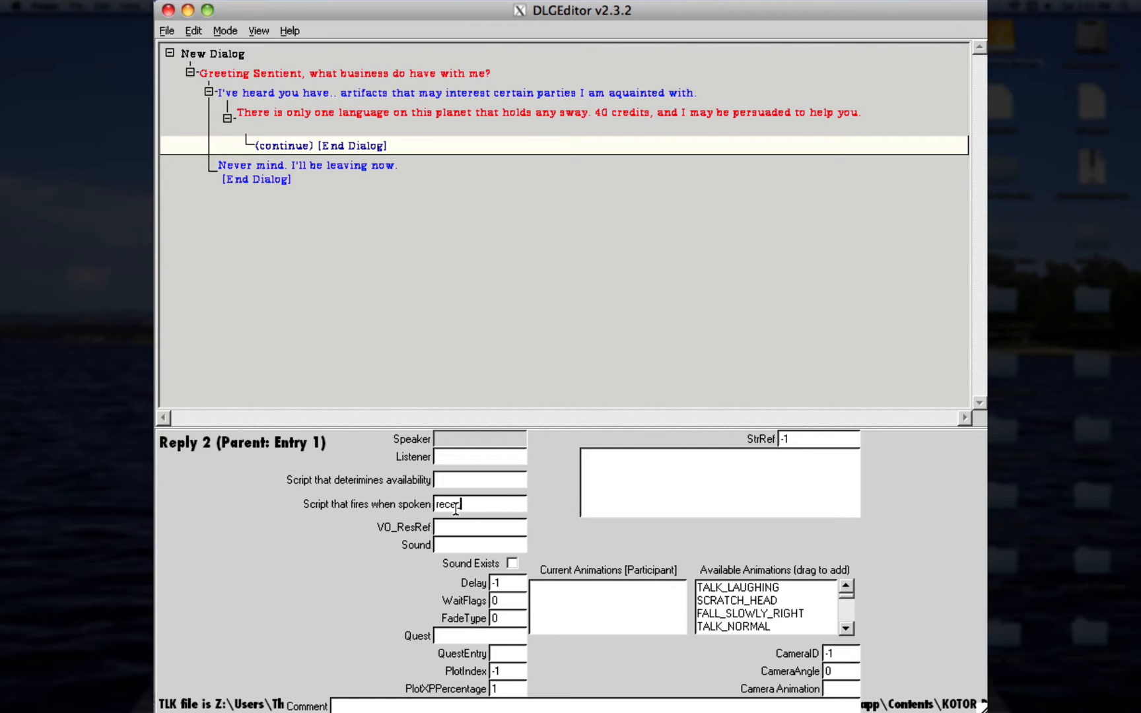
type("_40cred")
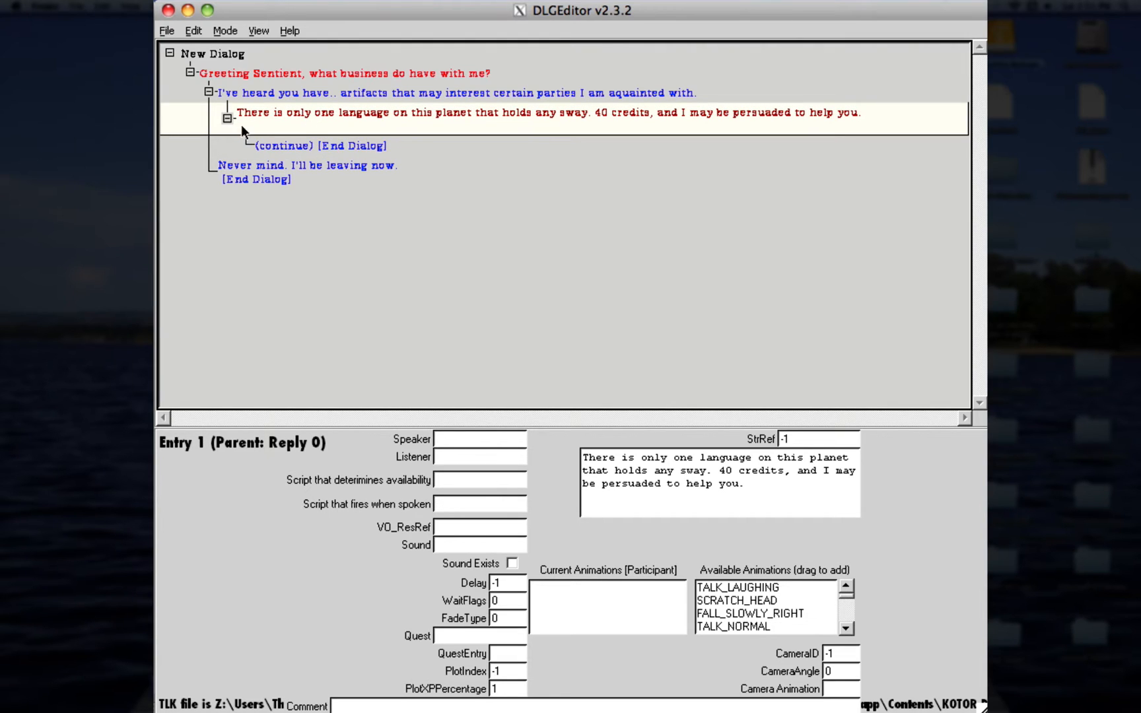
Step: Paste the 40-credit payment line asking about Crattis Yurkal's holocron into the reply
left_click(227, 118)
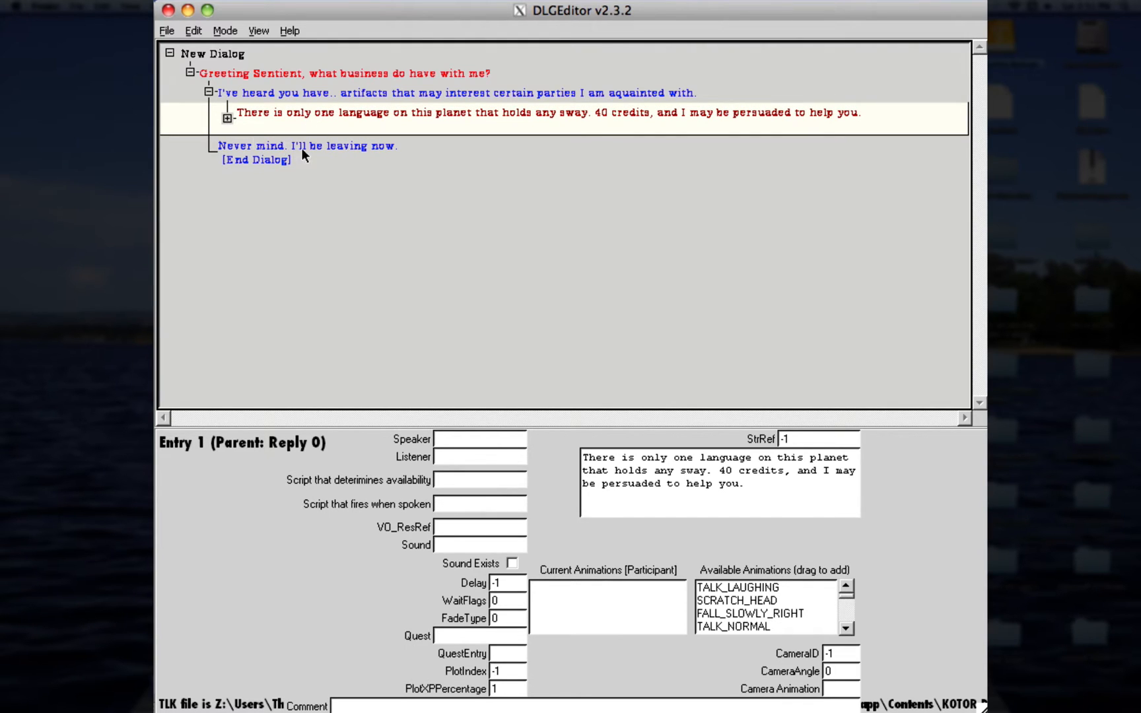
left_click(226, 119)
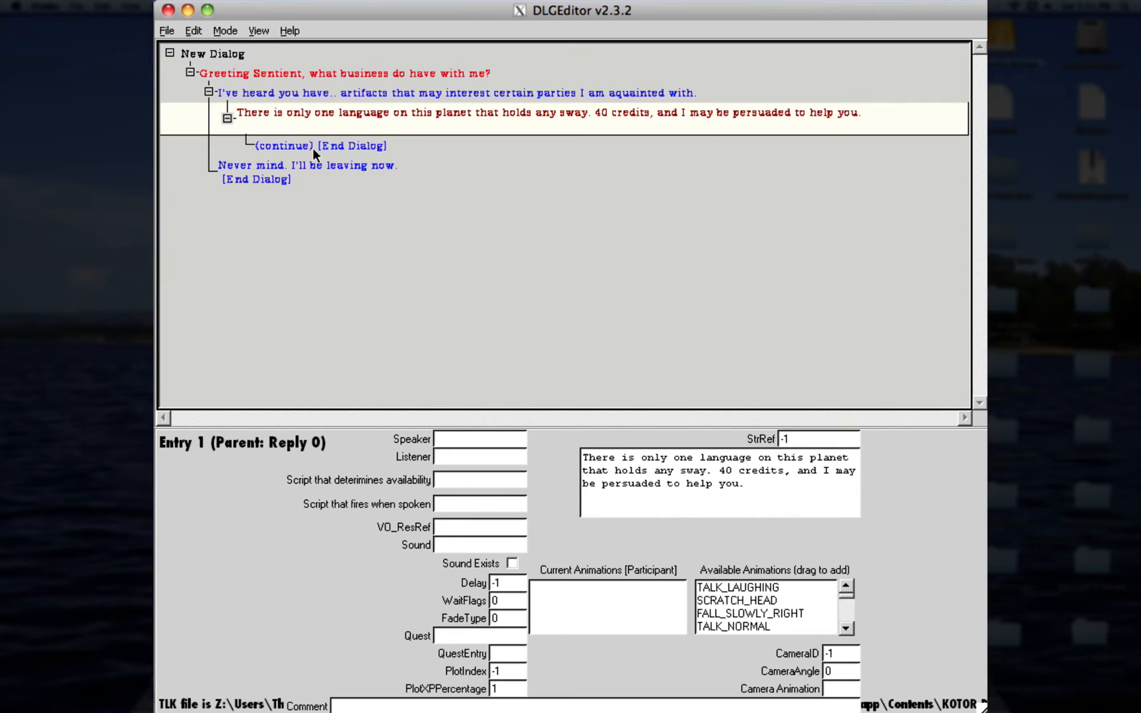
left_click(285, 145)
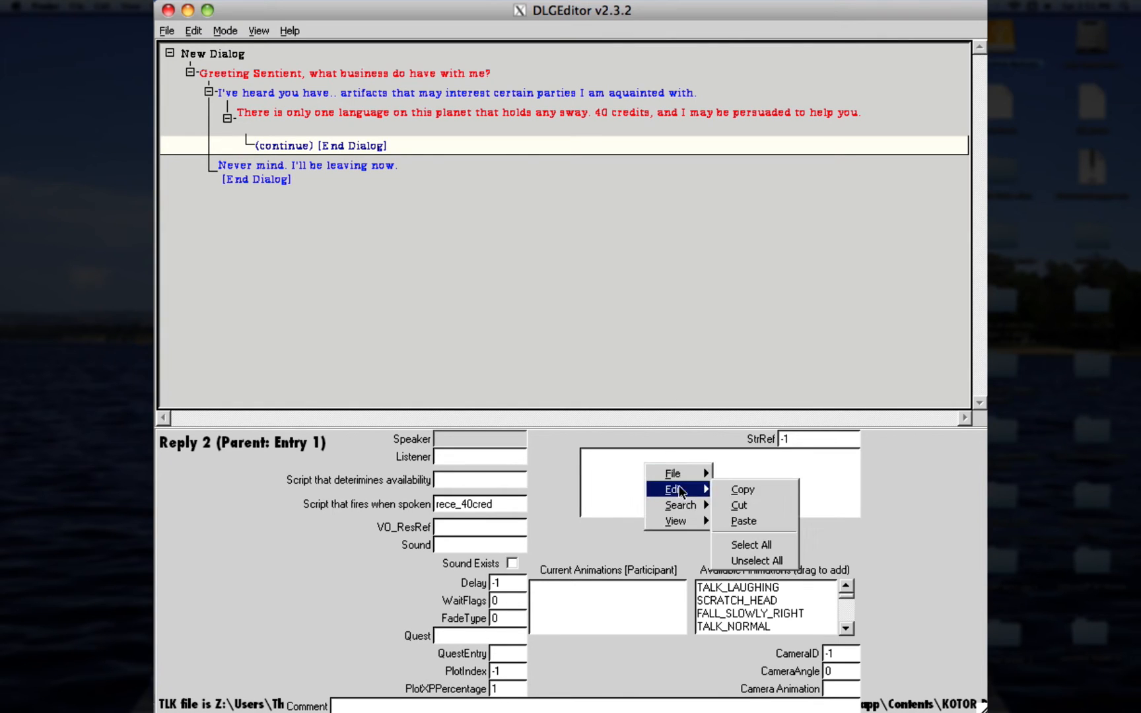
left_click(743, 521)
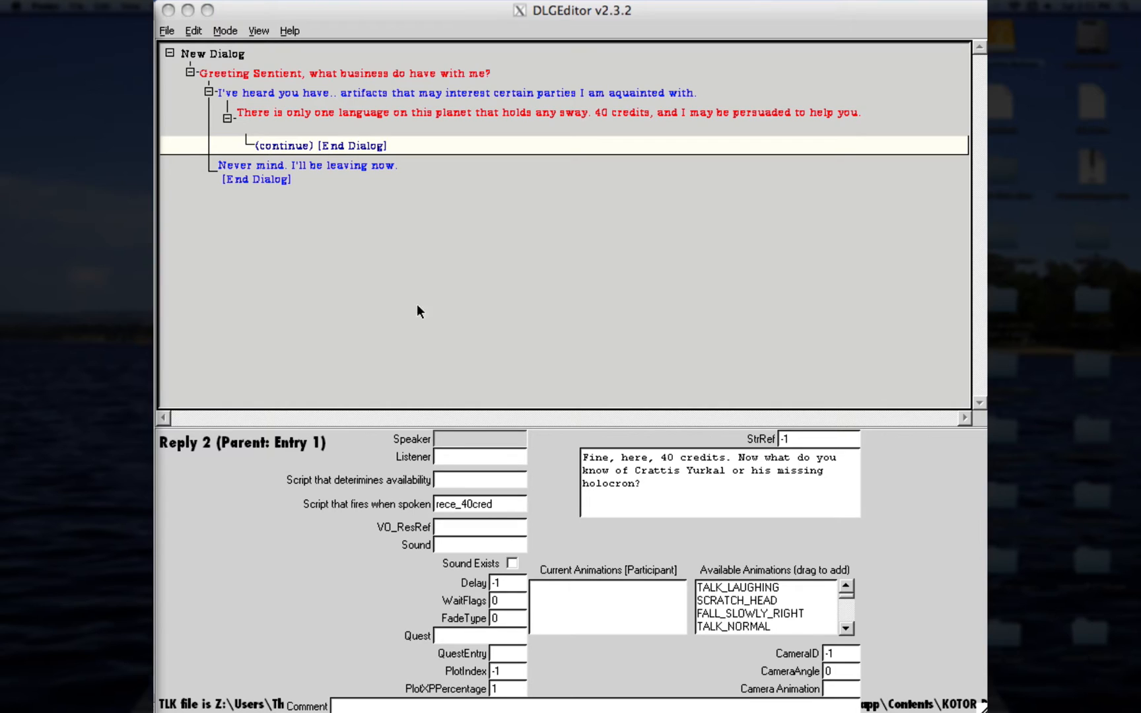
mouse_move(365, 152)
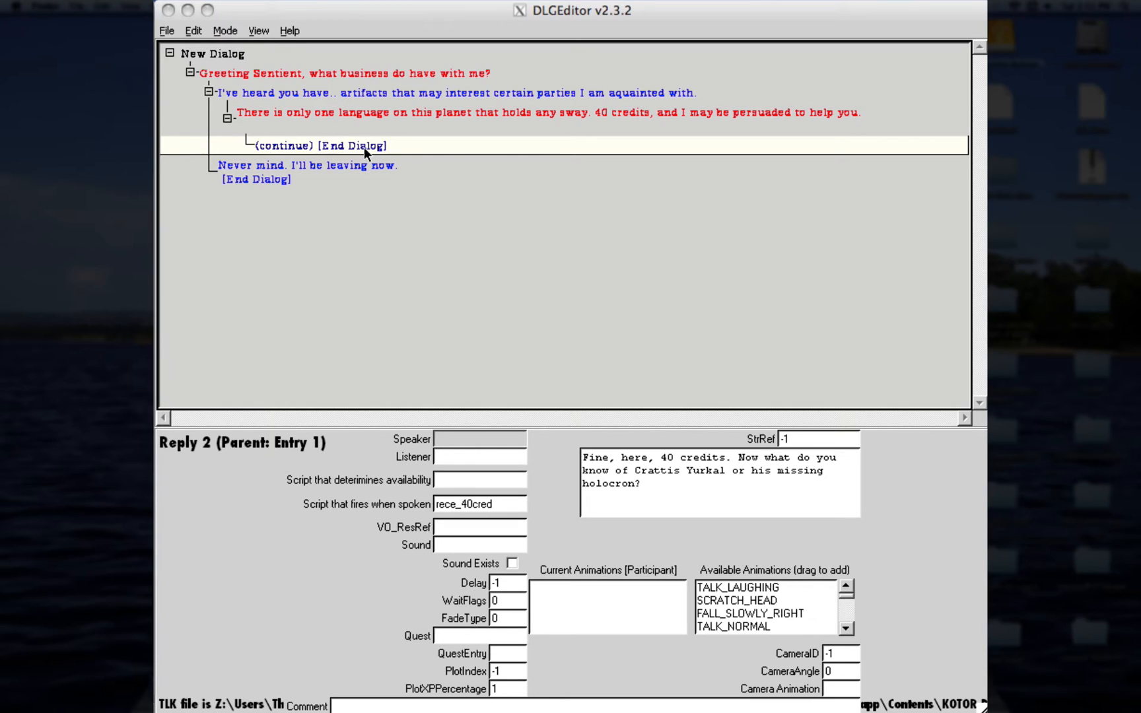
Step: Add an NPC entry reading 'Whatever.' under the 40-credit payment reply
right_click(365, 146)
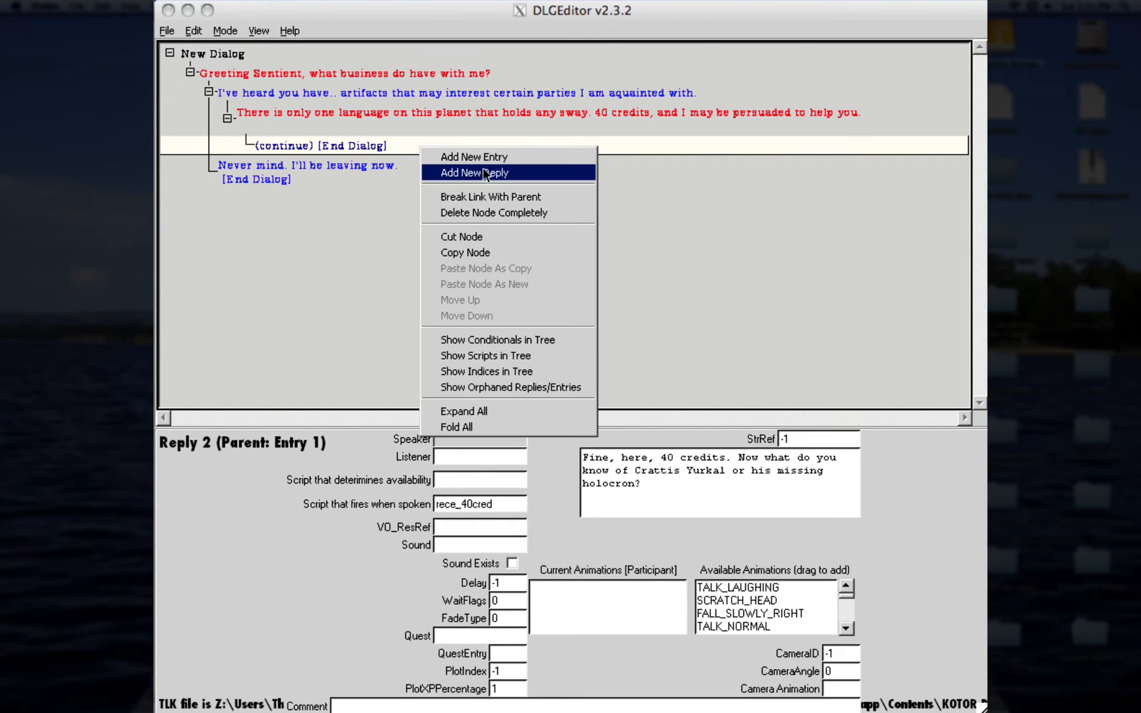
left_click(473, 157)
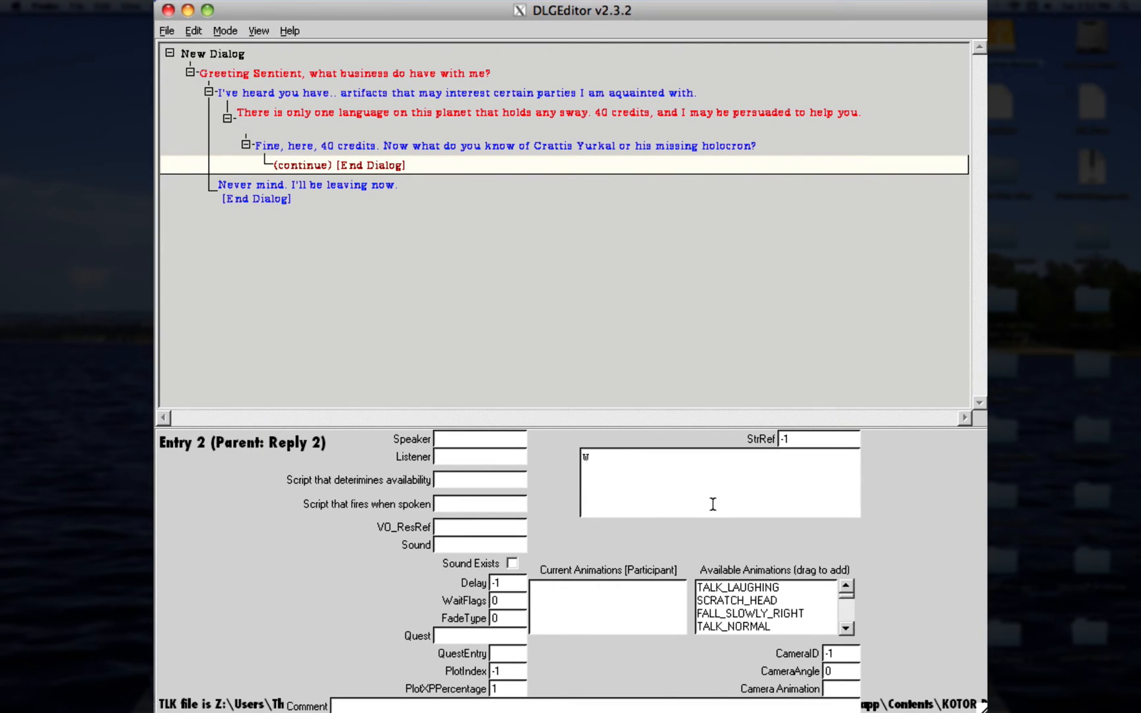
type("Whatever.")
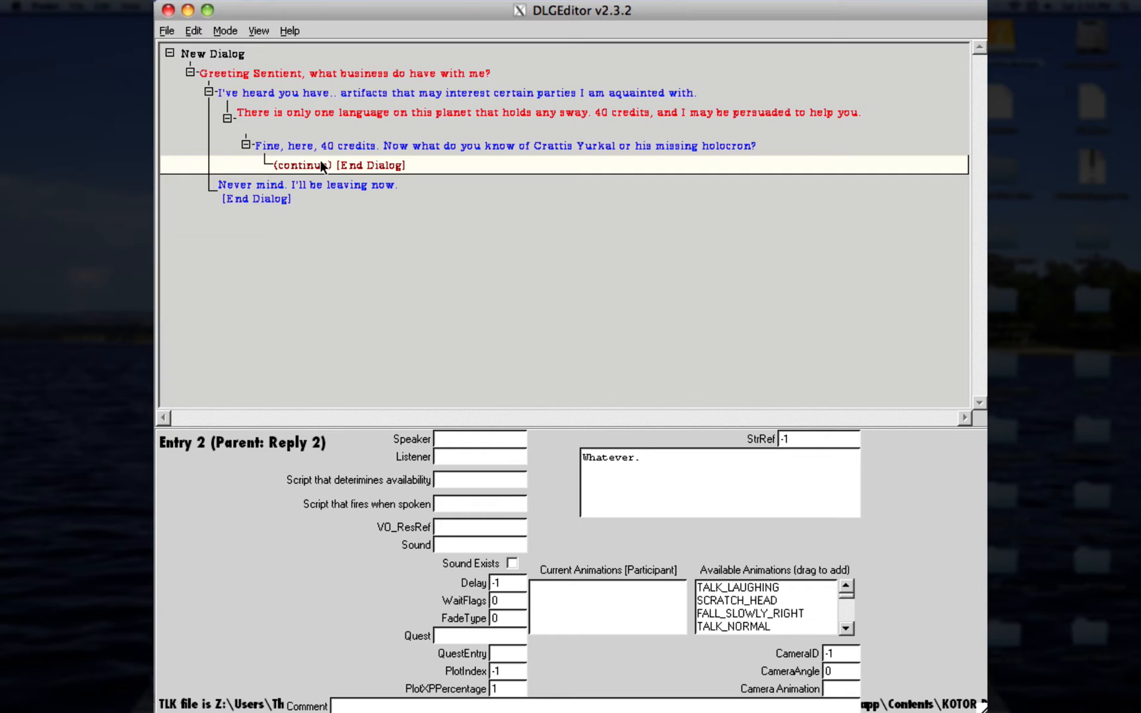
Step: Add the player reply '(Persuade)How about we go for 4,000? I'd say that's a fair price.'
right_click(322, 166)
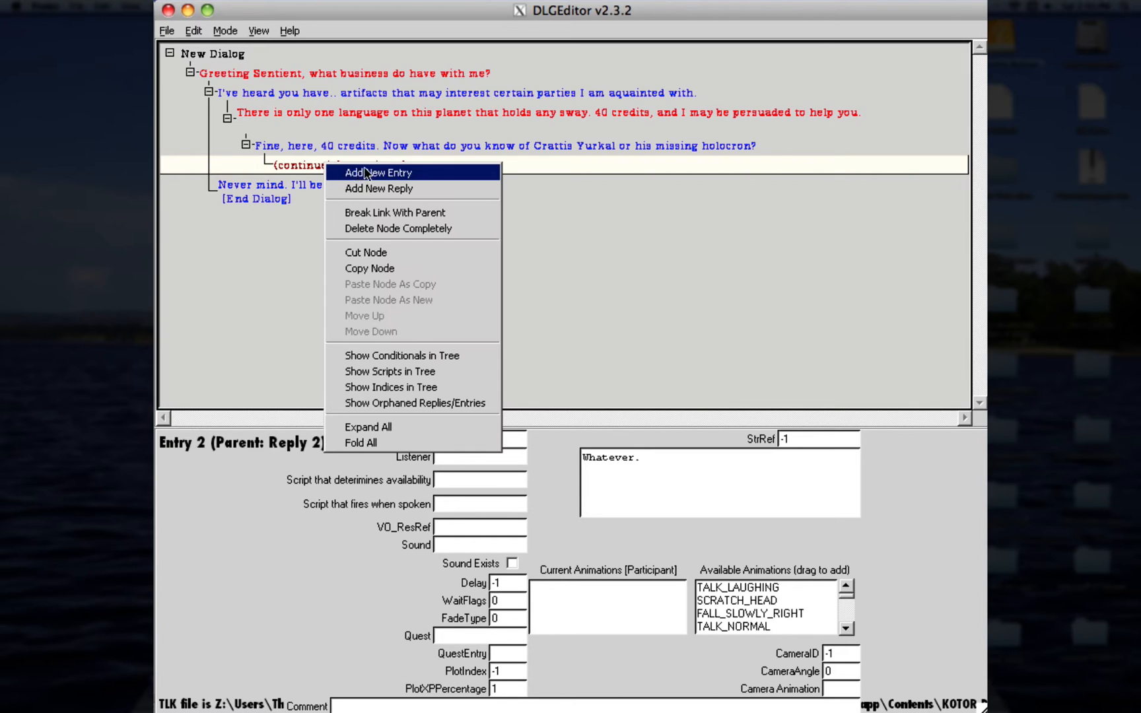
mouse_move(379, 189)
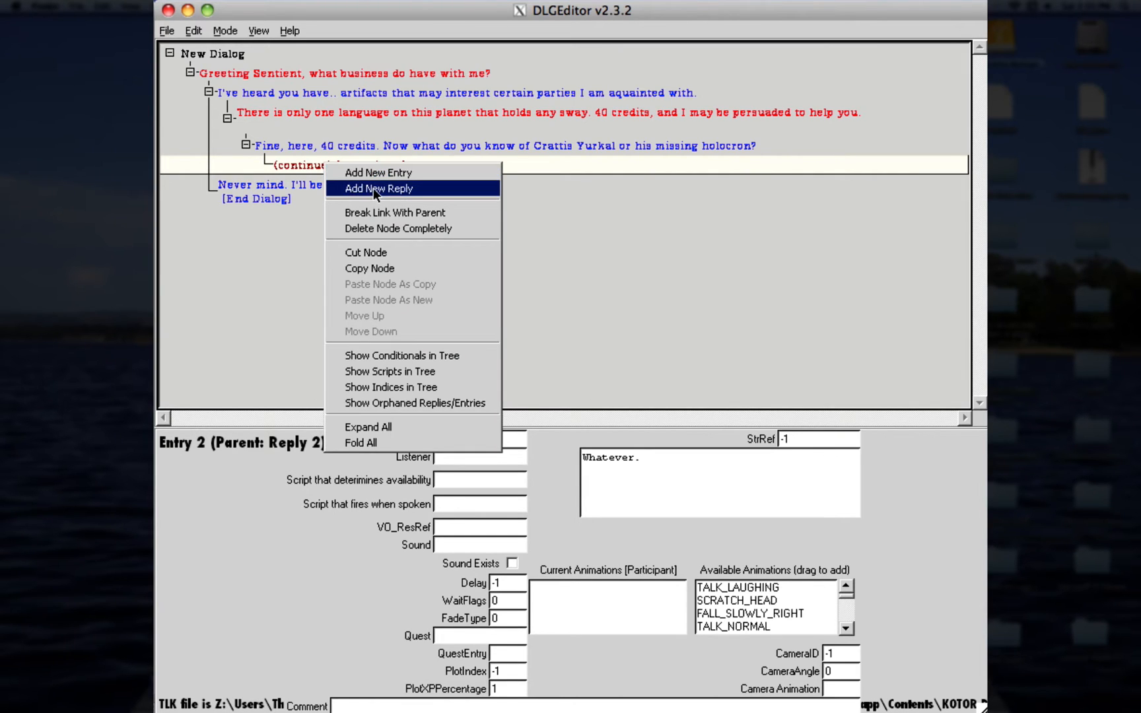
left_click(378, 189)
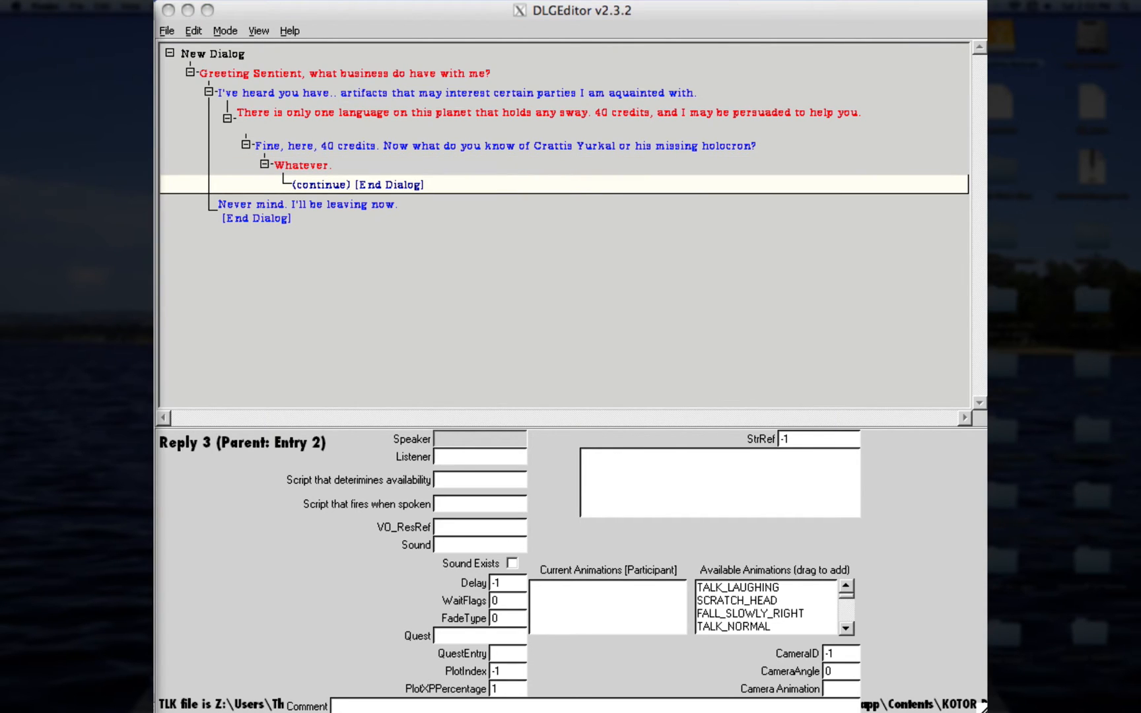
mouse_move(633, 476)
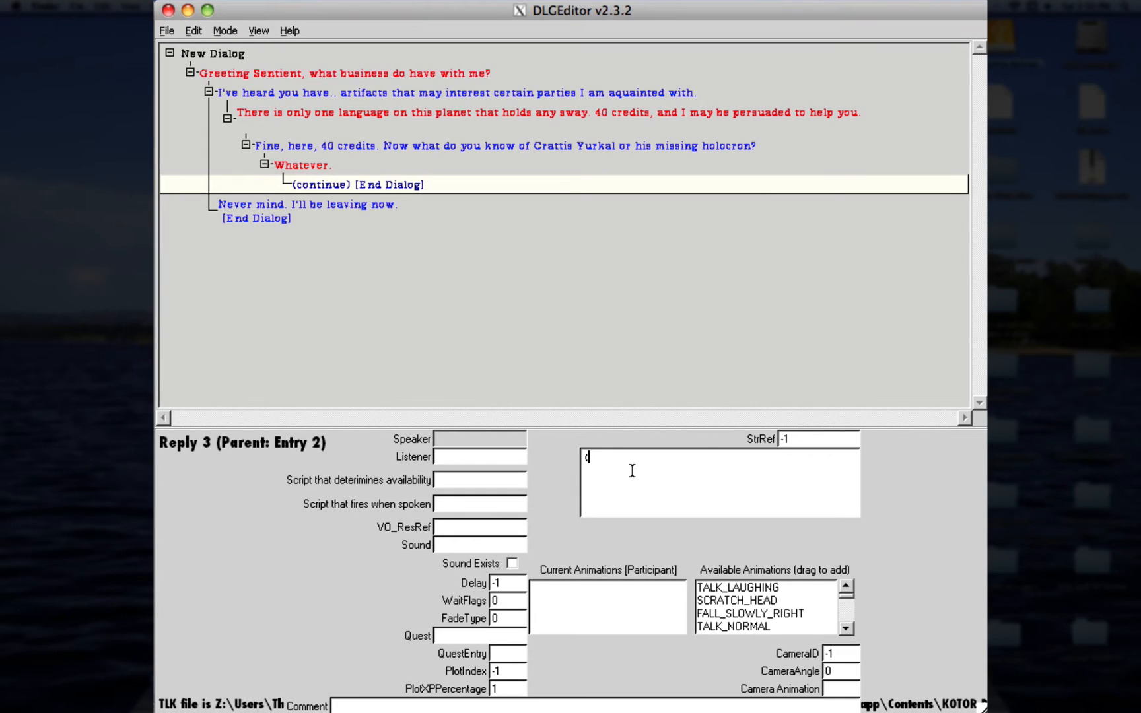
type("(Persuade)")
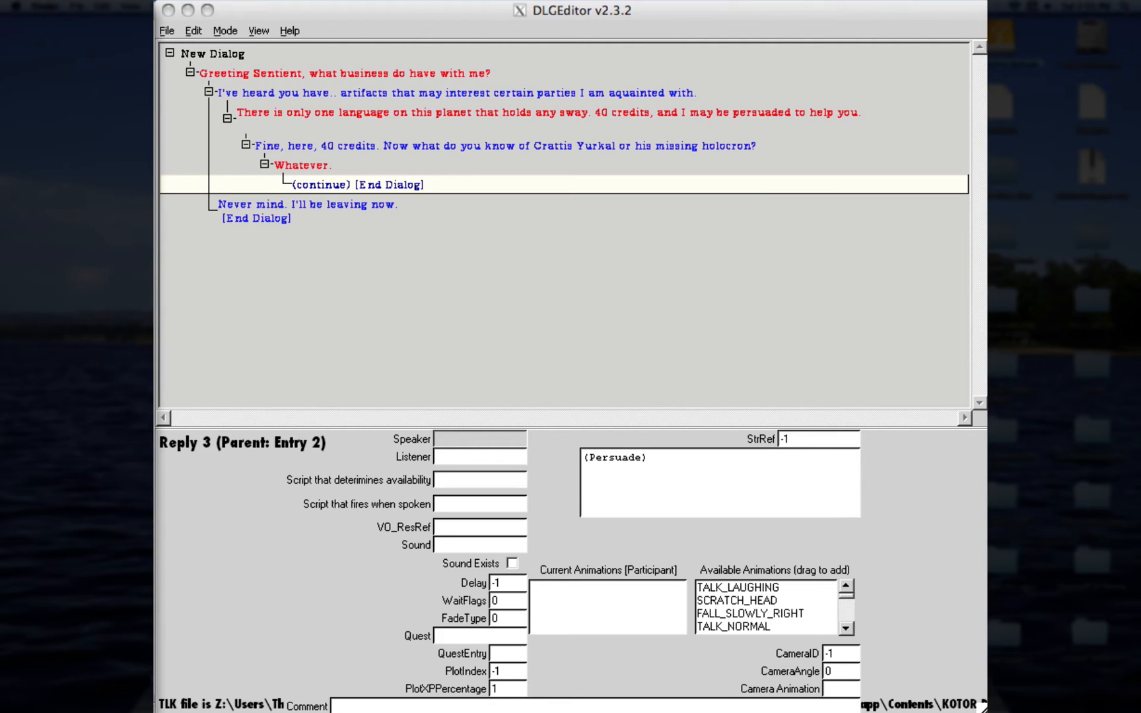
mouse_move(686, 506)
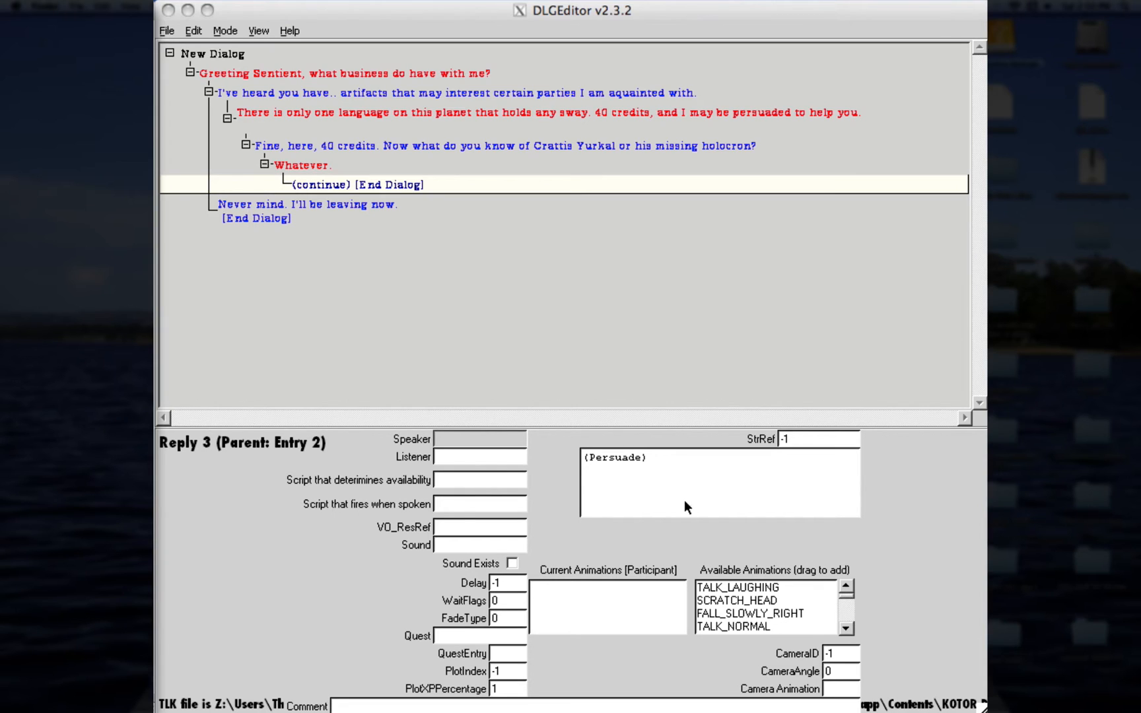
right_click(668, 460)
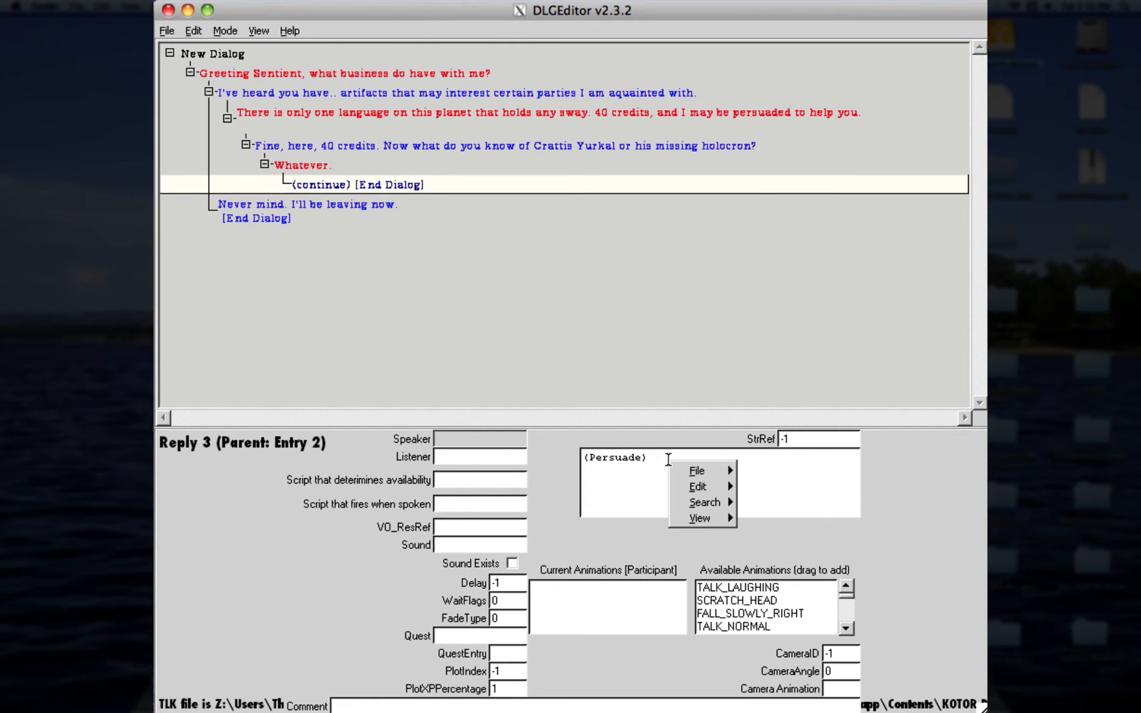
type("How about we go for 4,000? I'd say that's a fair price.")
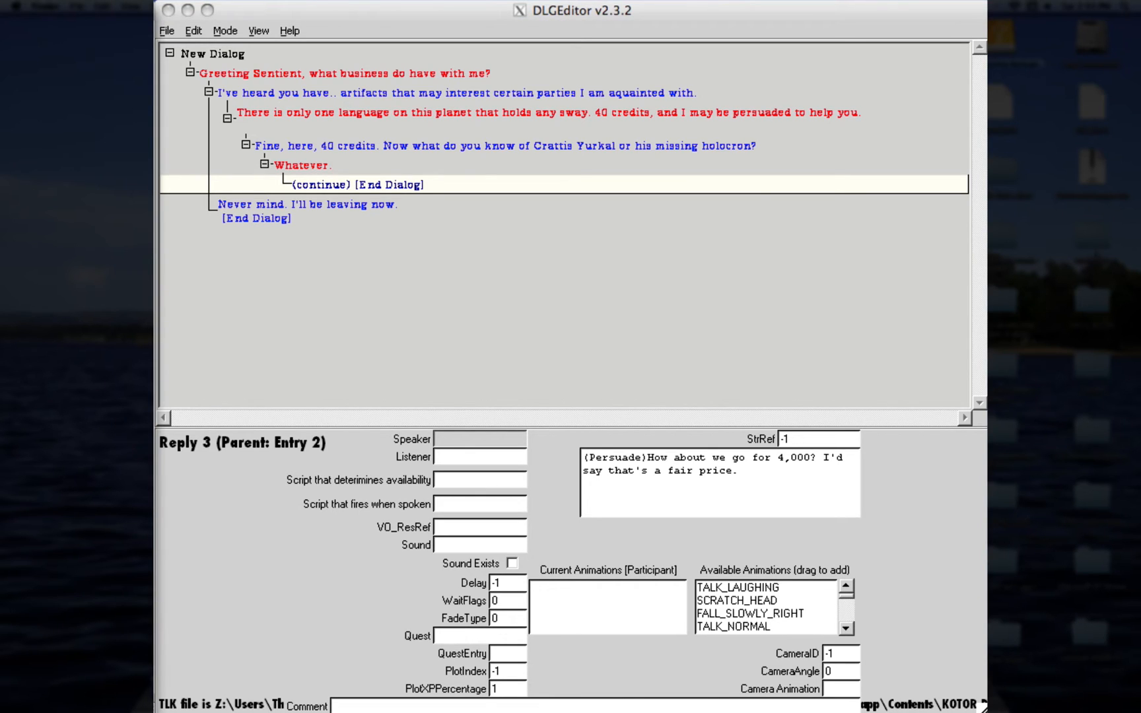
mouse_move(181, 184)
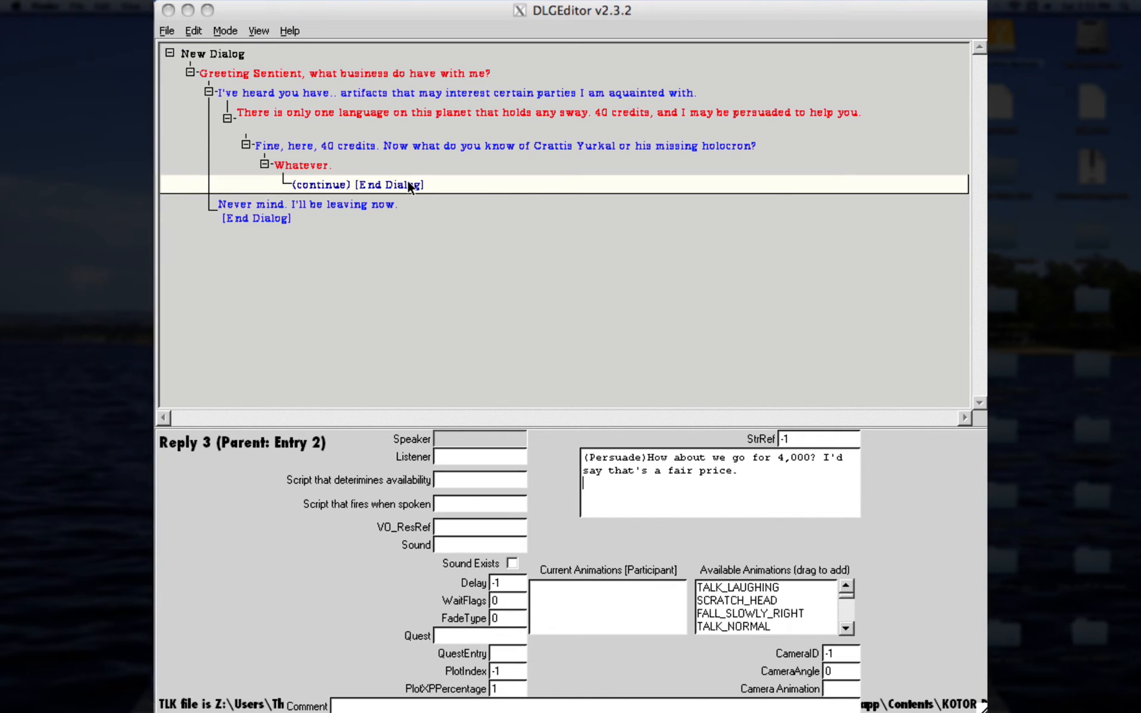
mouse_move(435, 195)
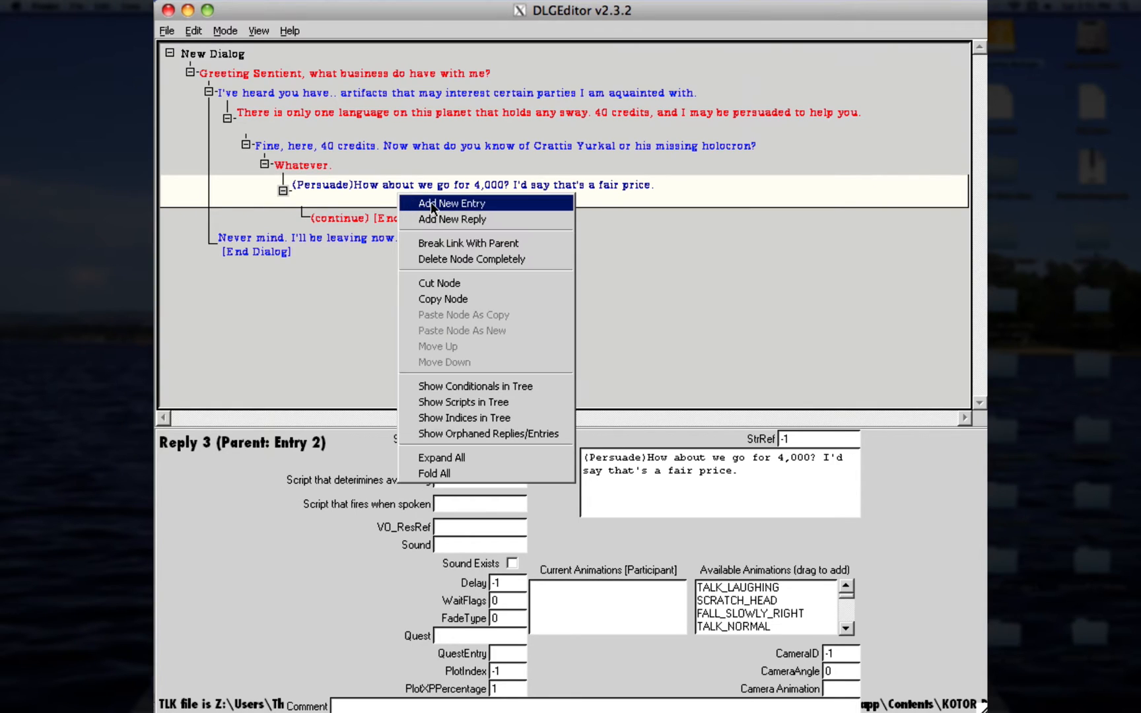
Step: Add the '(Success!)' NPC entry agreeing '...4,000 it is' under the Persuade reply
left_click(457, 203)
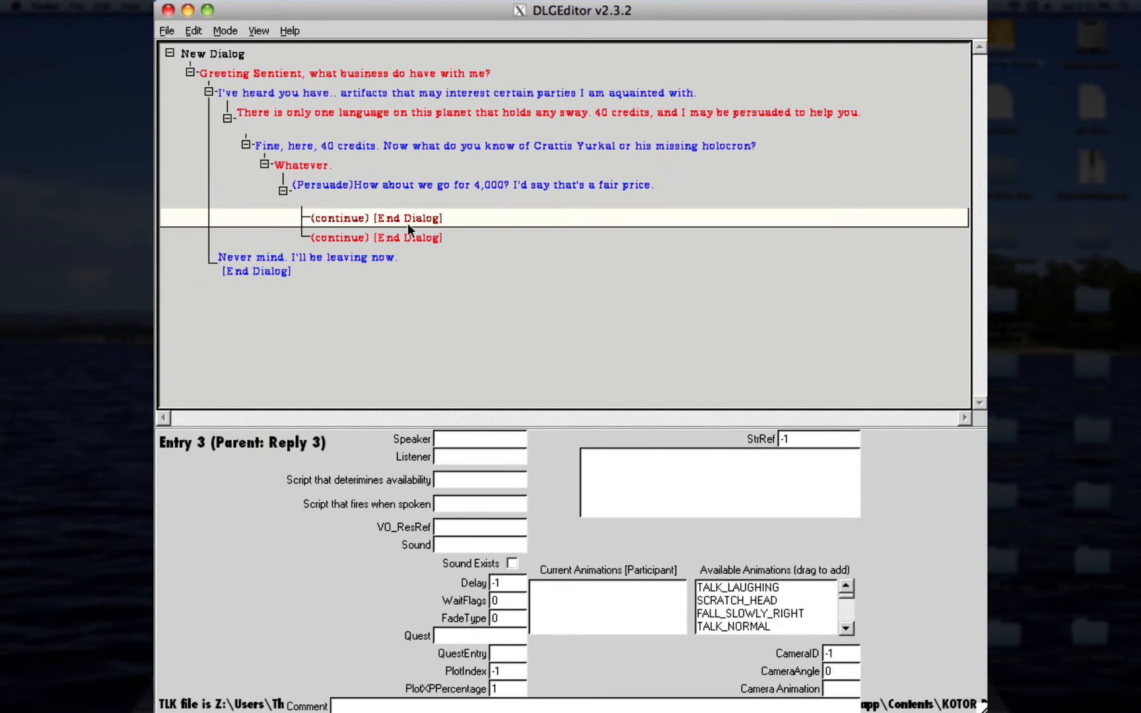
mouse_move(178, 158)
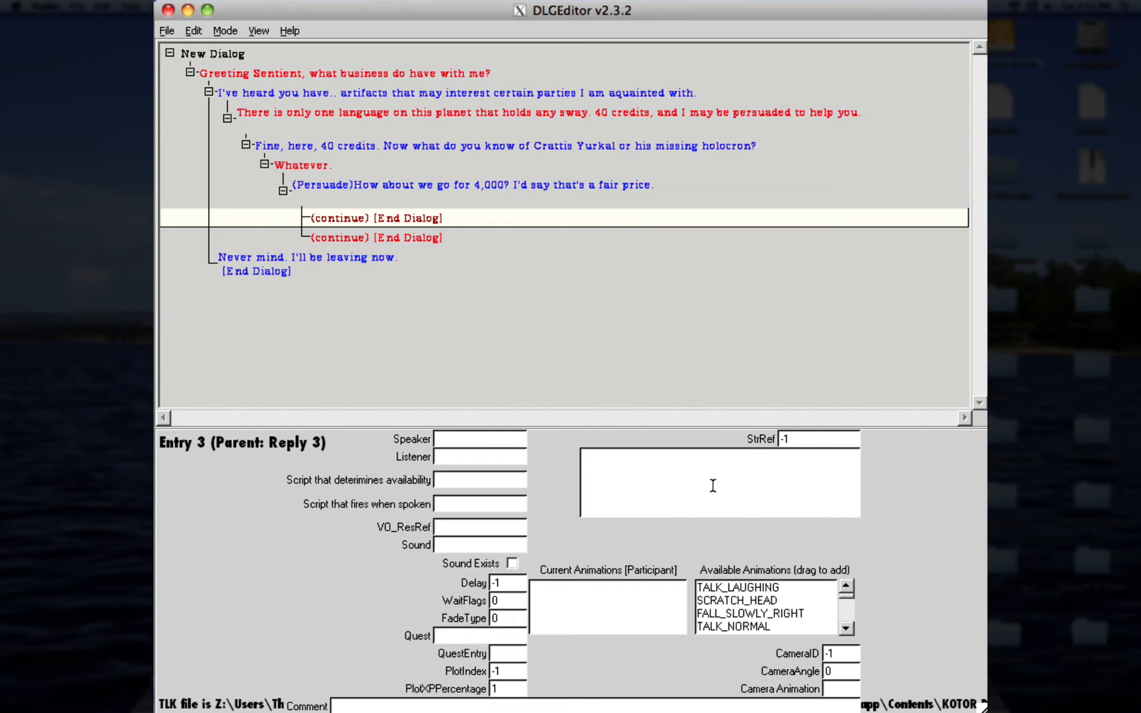
type("(s")
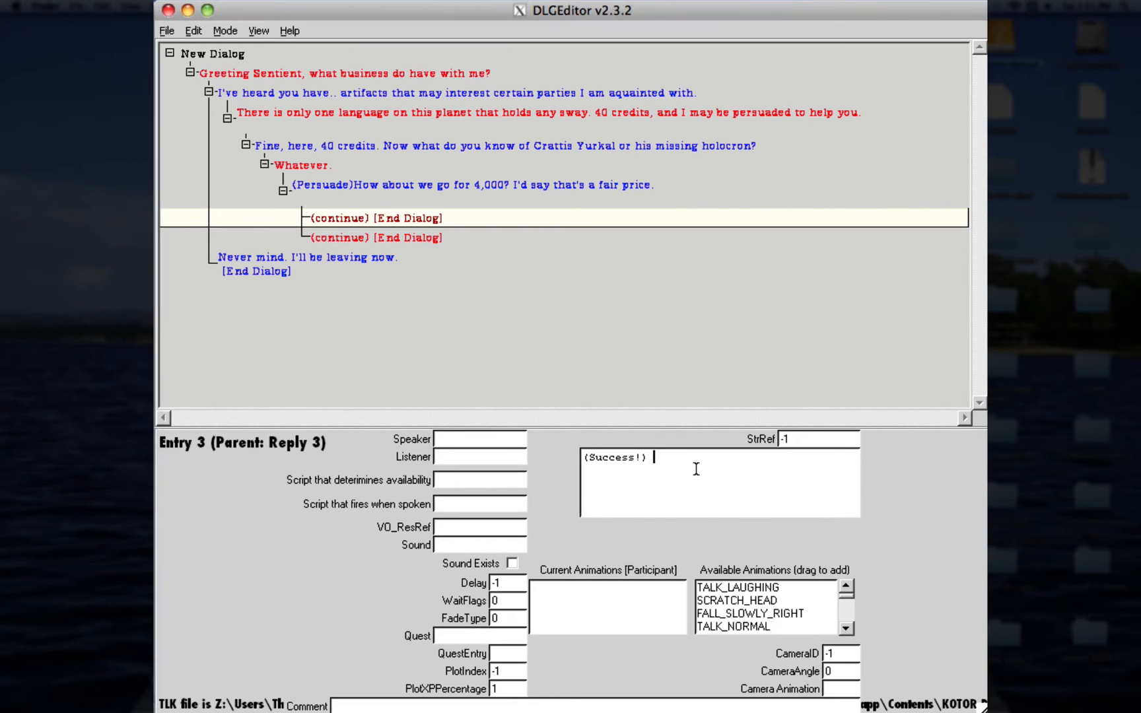
type("I am anything if reasonable with my business dealings, at the very least. 4,000 it is.")
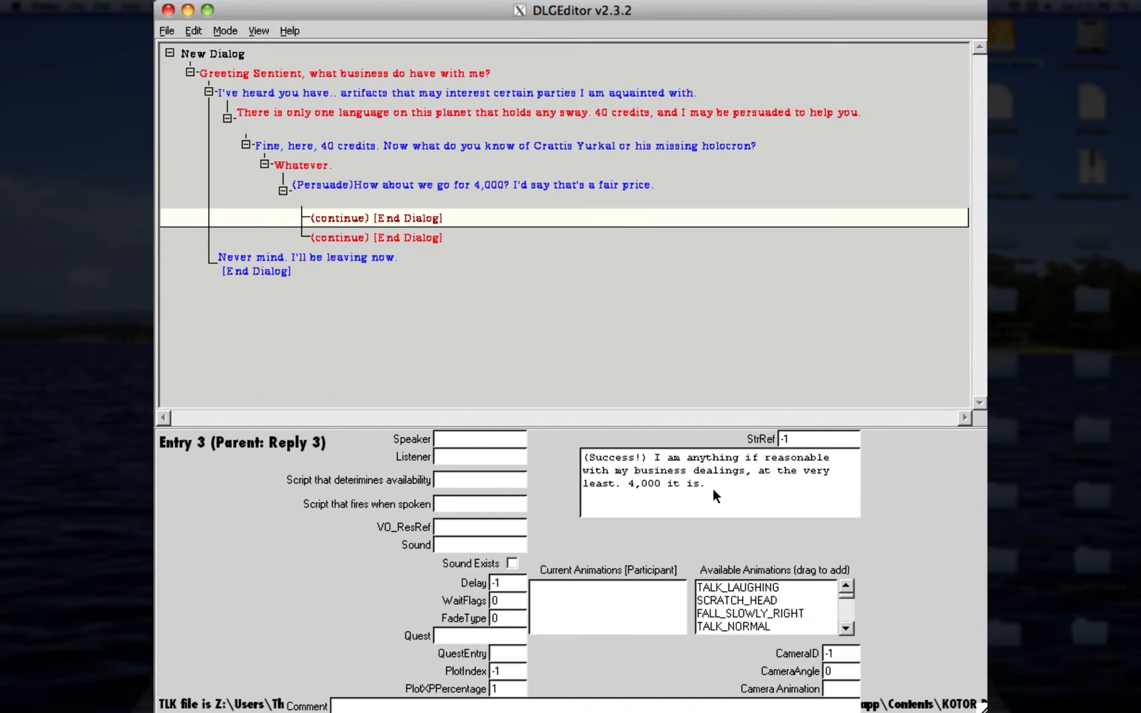
mouse_move(663, 413)
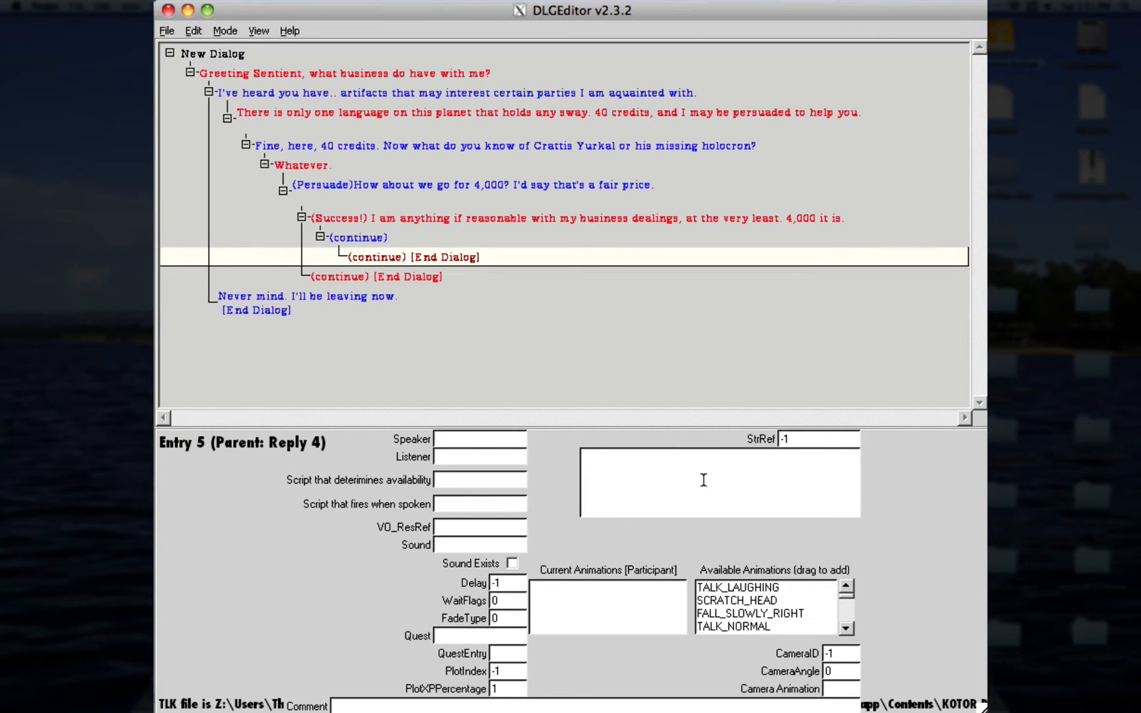
Step: Enter 'I don't care. Bye!' on Entry 5 and 'Thanks for your time!' on its reply
type("I don't care. Bye!")
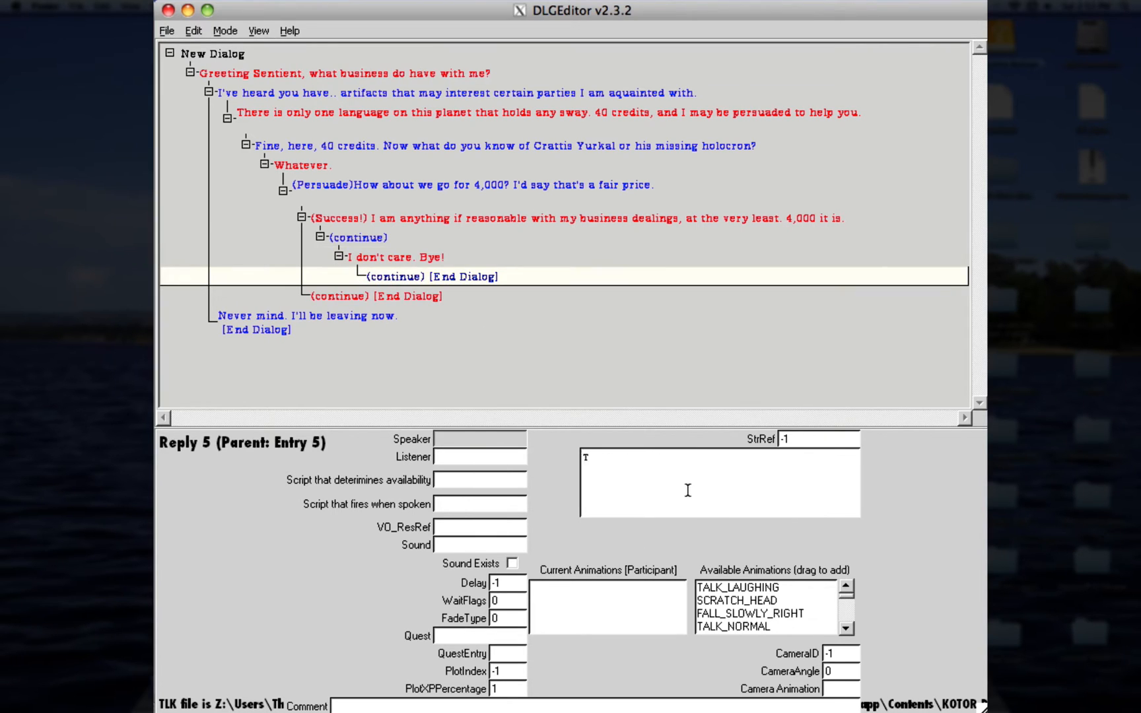
type("Thanks for your")
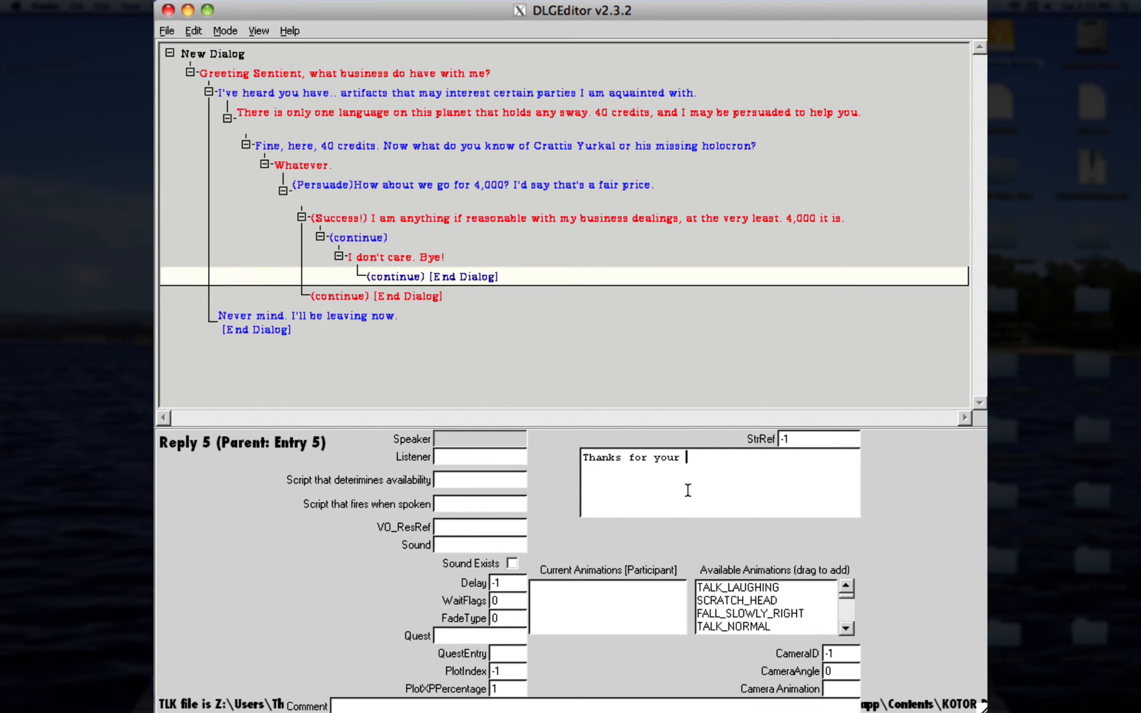
type("time!")
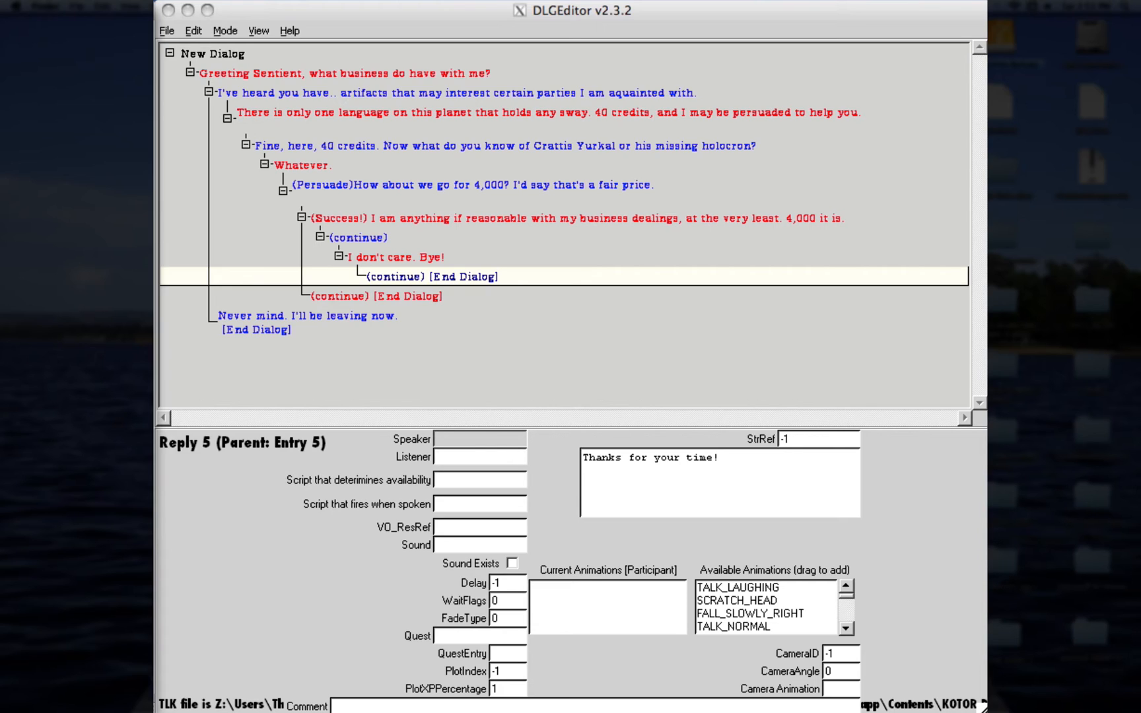
mouse_move(436, 264)
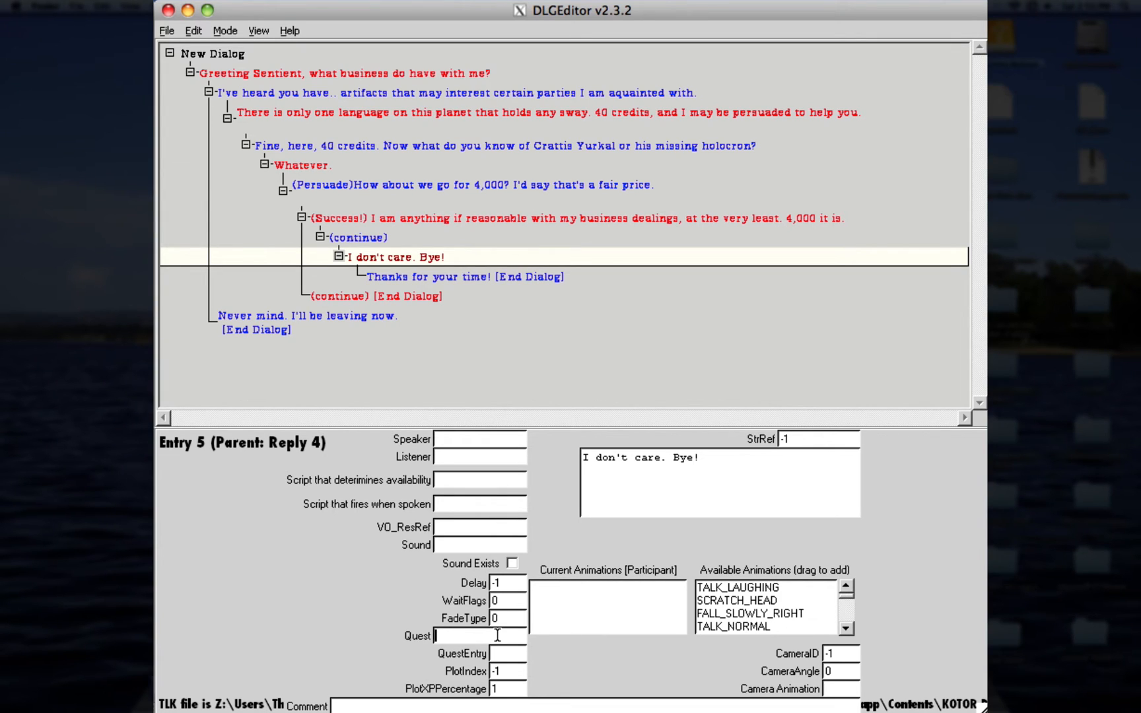
Step: Set Entry 5's quest to rece_holoquest with QuestEntry 4
type("rece_holoquest")
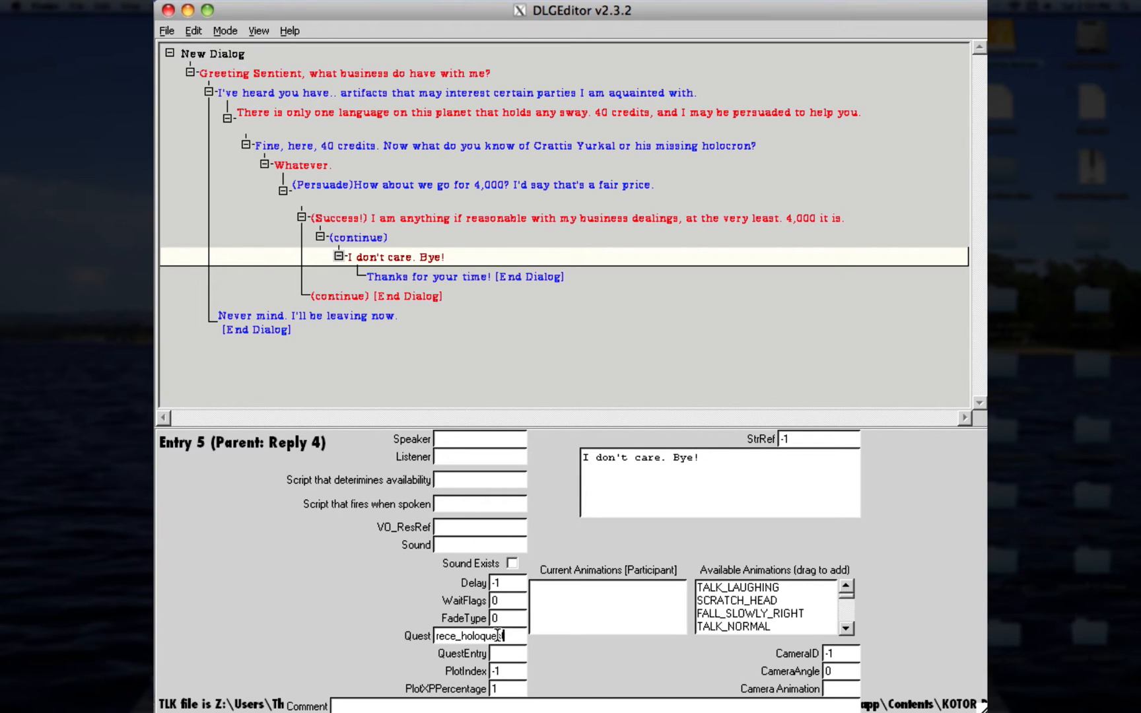
left_click(503, 671)
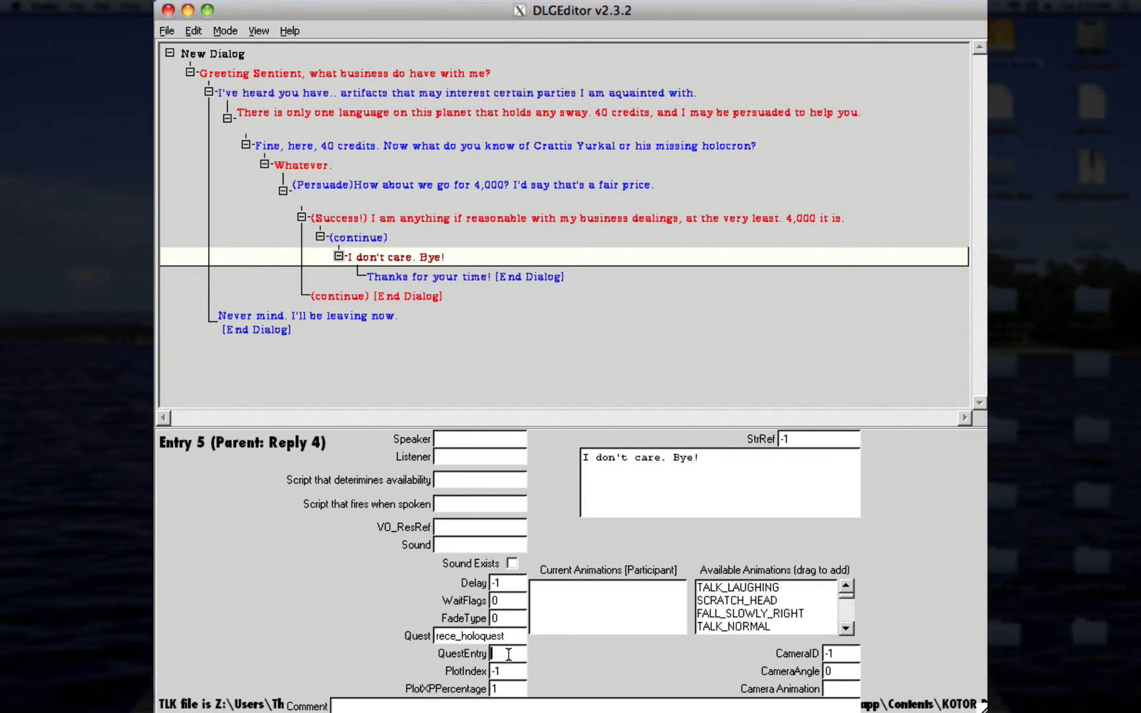
type("4")
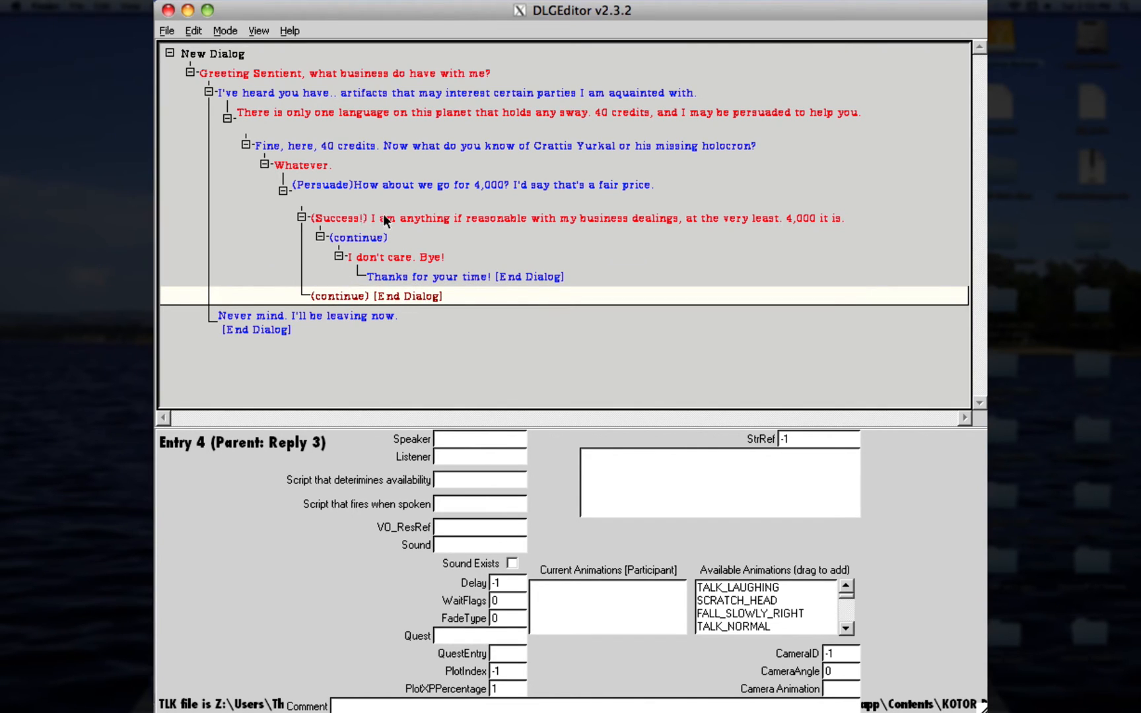
Step: Enter k_con_pershigh as the (Success!) line's availability script
left_click(416, 218)
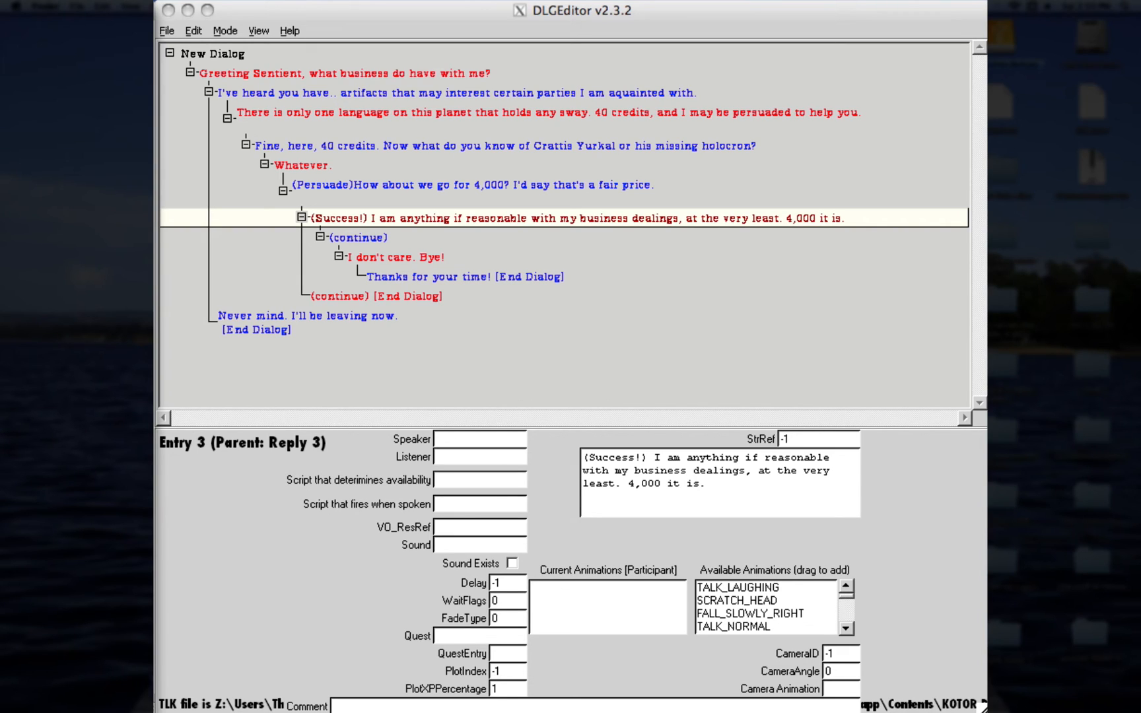
mouse_move(451, 504)
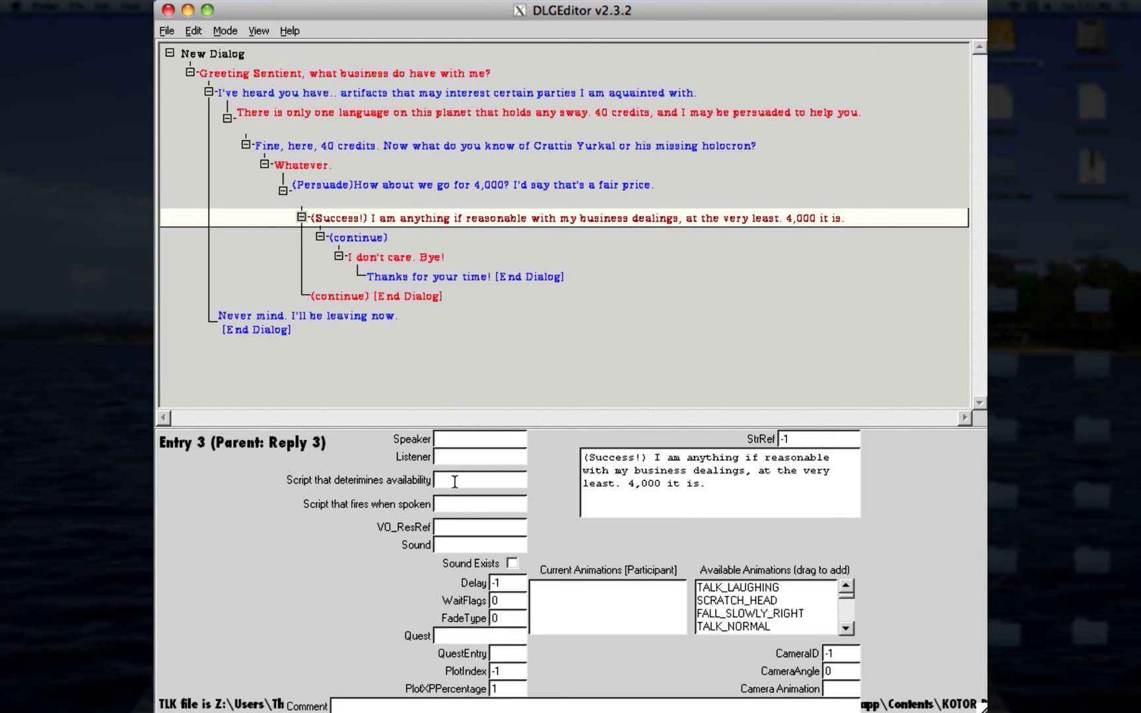
type("k_co")
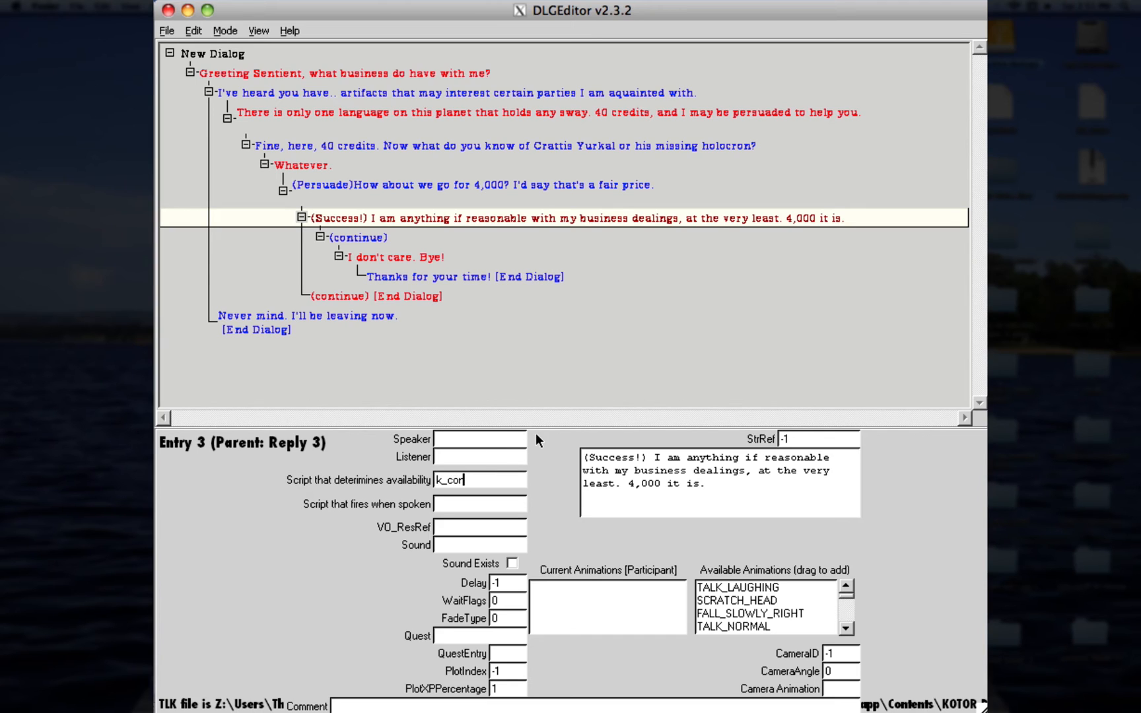
type("n_oe")
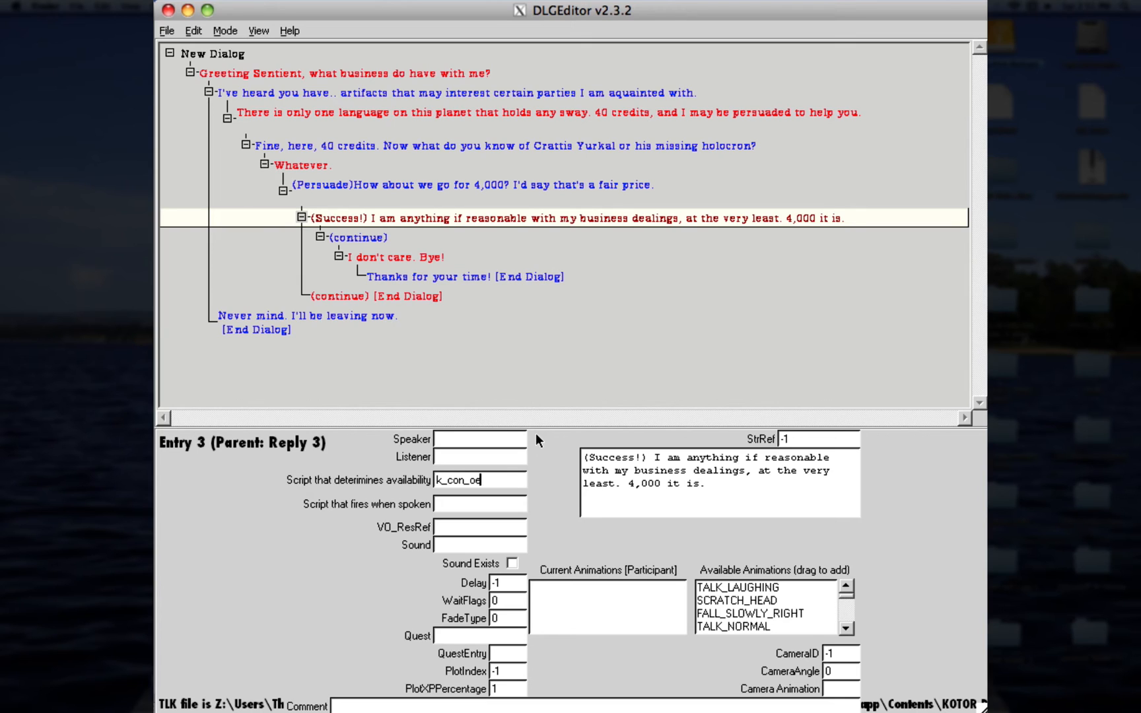
type("k_con_pershigh")
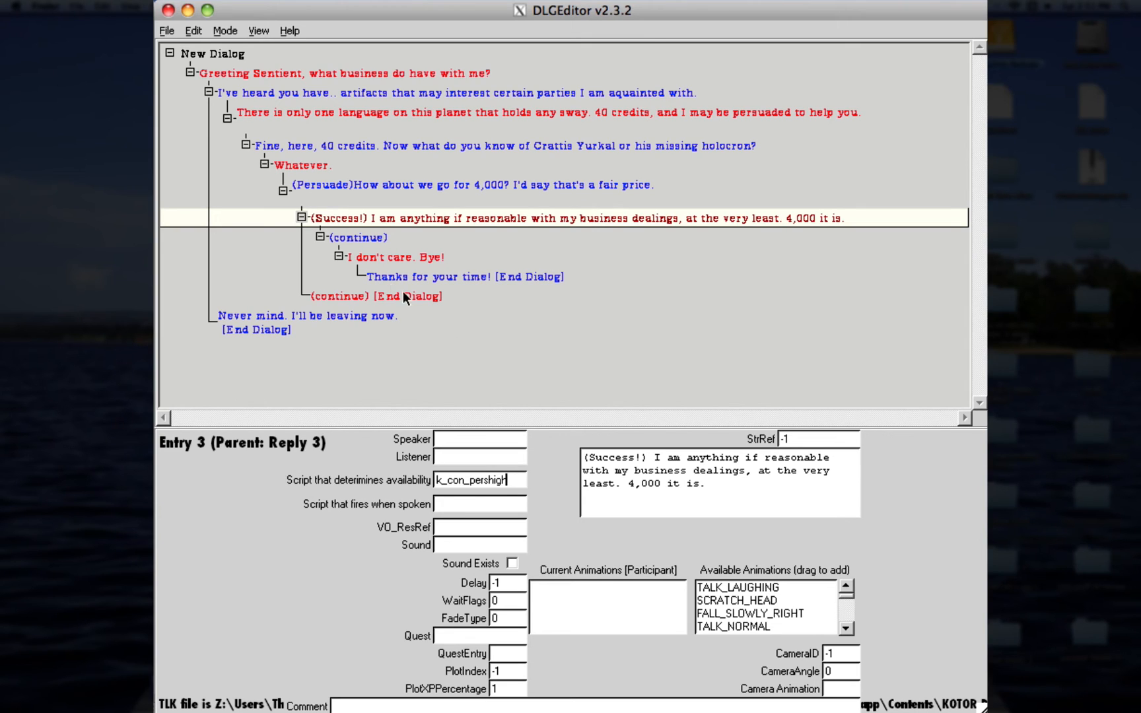
Step: Write the empty Persuade NPC line as '(Failure) Perhaps you are more shrewd... 5,000 and not a credit lower.'
left_click(377, 296)
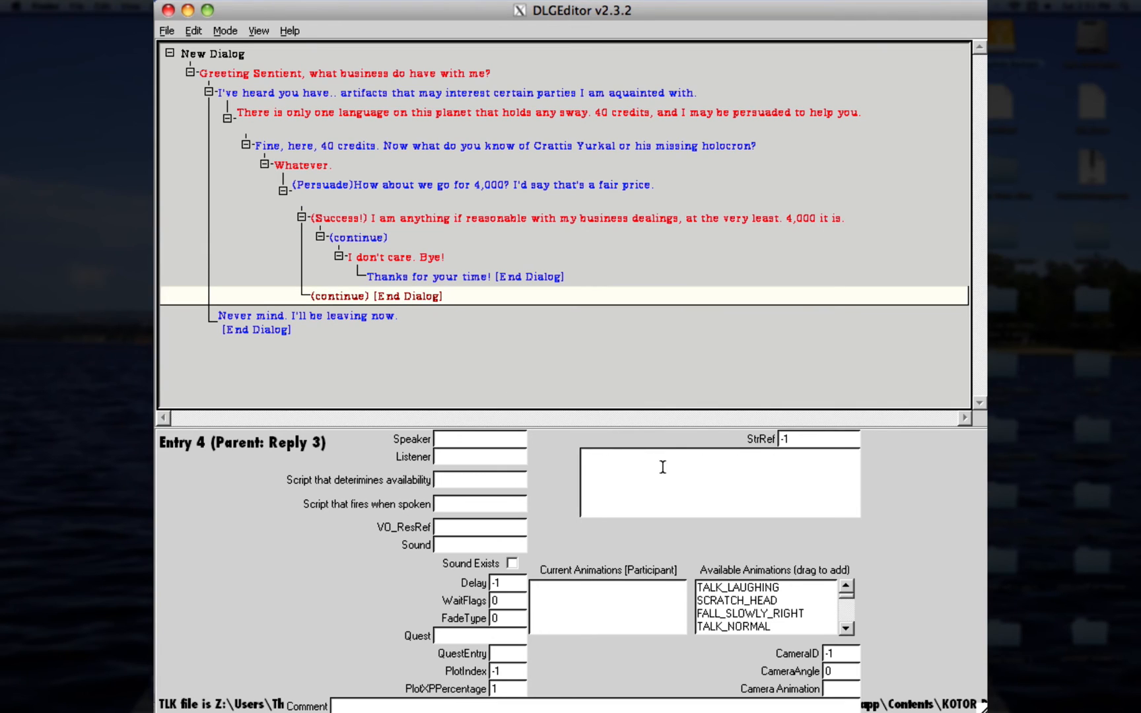
left_click(666, 467)
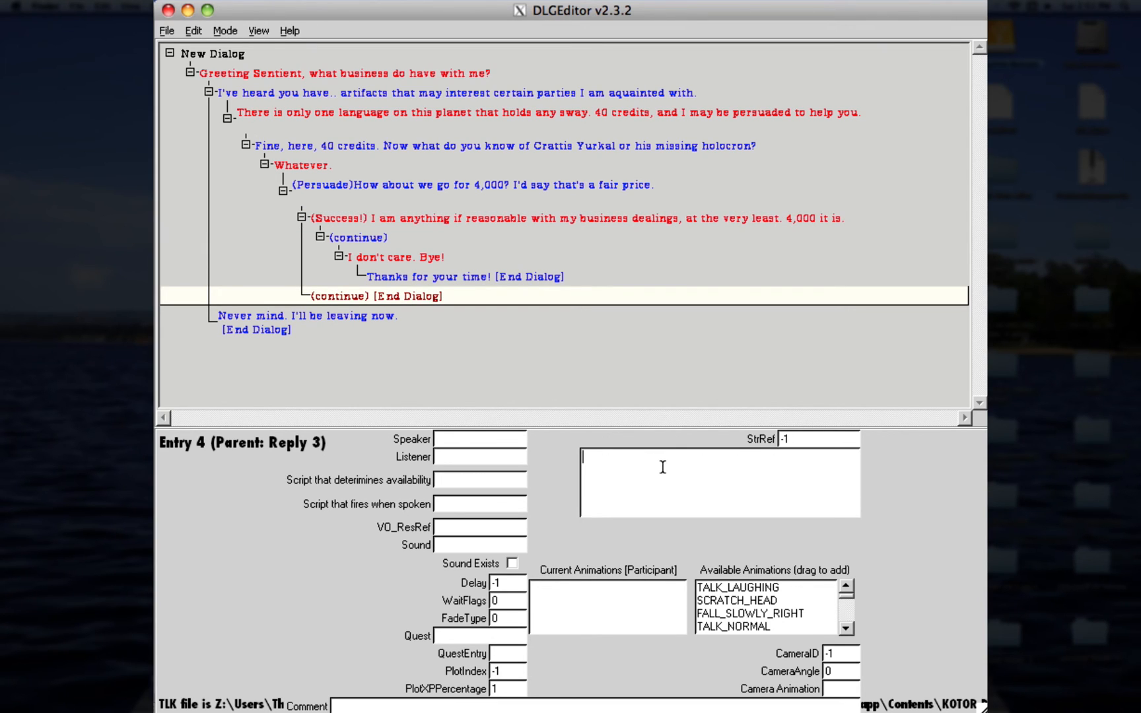
type("(Failure")
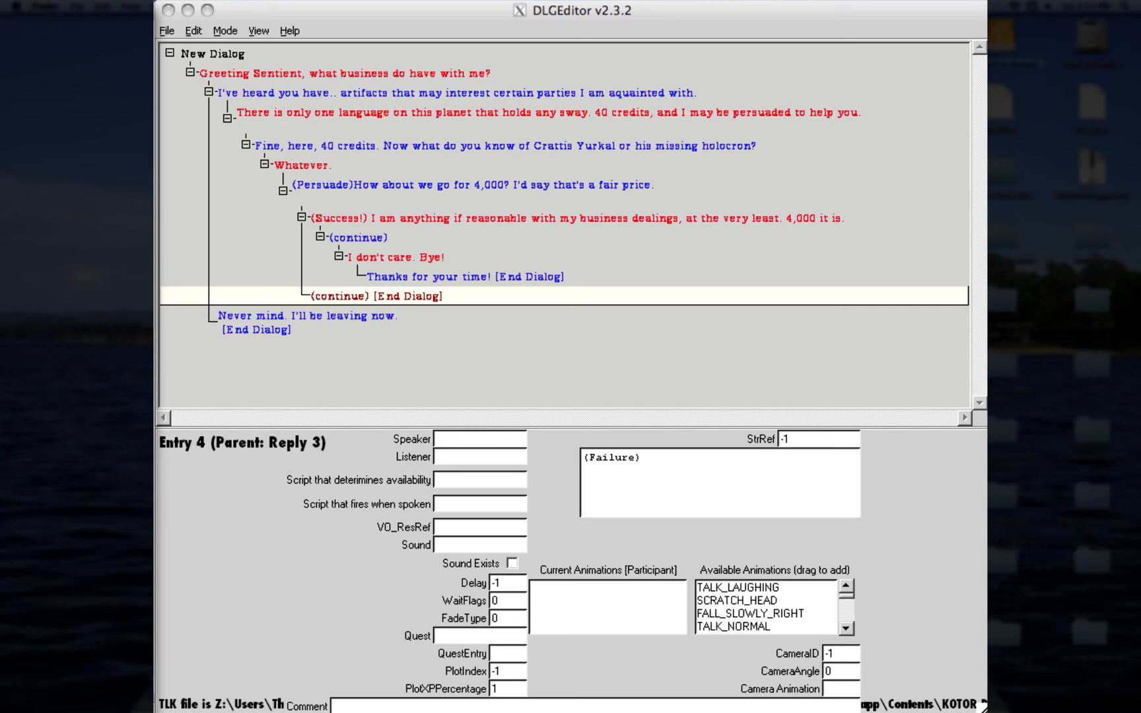
left_click(652, 458)
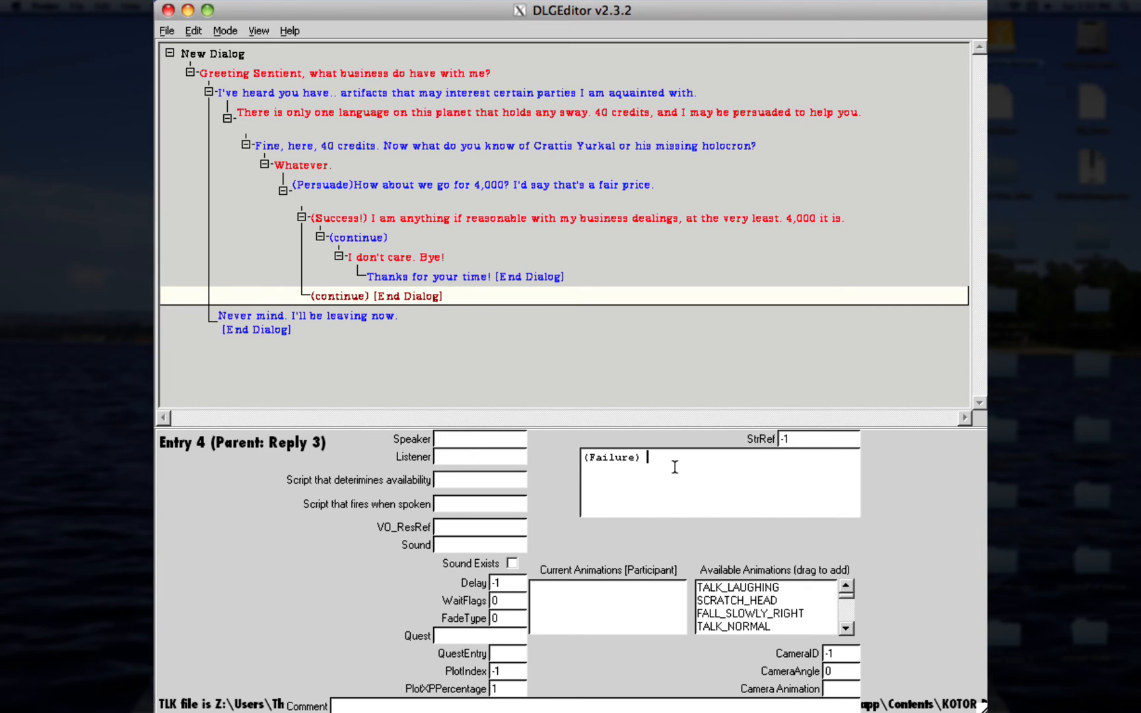
type("Perhaps you are more shrewd than you let on.. Still such an antique is clearly worth more to you than me. 5,000 and not a credit lower.")
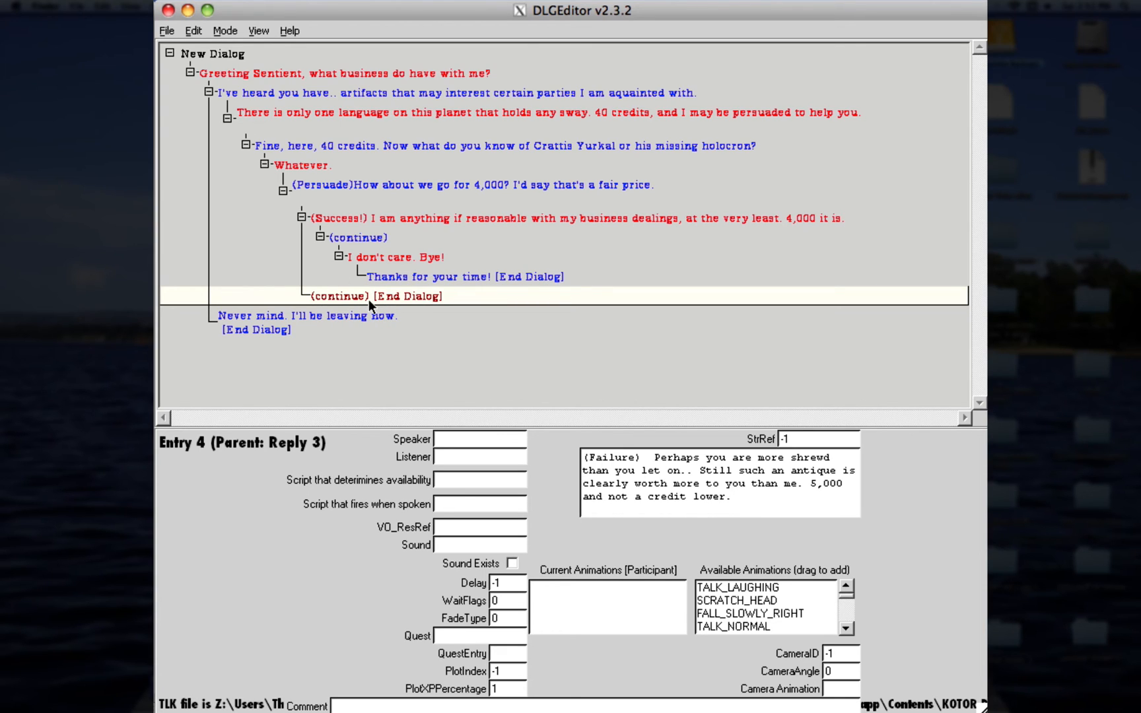
Step: Add the dialog-ending player reply 'Oh, that's a shame.' under the (Failure) line
right_click(369, 296)
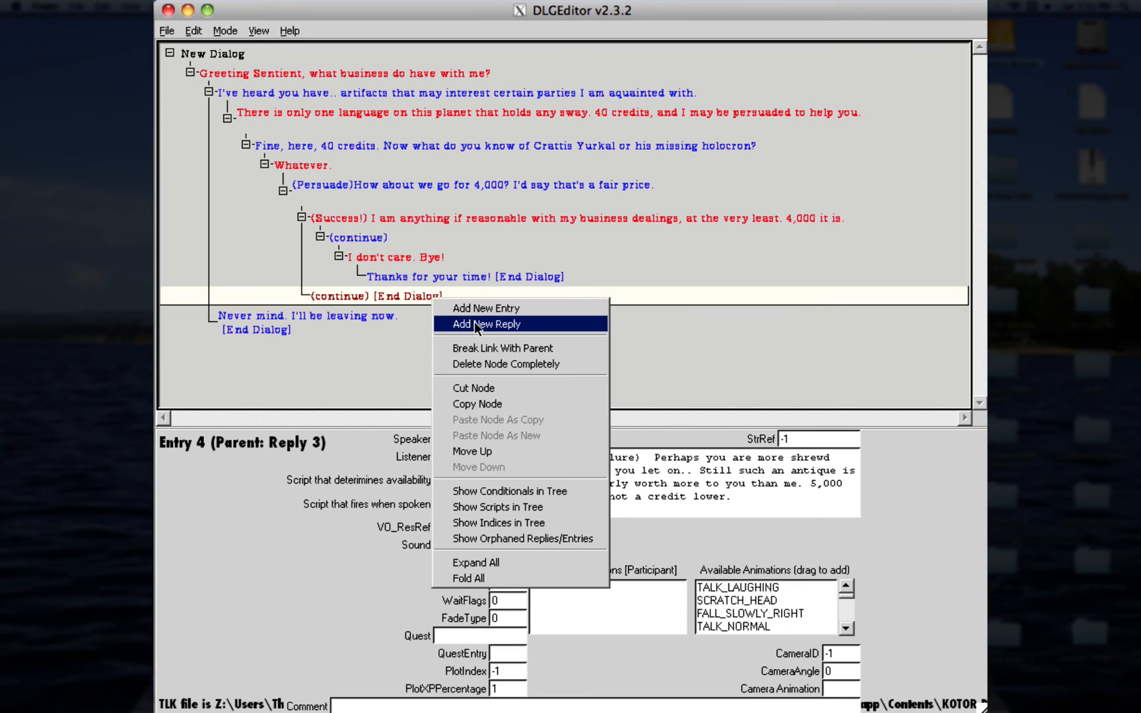
left_click(486, 324)
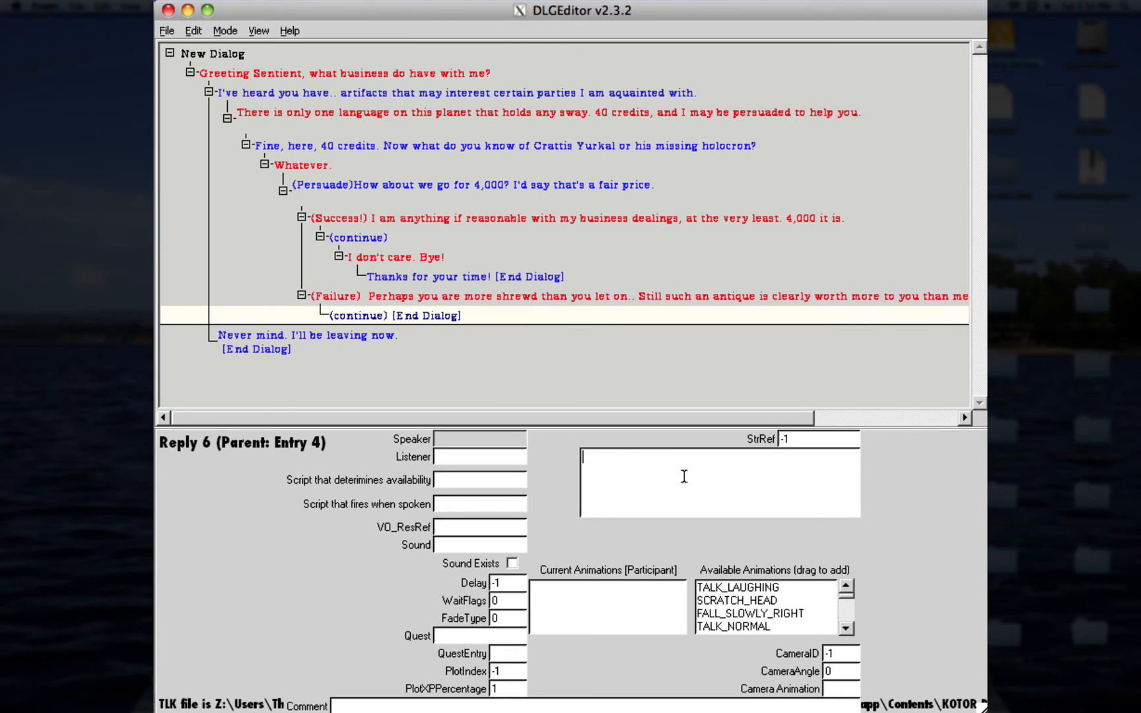
type("Oh, that's")
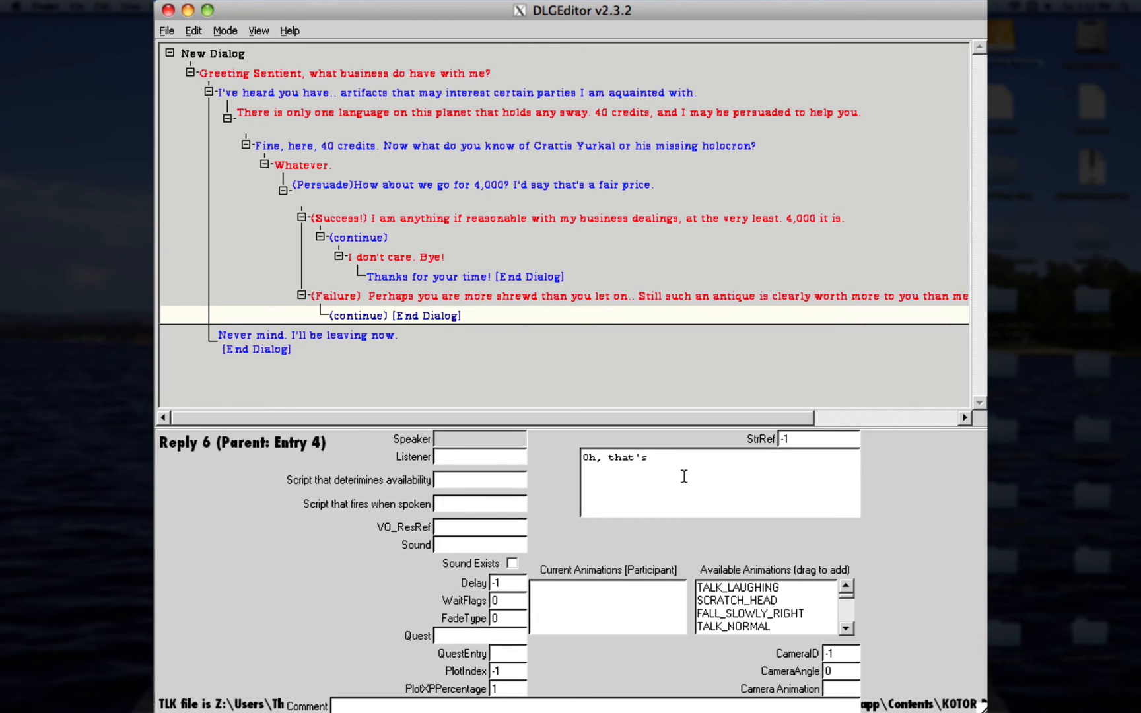
type("a shame.")
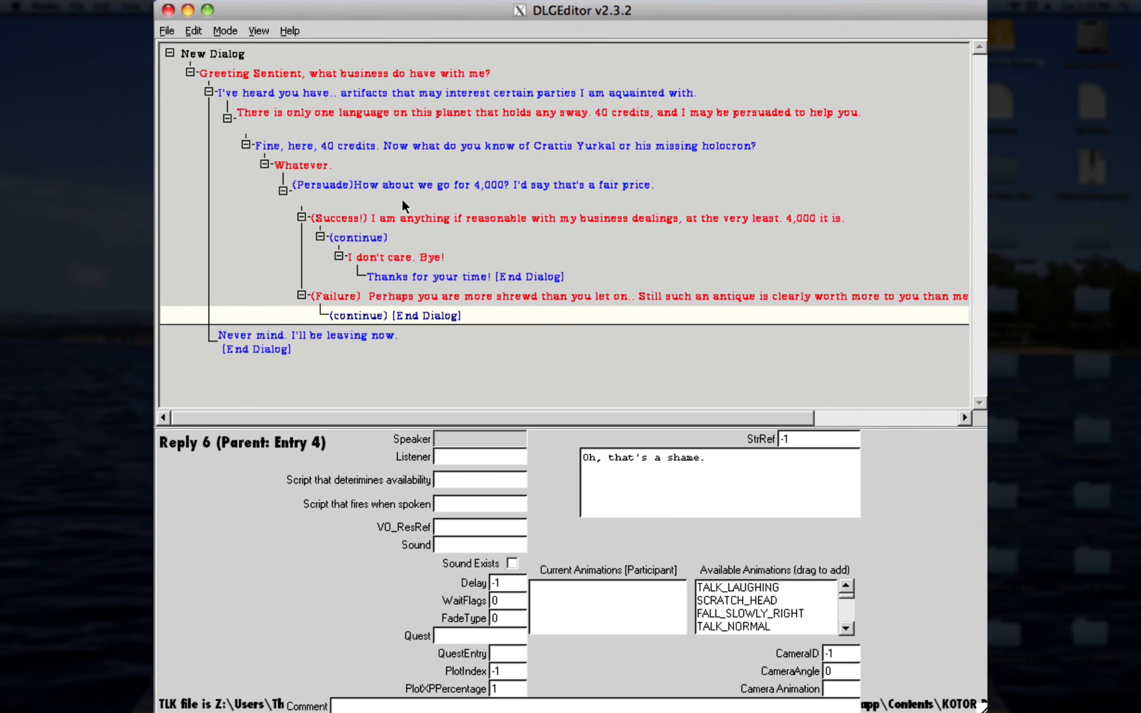
left_click(367, 218)
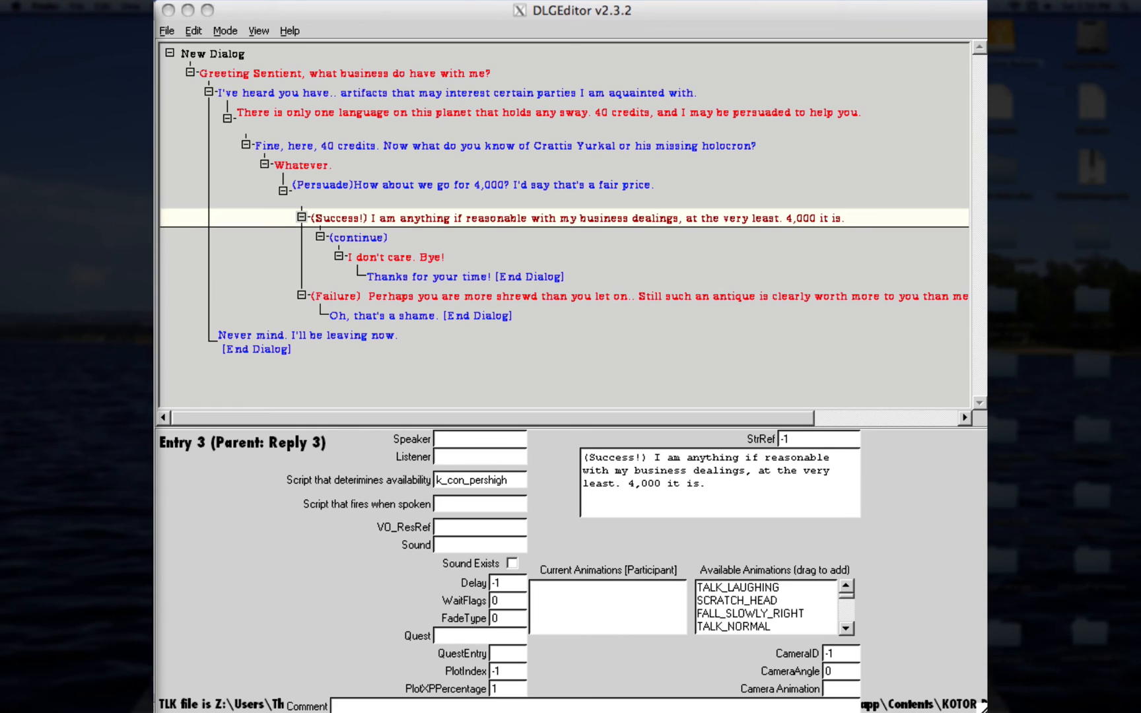
mouse_move(330, 495)
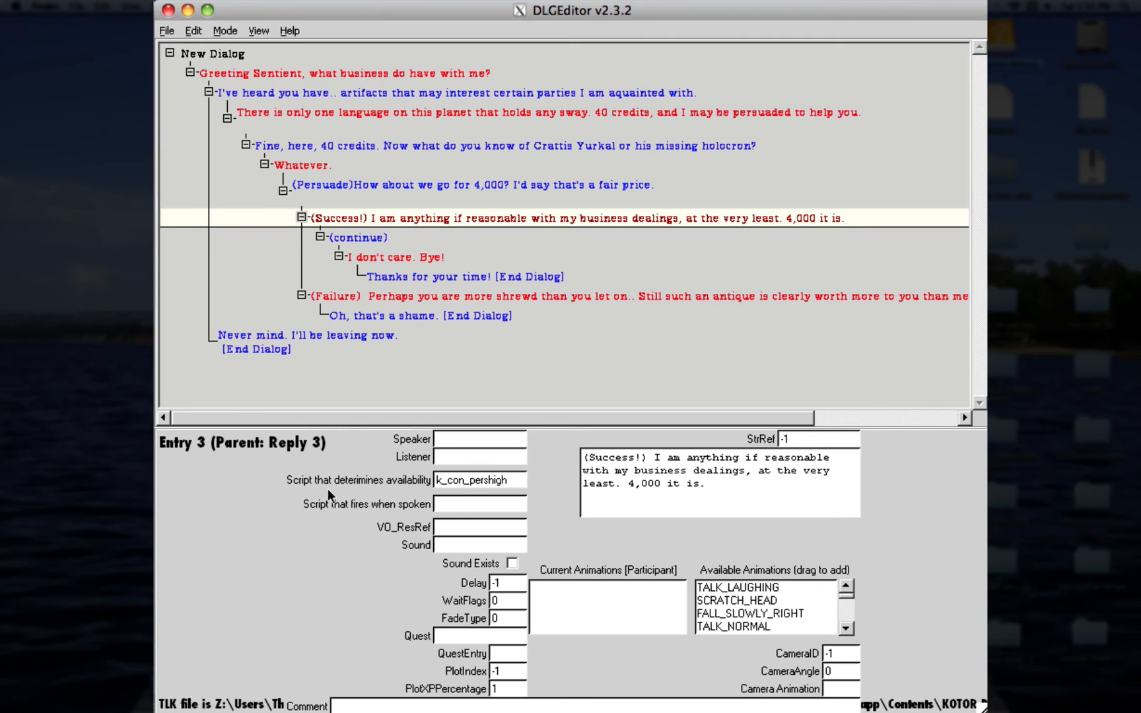
Step: Set rece_4000cred as the (Success!) line's script that fires when spoken
type("rece_4000c")
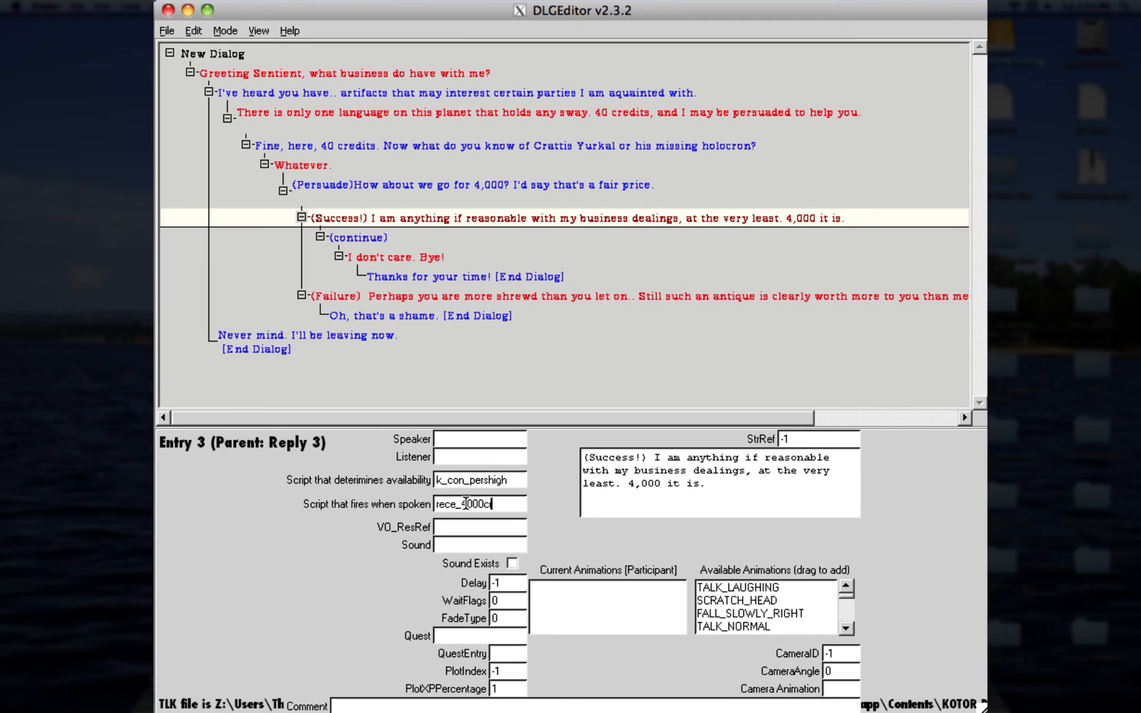
type("red")
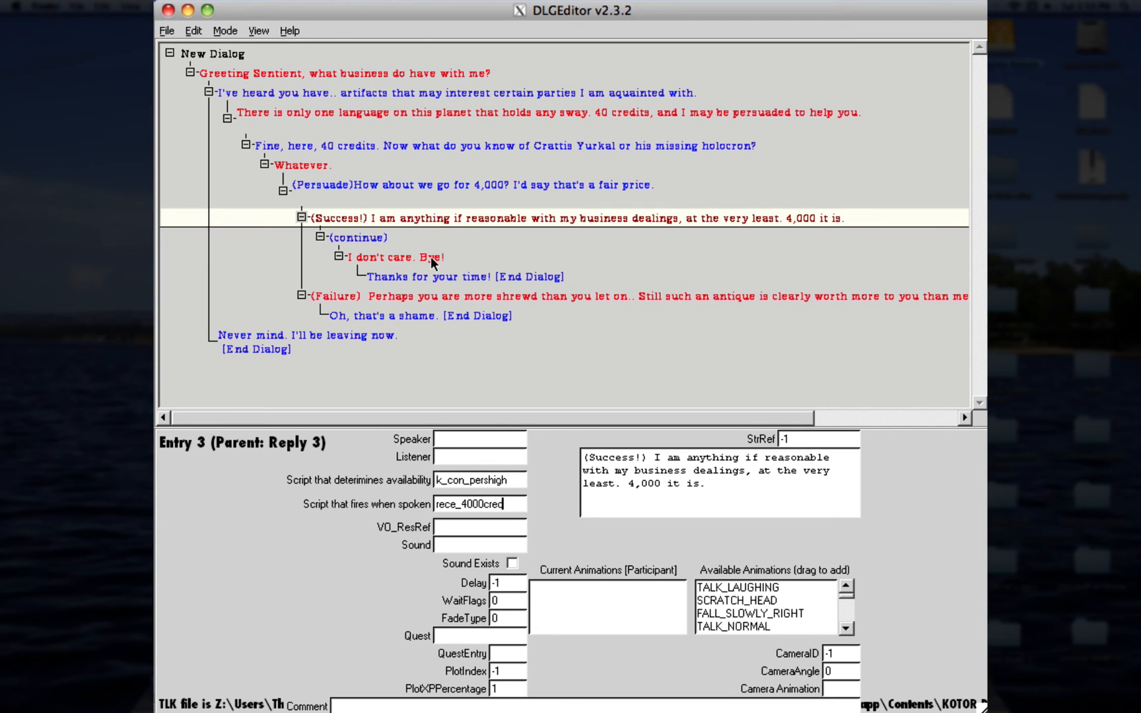
left_click(461, 276)
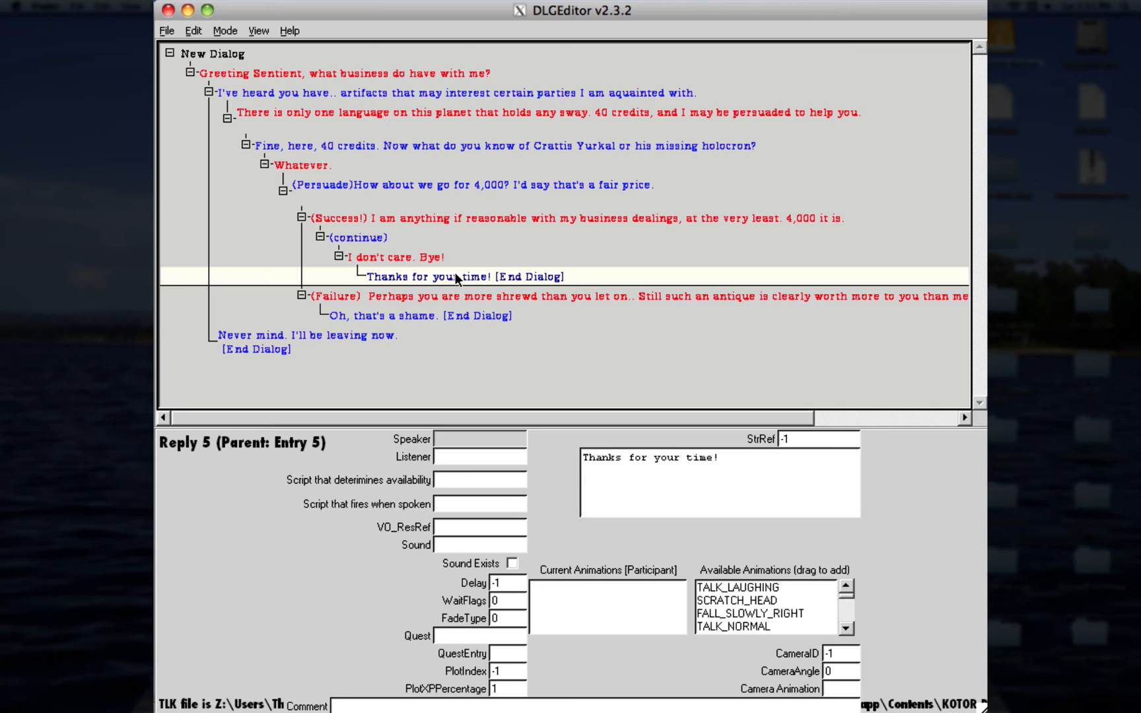
mouse_move(457, 281)
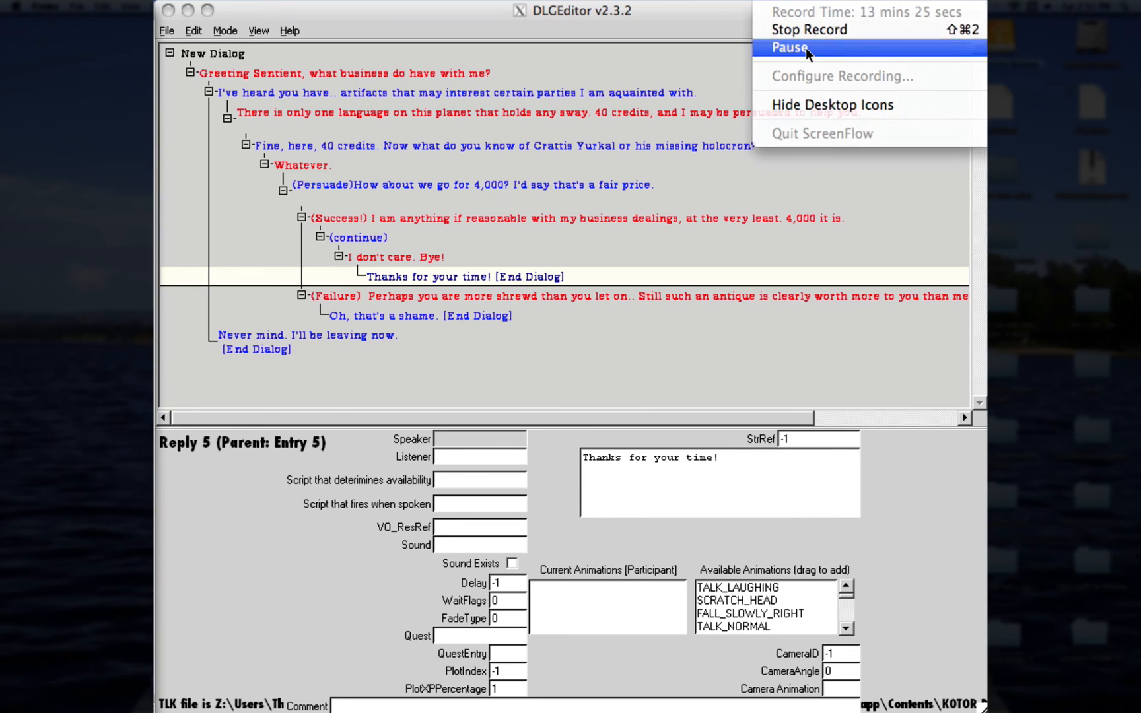
Step: Select the 'Never mind. I'll be leaving now.' reply and bring up its node options
left_click(307, 335)
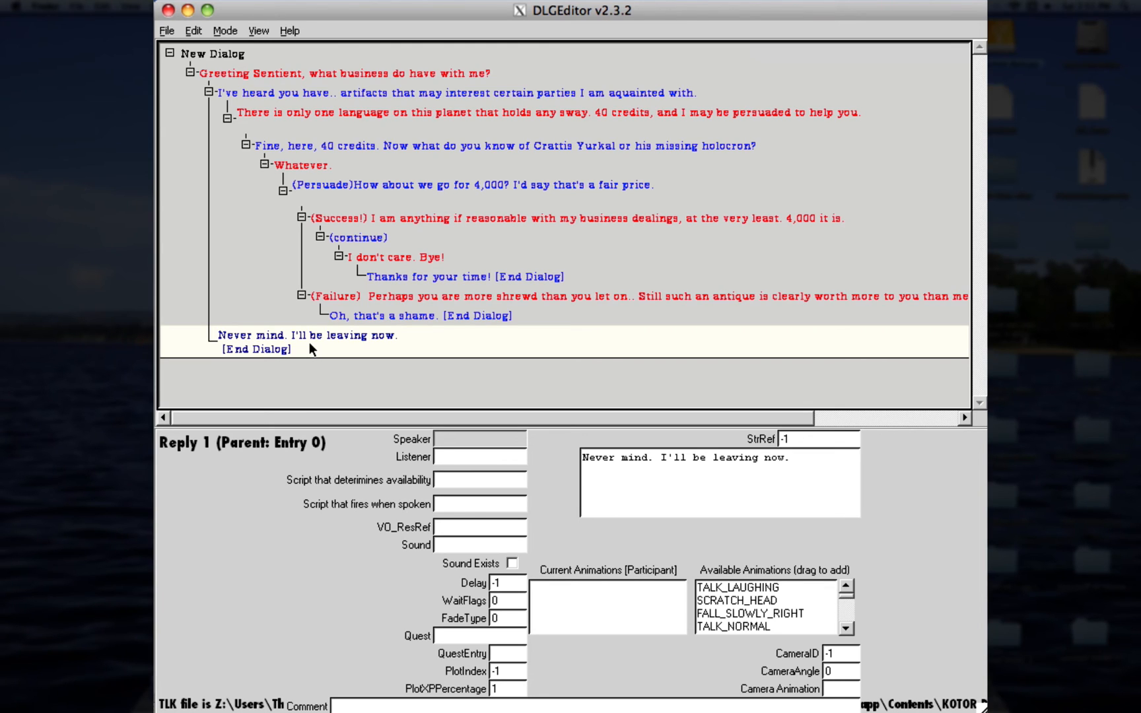
right_click(308, 339)
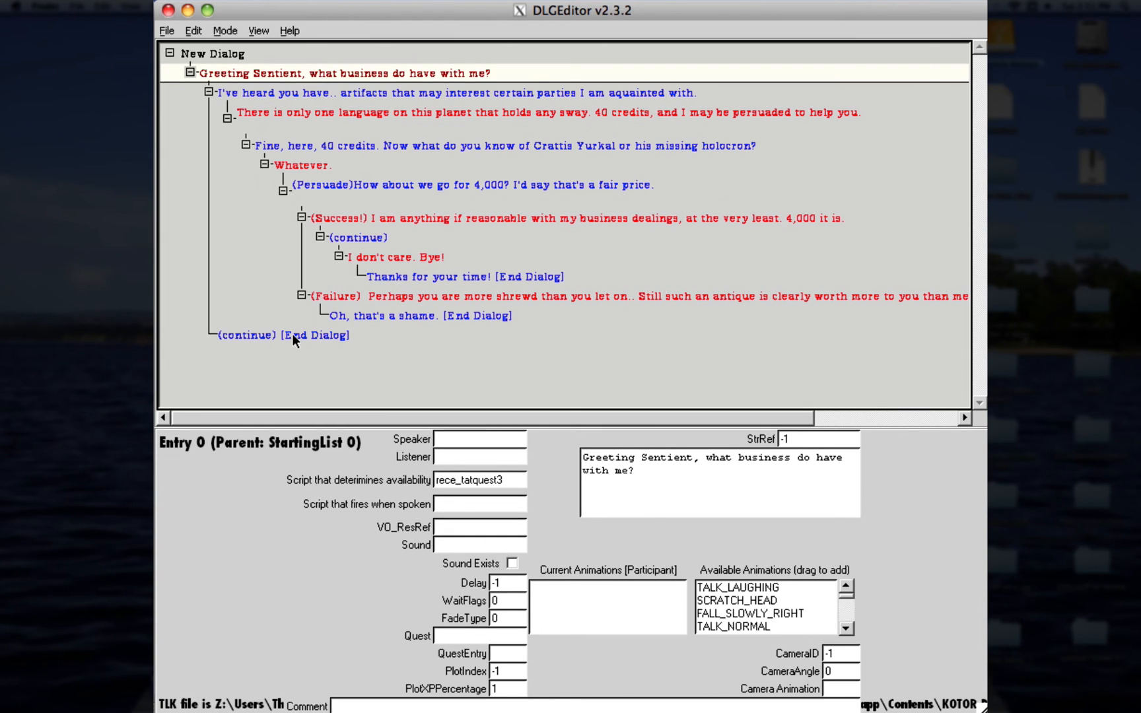
Step: Enter the greeting's second reply as "(Intimidate) Tell me what's wrong, or I'll kill you!" and commit it
left_click(282, 334)
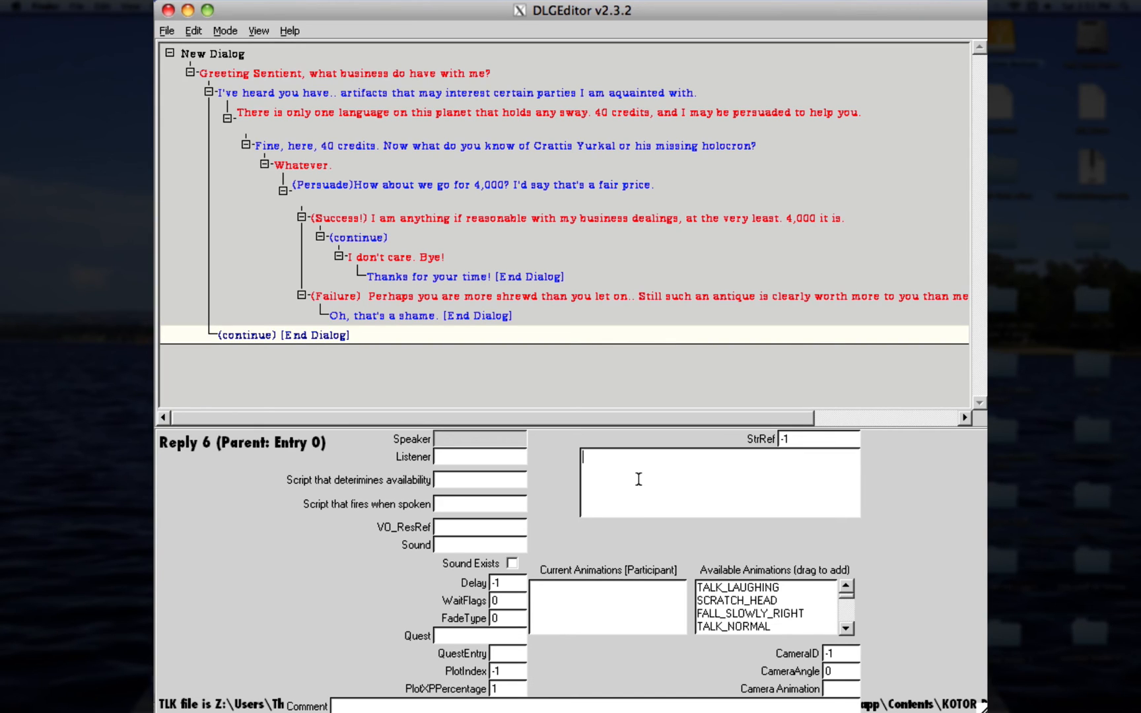
type("d")
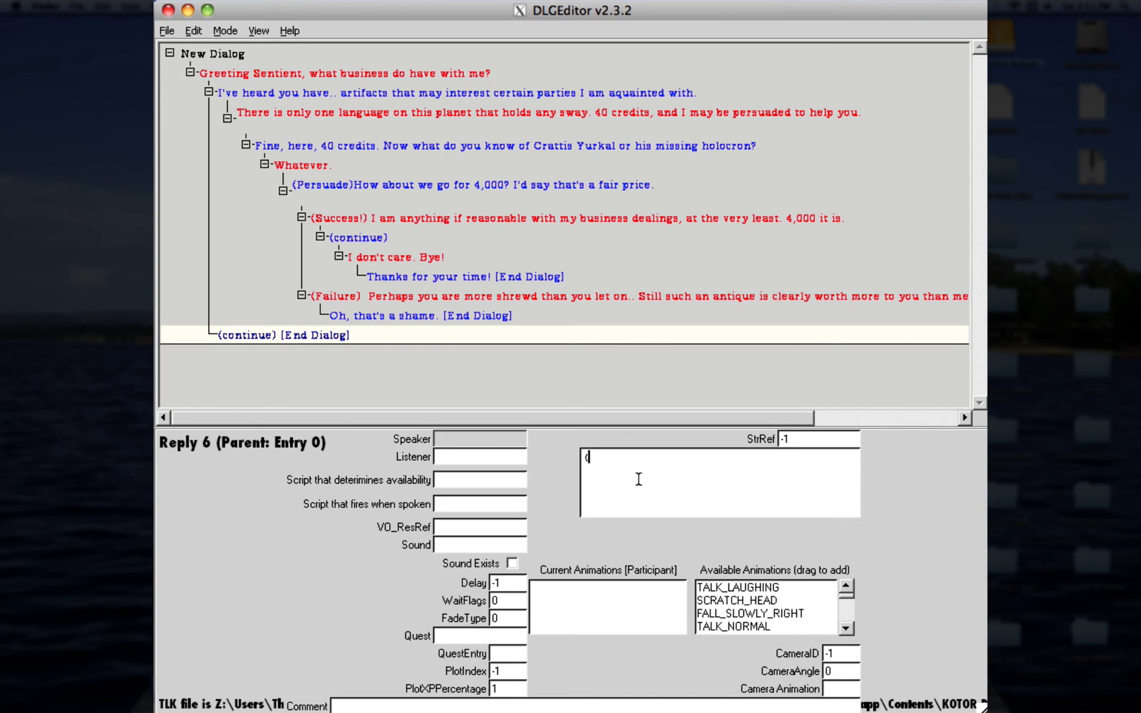
type("Int")
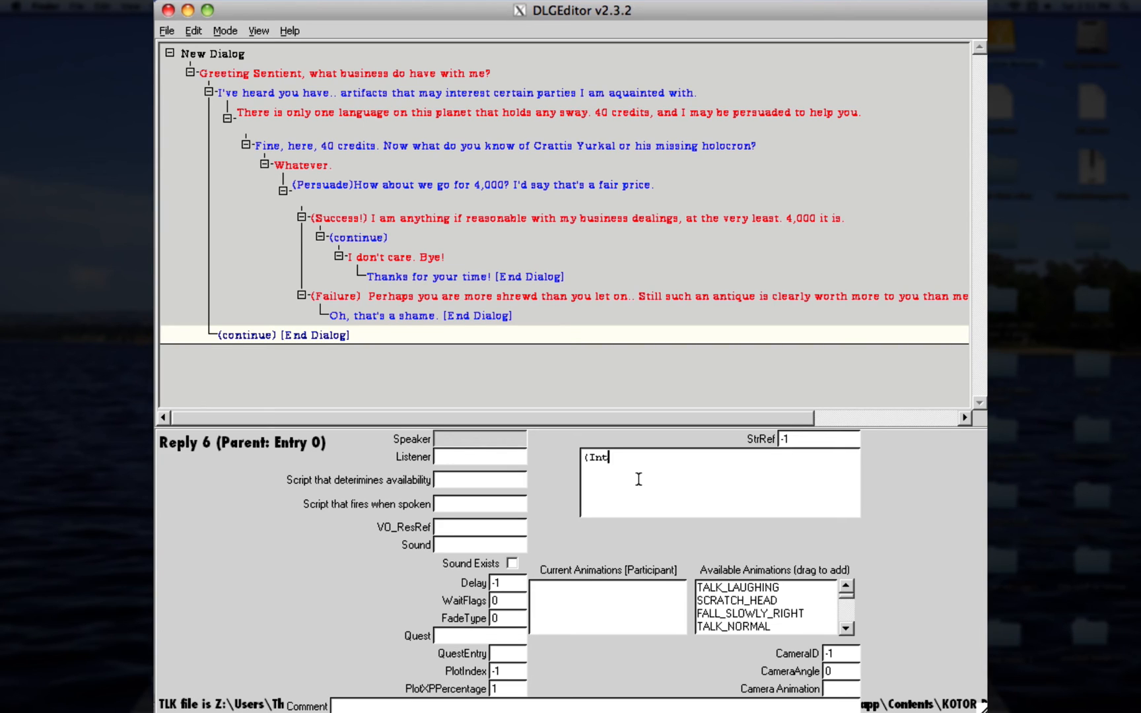
type("imidate")
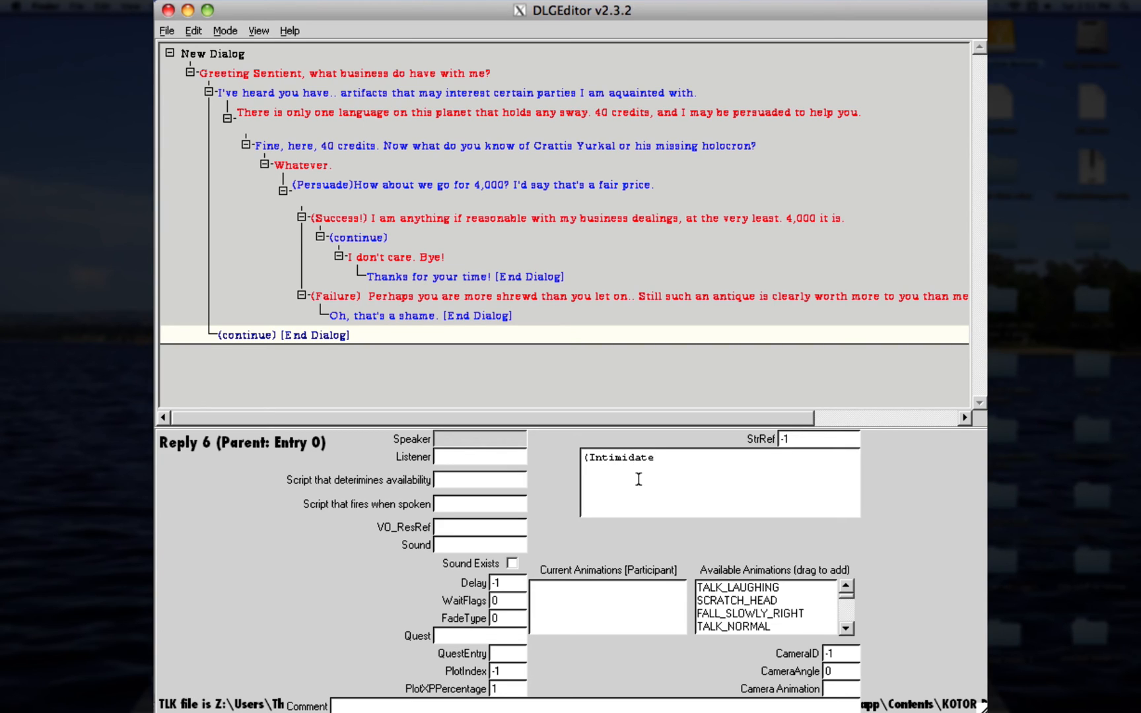
type(")")
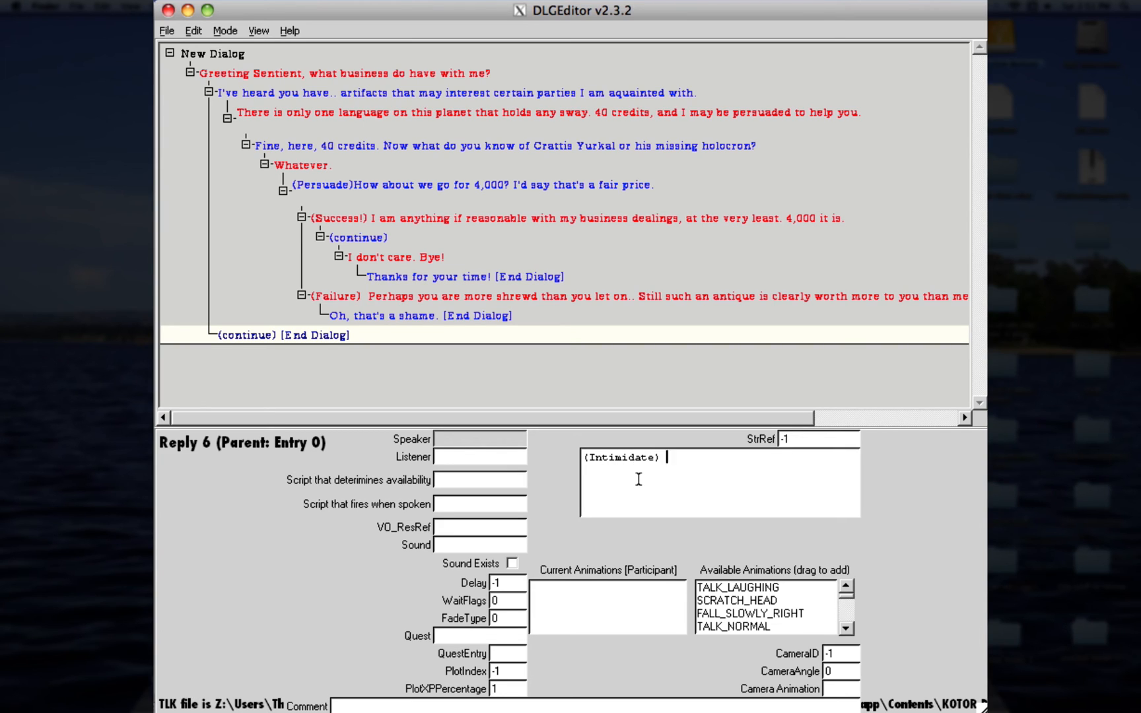
type("Tell me what's wrong")
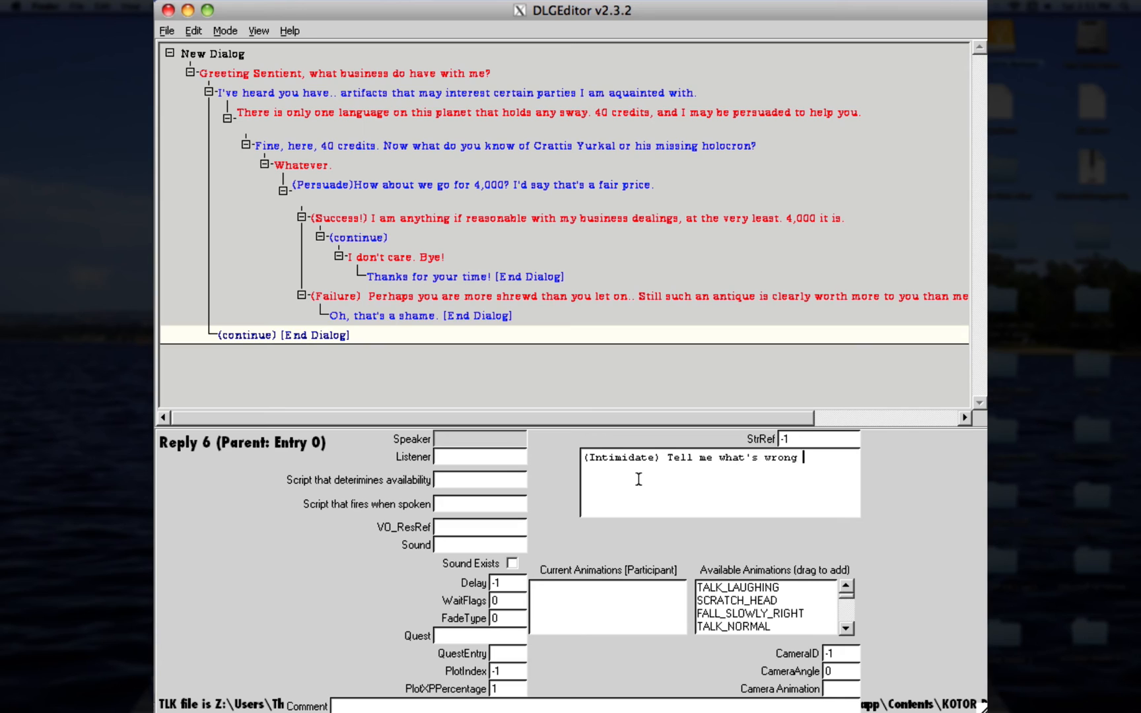
key("BackSpace")
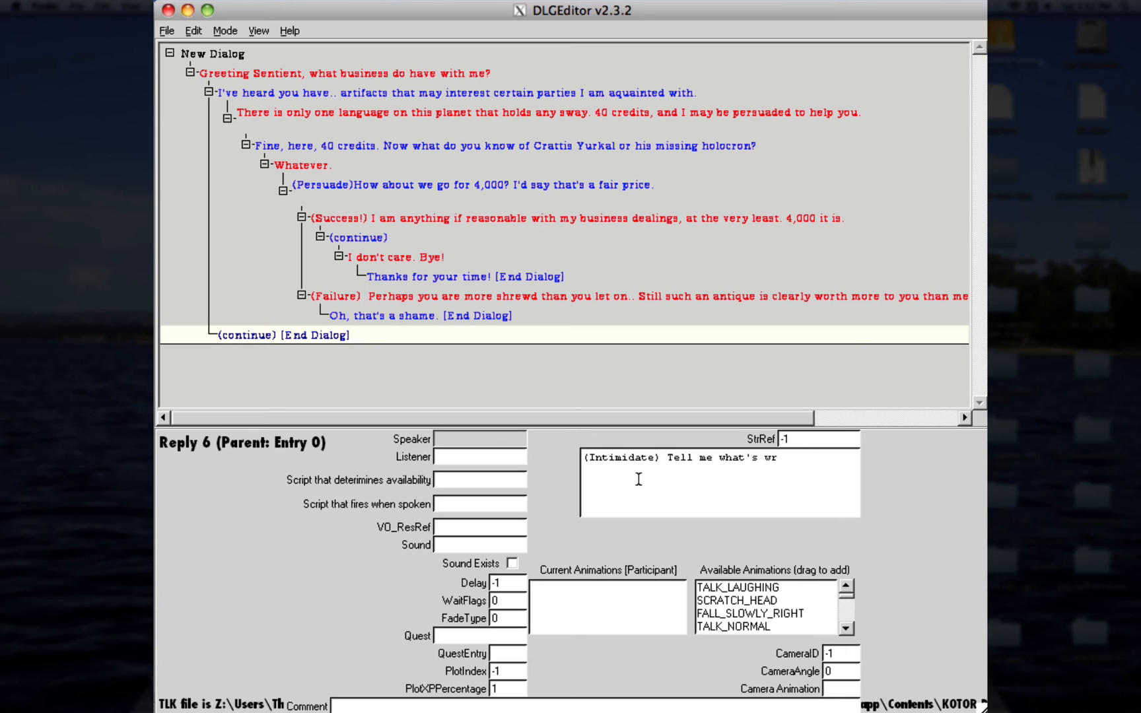
type("ong, or I'll kill")
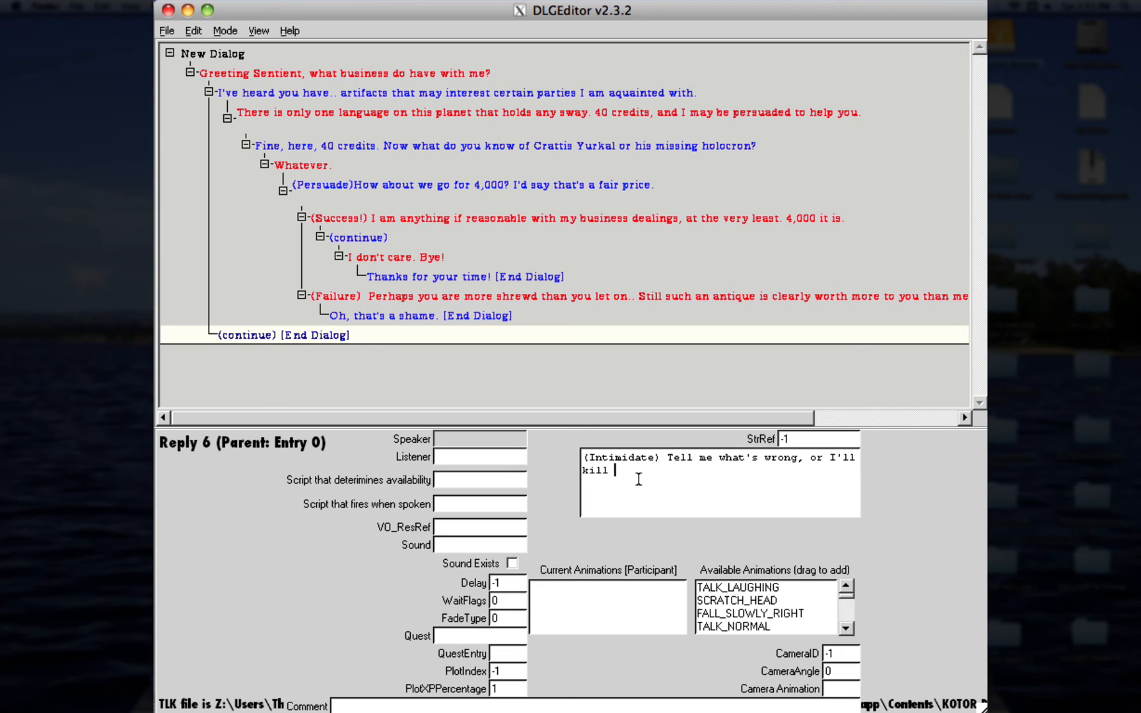
type("you!")
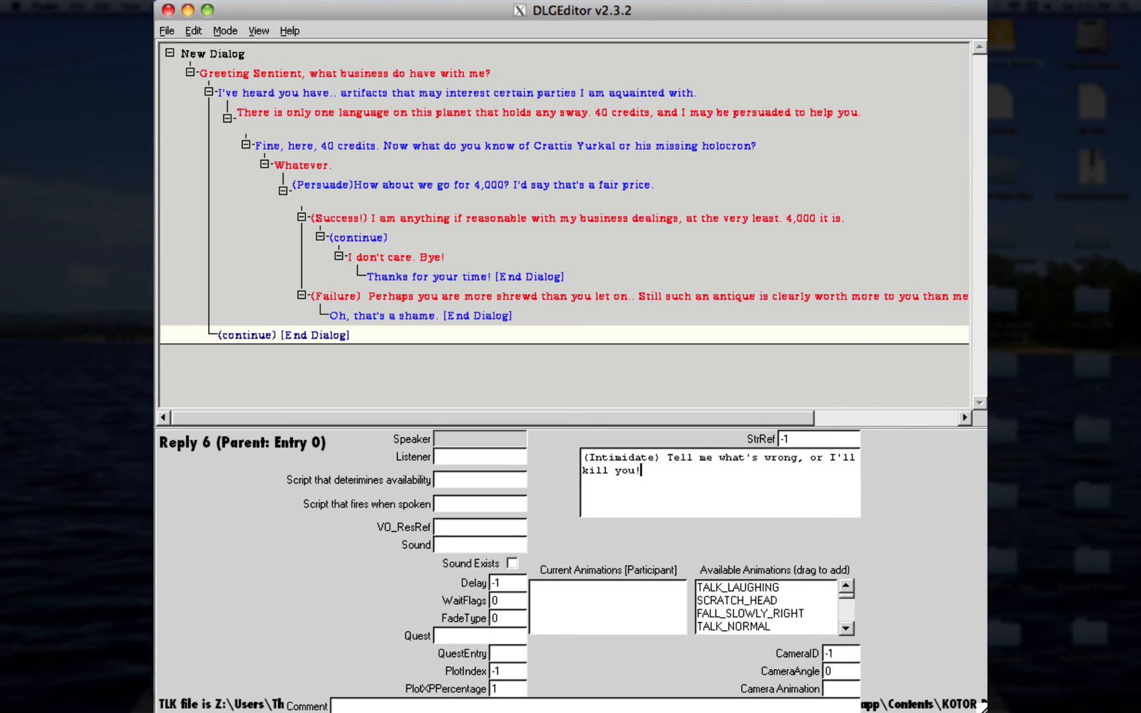
mouse_move(515, 485)
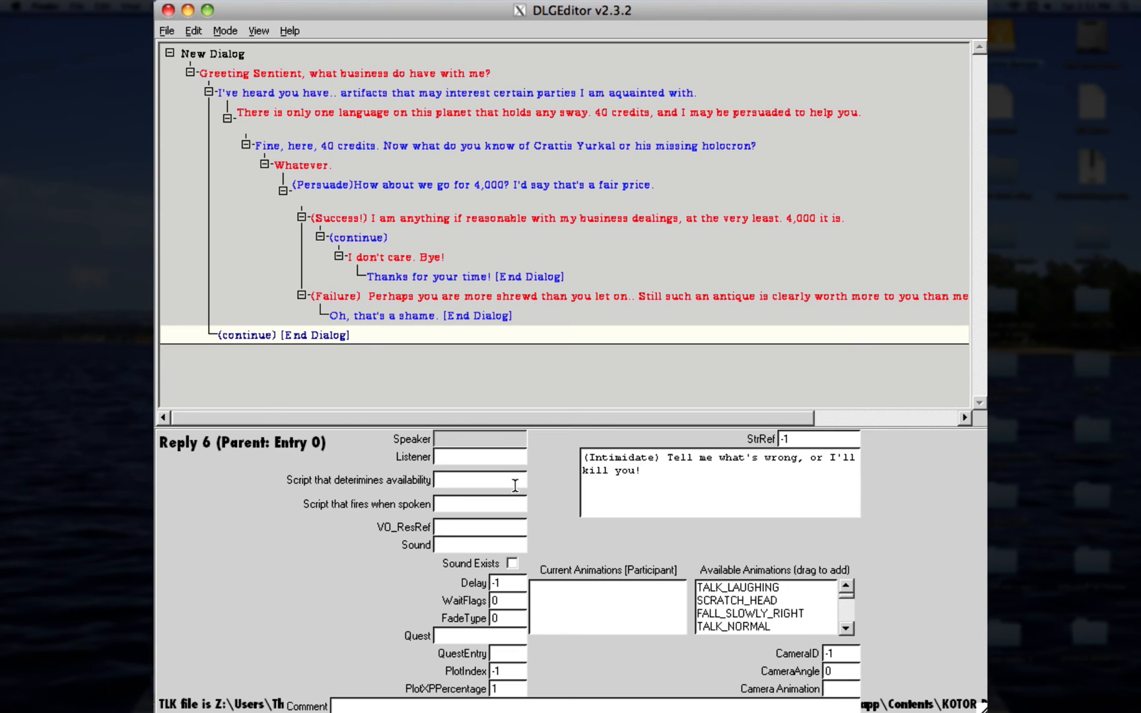
left_click(386, 315)
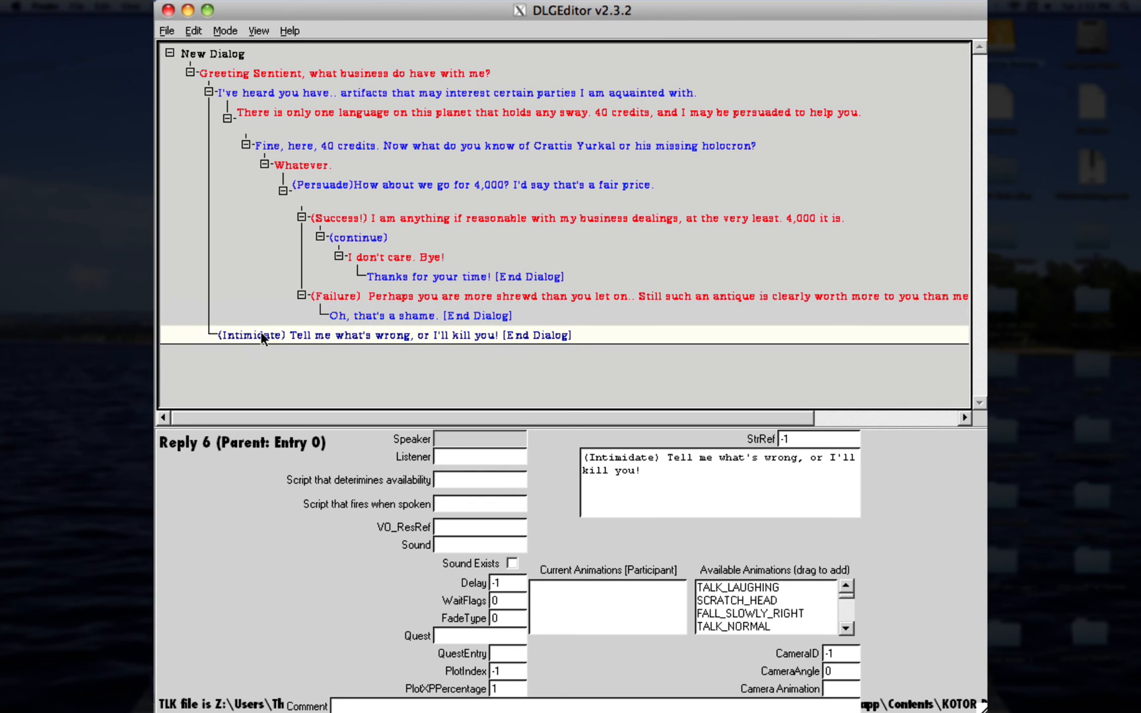
left_click(630, 494)
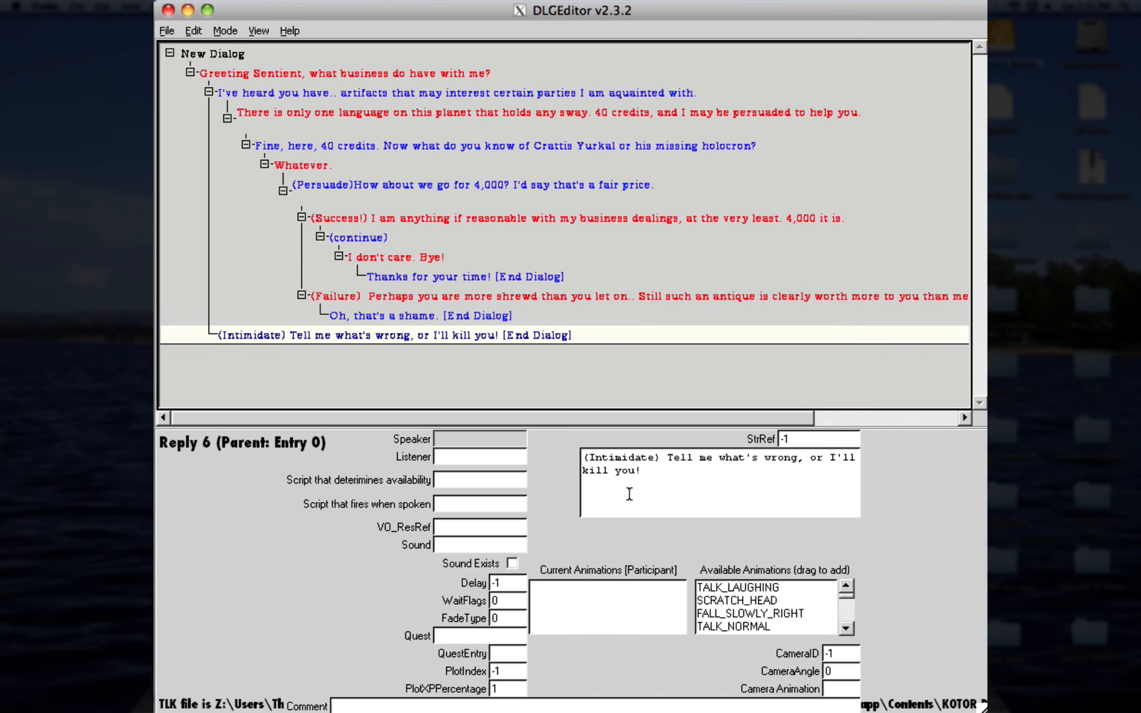
mouse_move(335, 364)
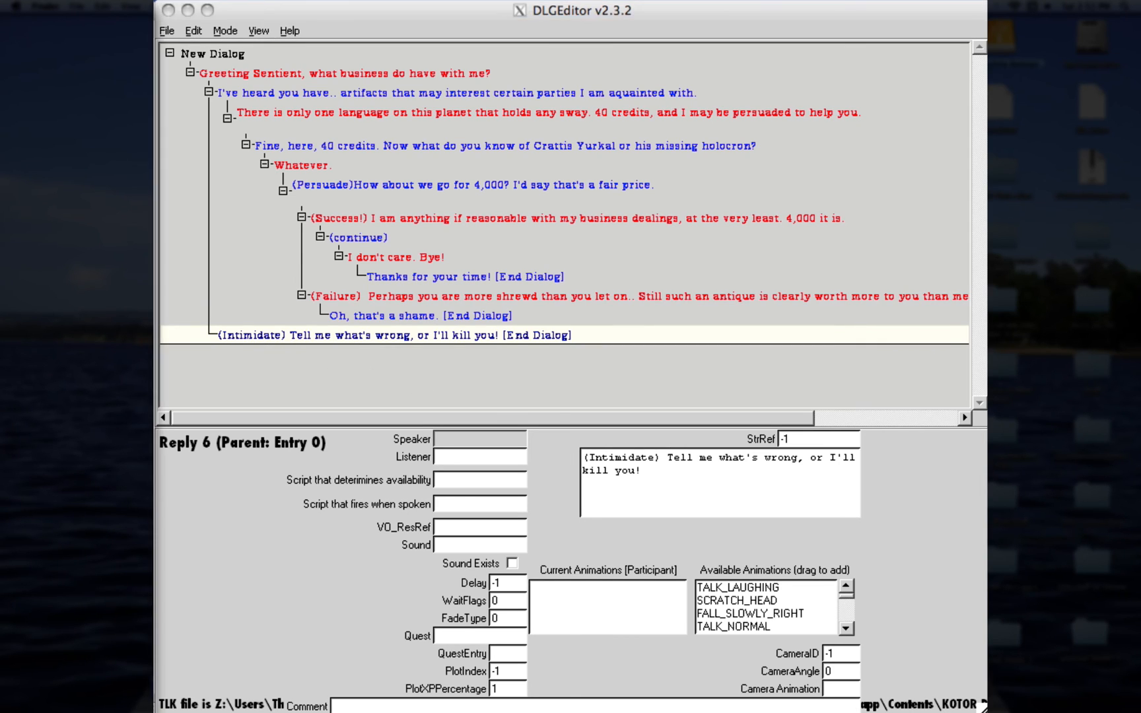
mouse_move(359, 352)
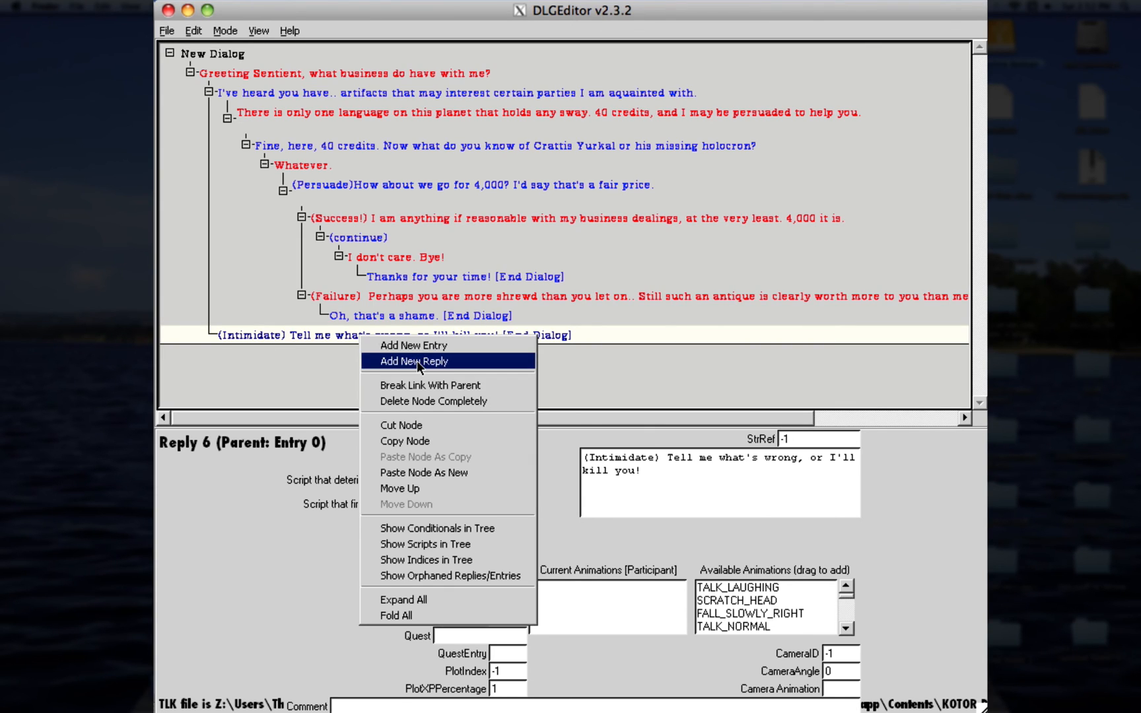
Step: Add NPC entry "You think threats are going to affect me?" firing script k_act_darkmed
left_click(414, 345)
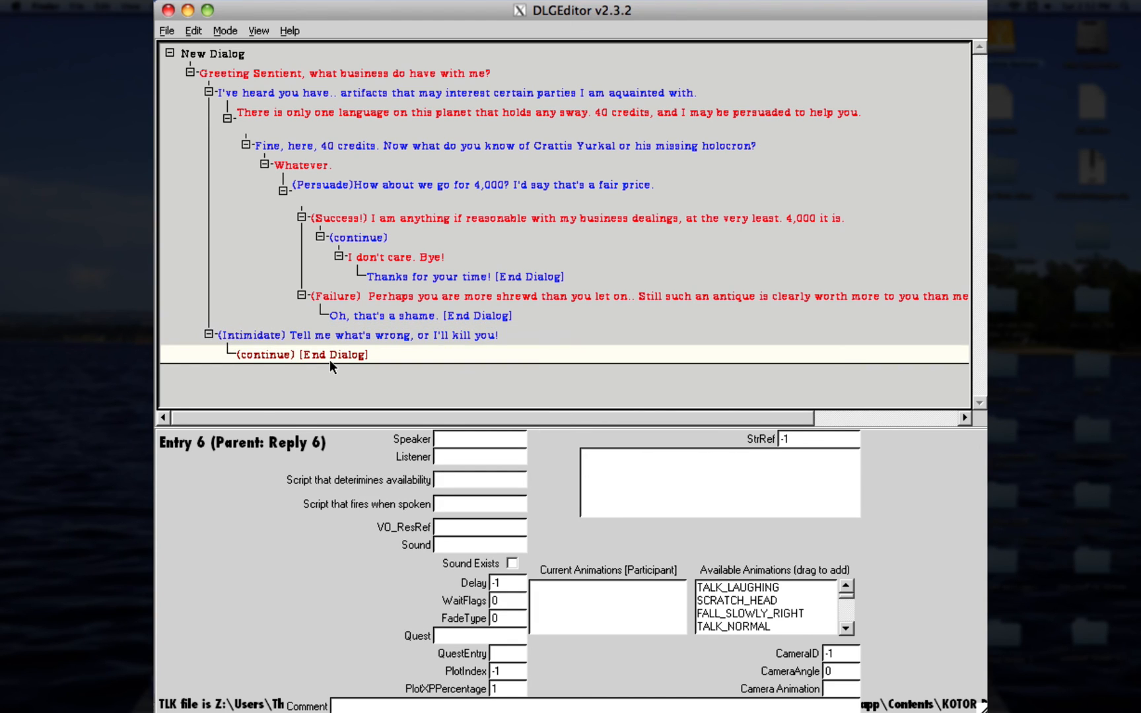
mouse_move(790, 496)
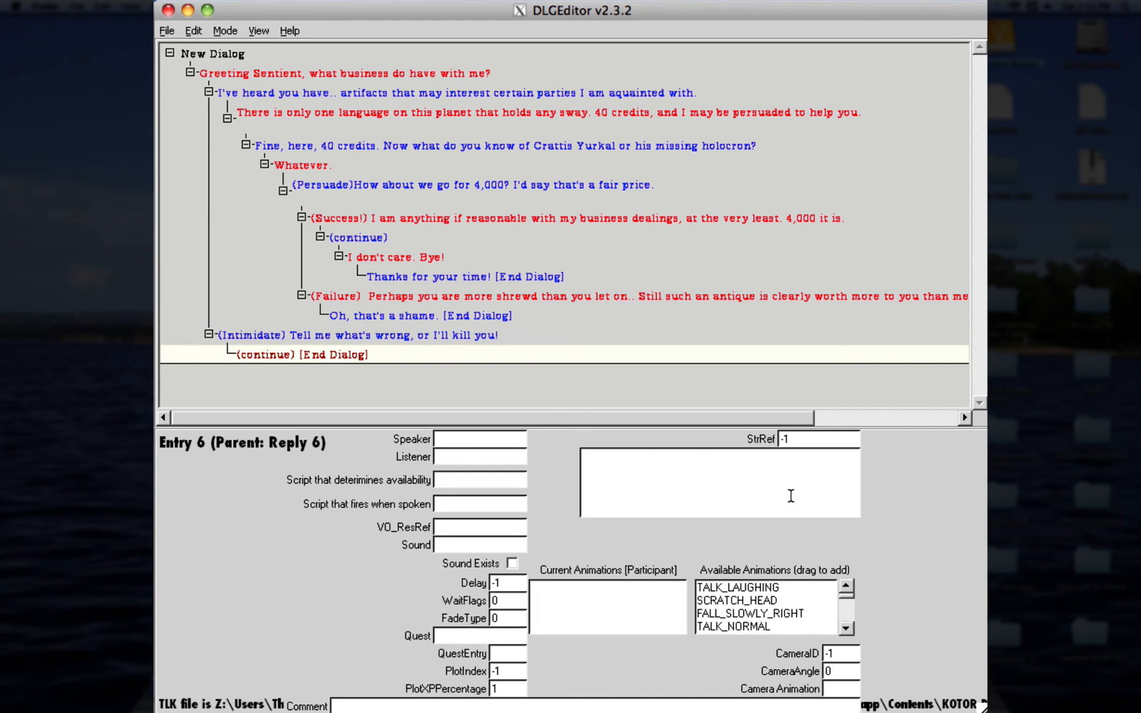
type("You")
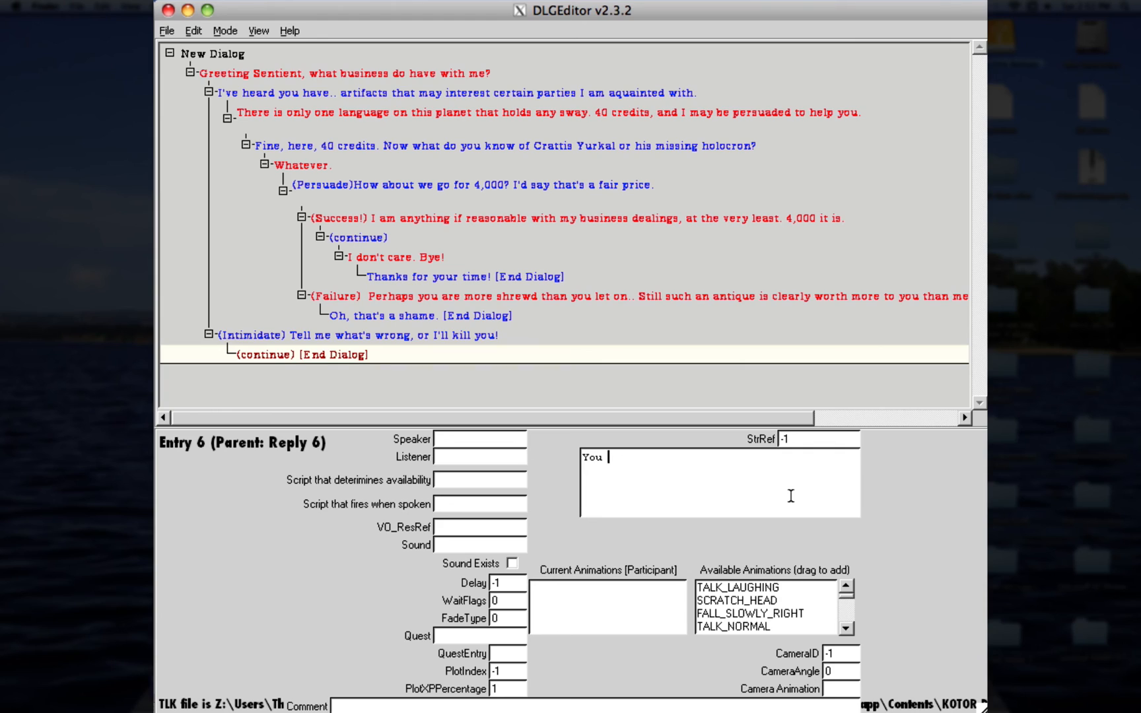
type("think threats are going to e")
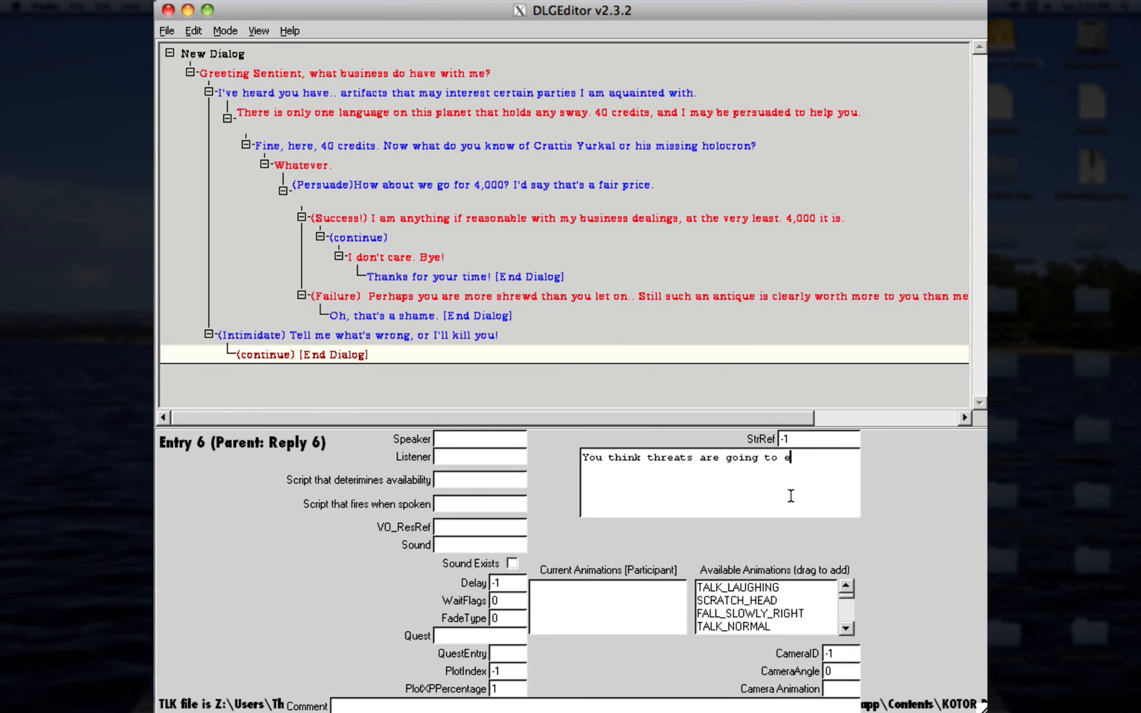
type("ffect me?")
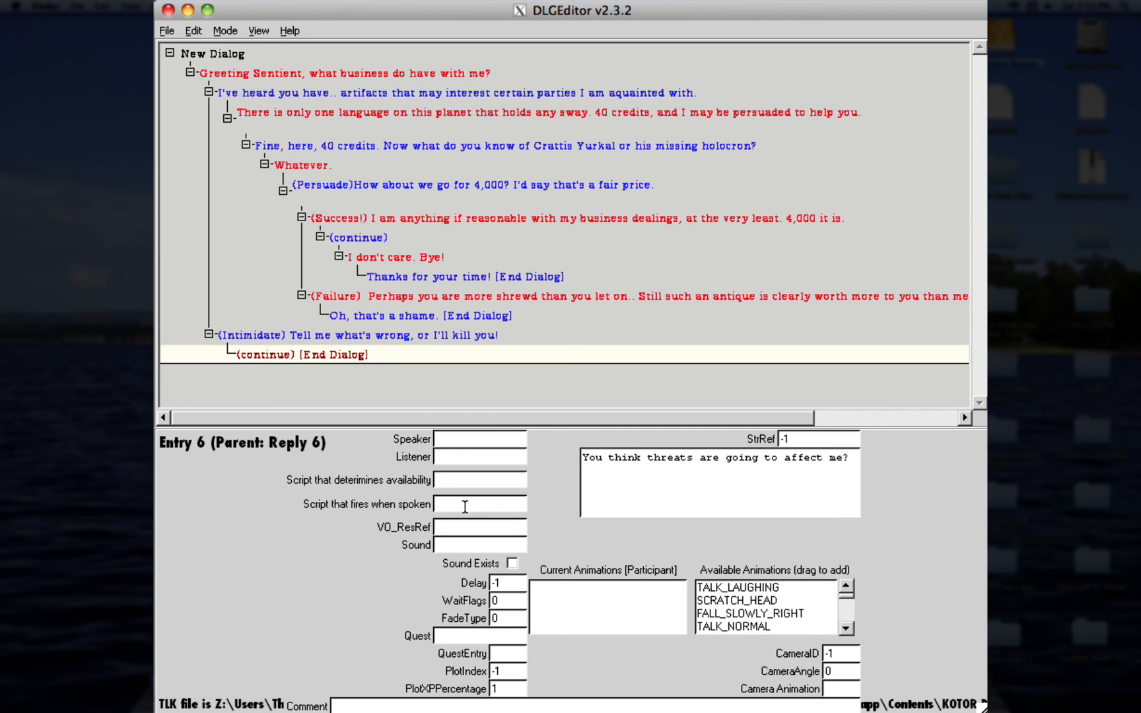
type("k_ad")
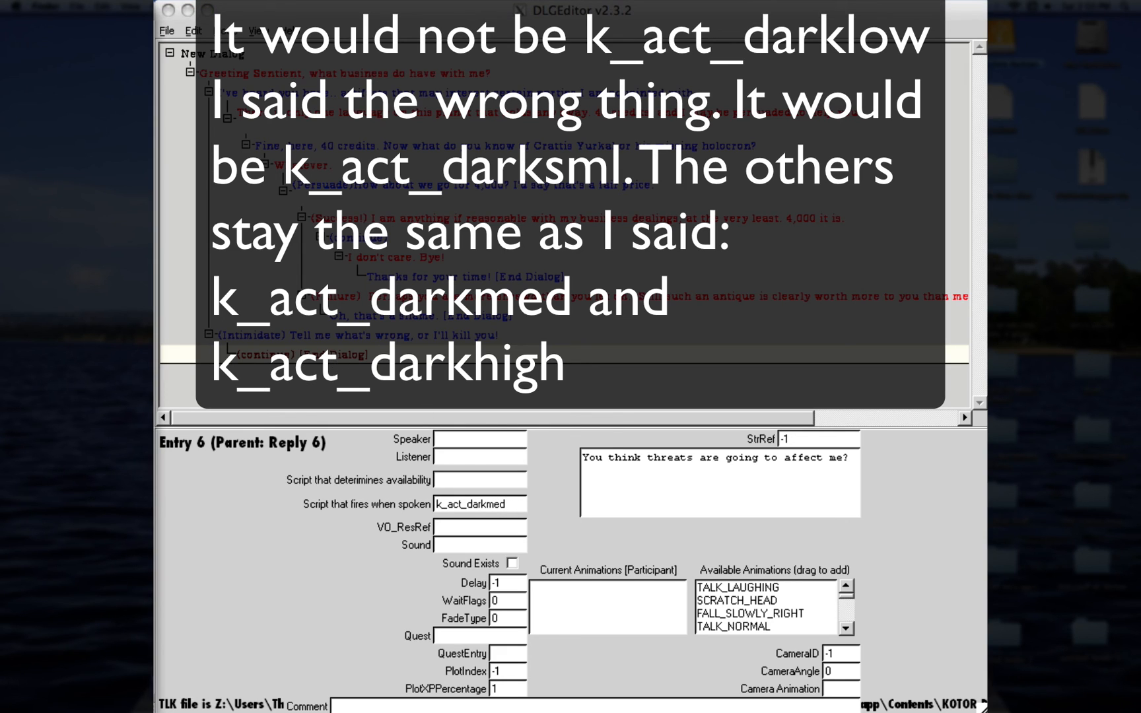
Step: Add a player reply reading "Goodbye!" beneath the threats line
right_click(335, 355)
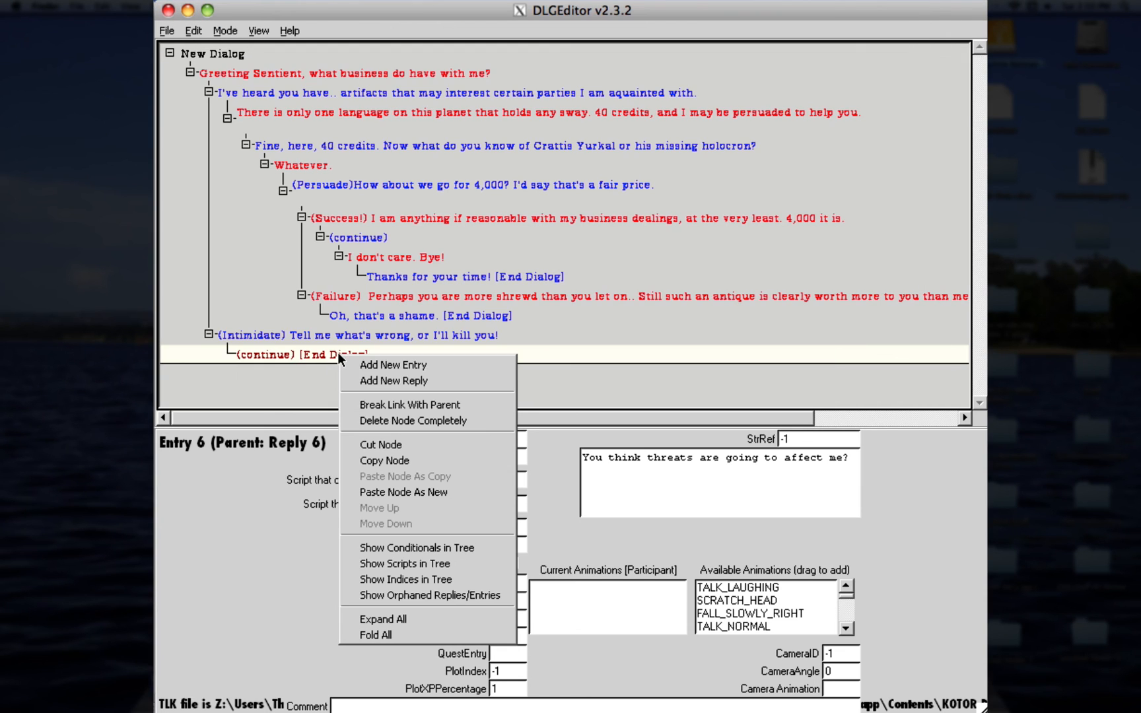
mouse_move(404, 382)
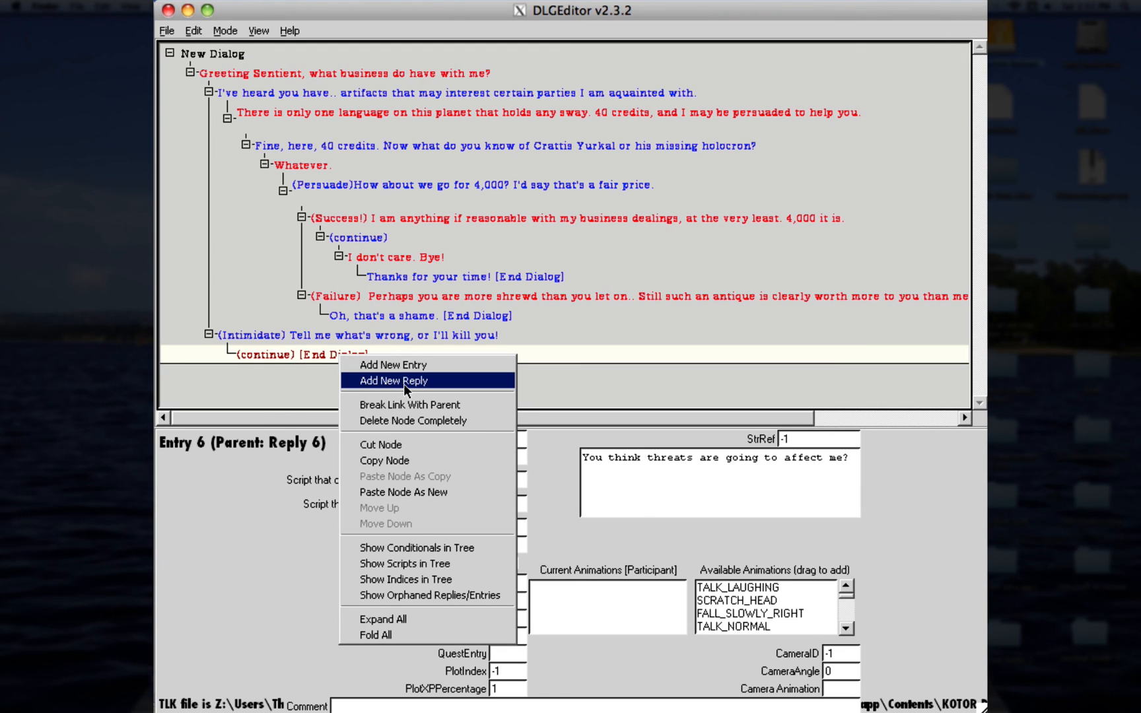
left_click(393, 381)
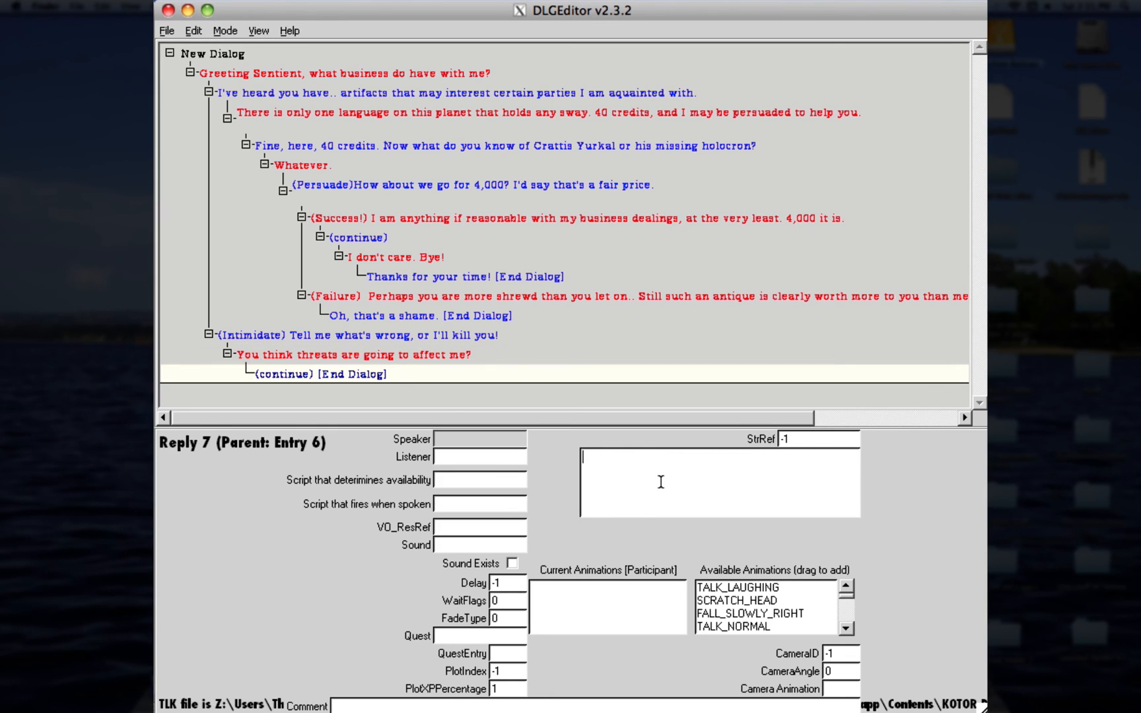
type("d")
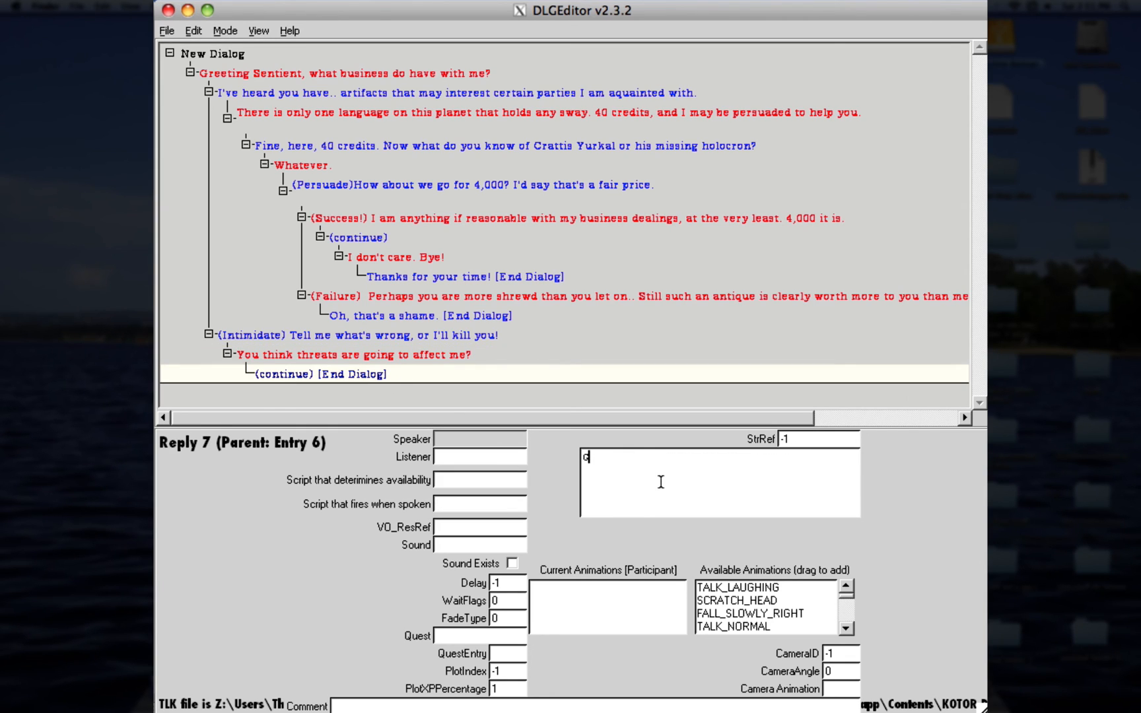
type("Goodbye!")
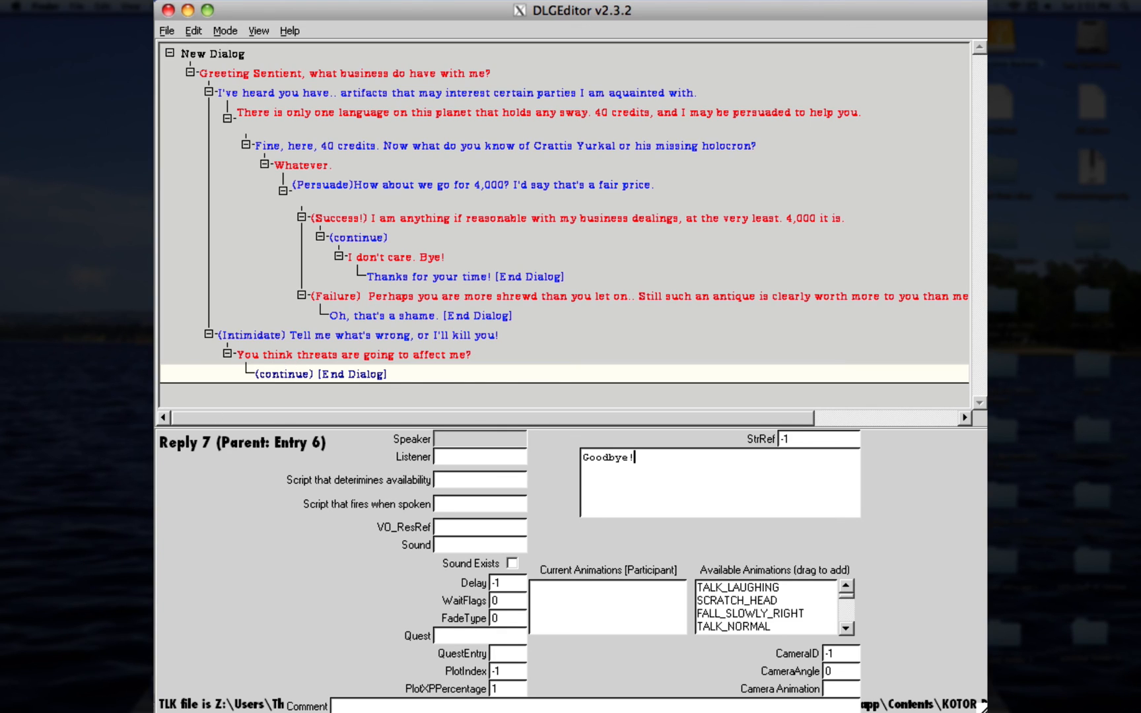
mouse_move(467, 509)
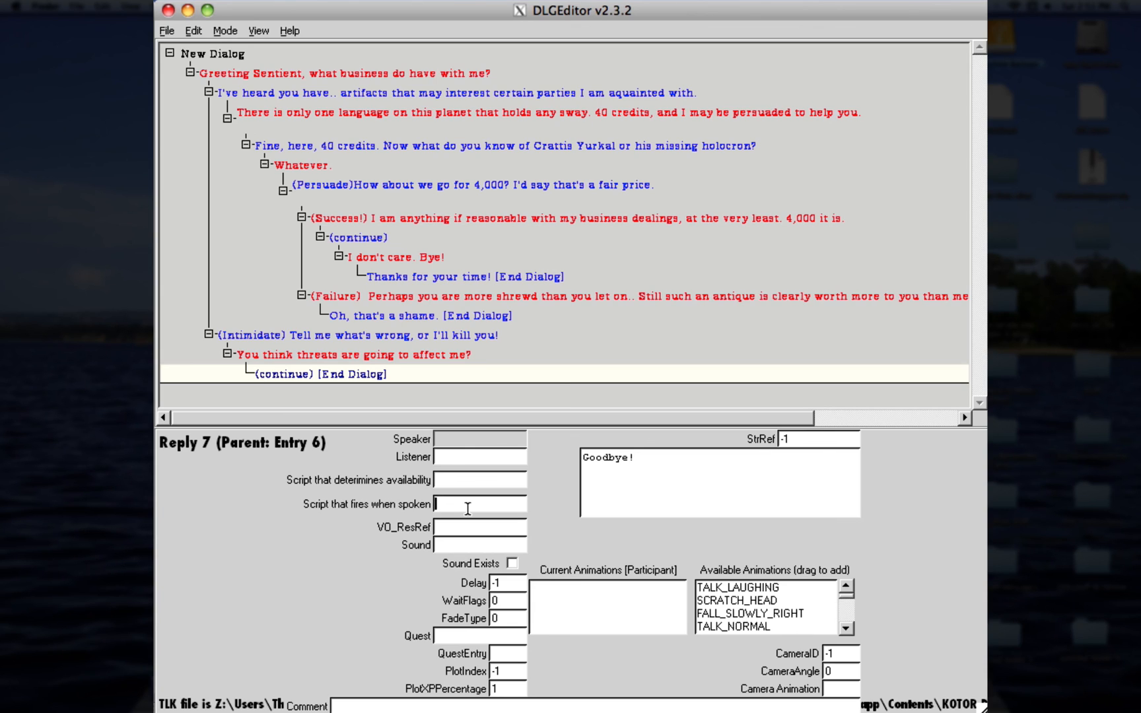
Step: Set the Goodbye! reply's spoken script to rece_hostile and commit it
type("rece")
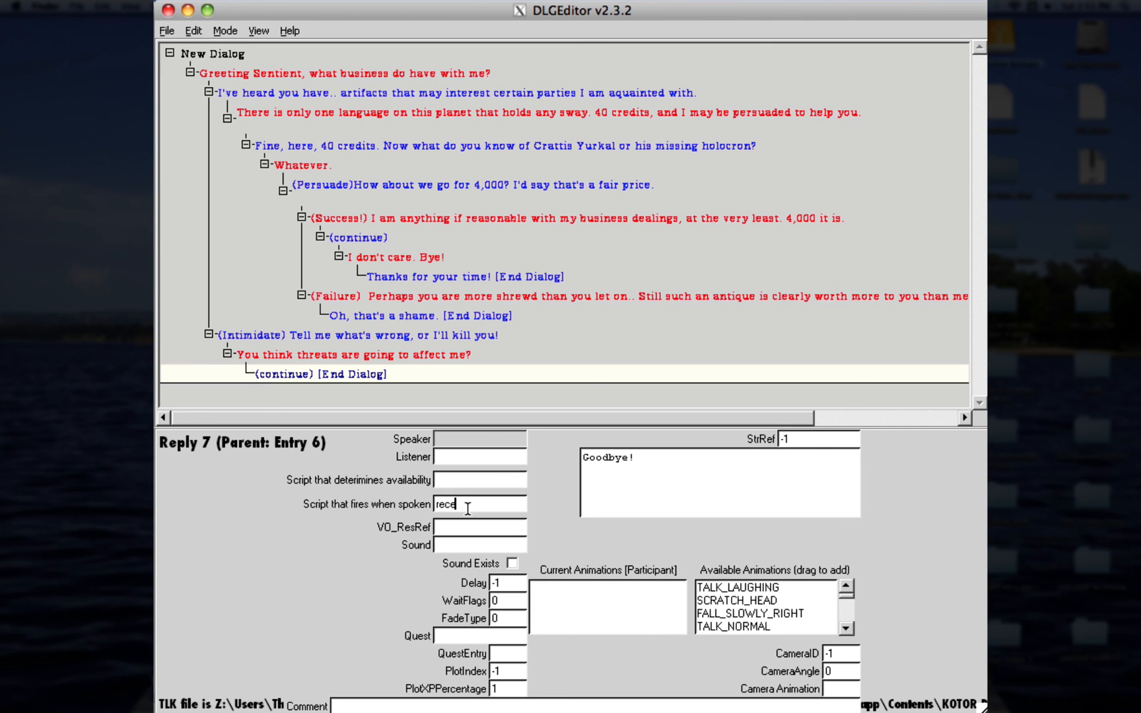
type("_hostile")
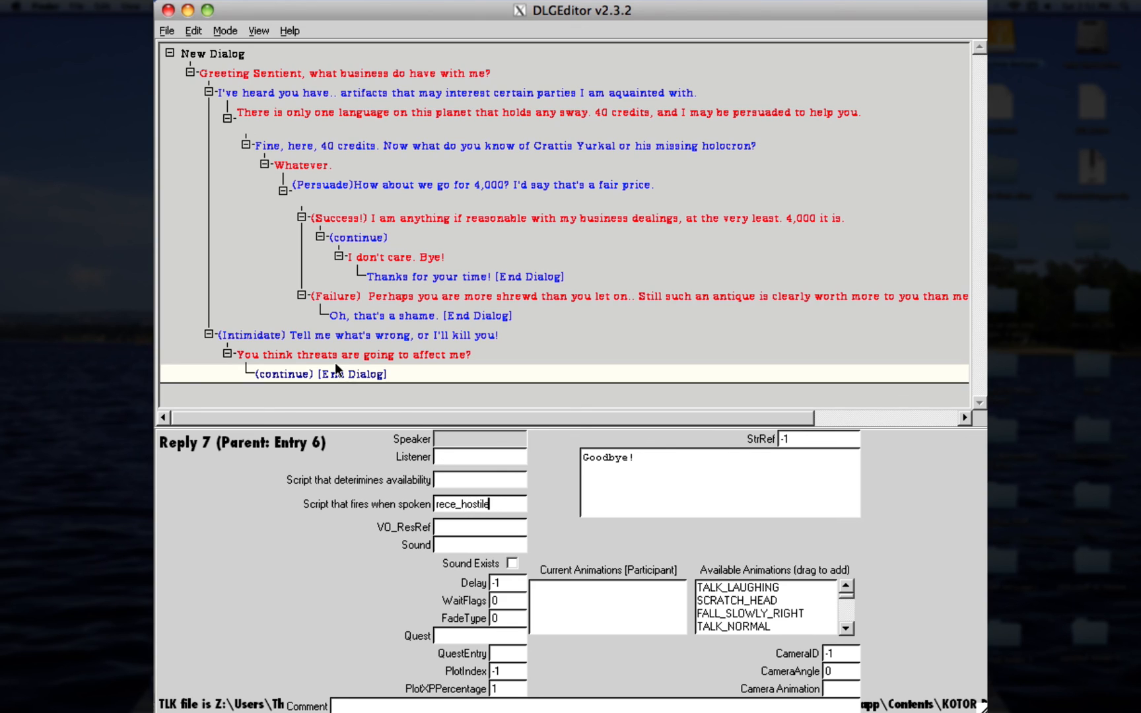
left_click(306, 373)
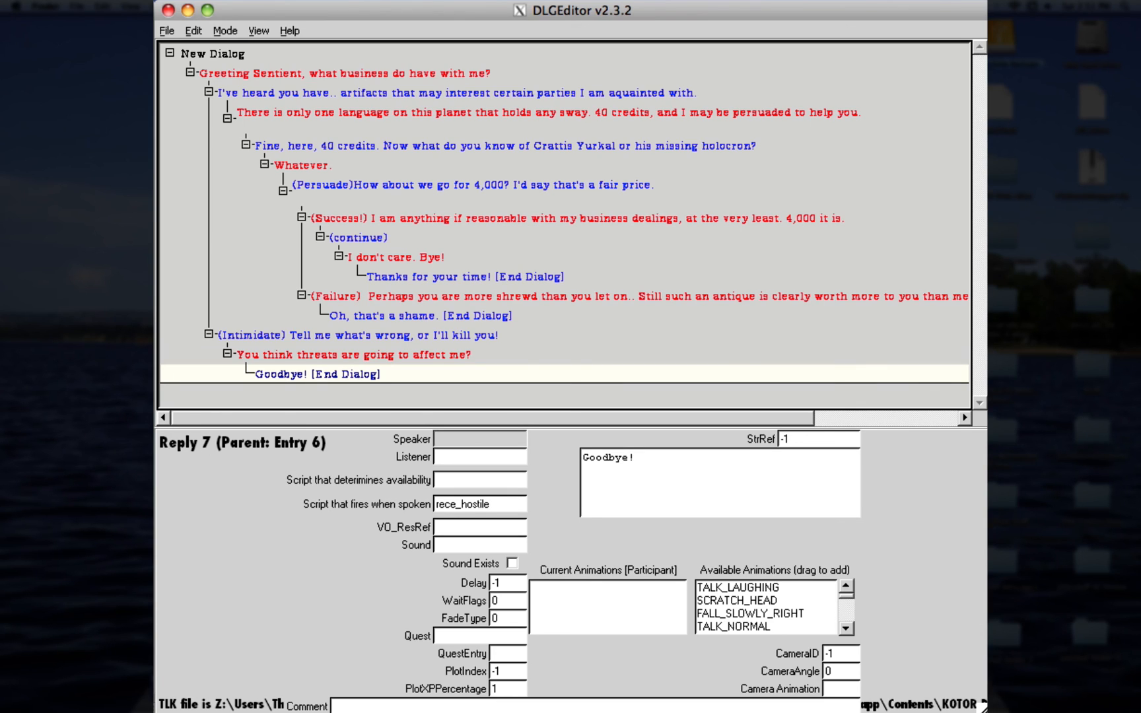
mouse_move(335, 76)
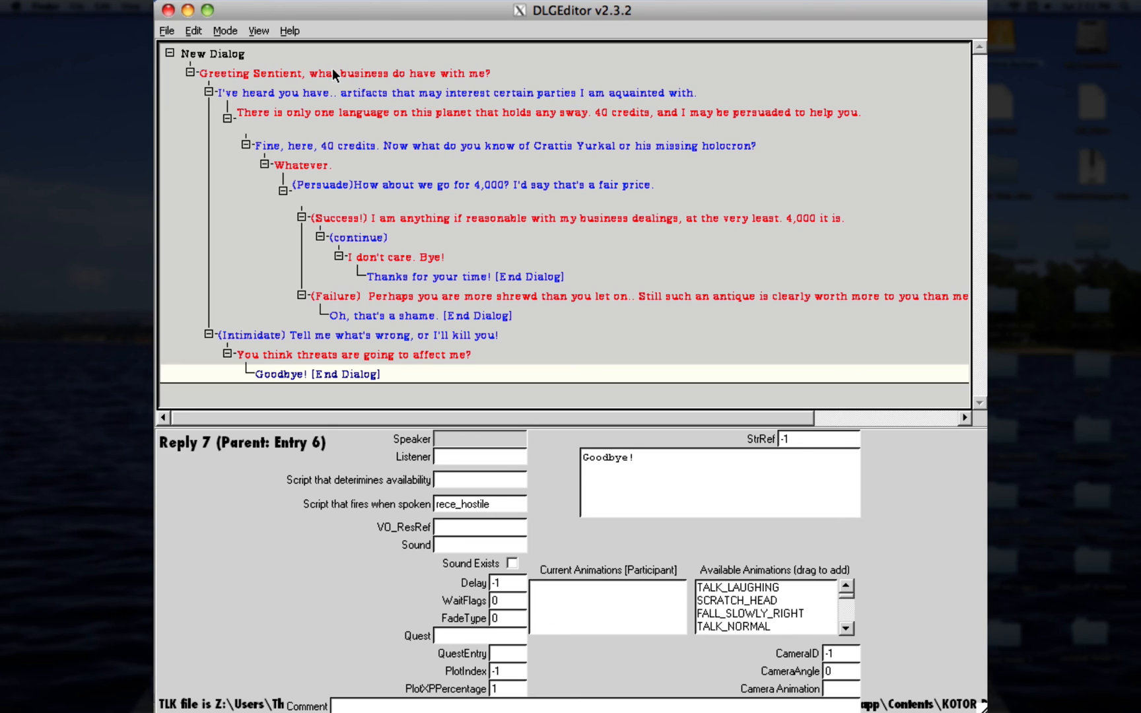
left_click(302, 73)
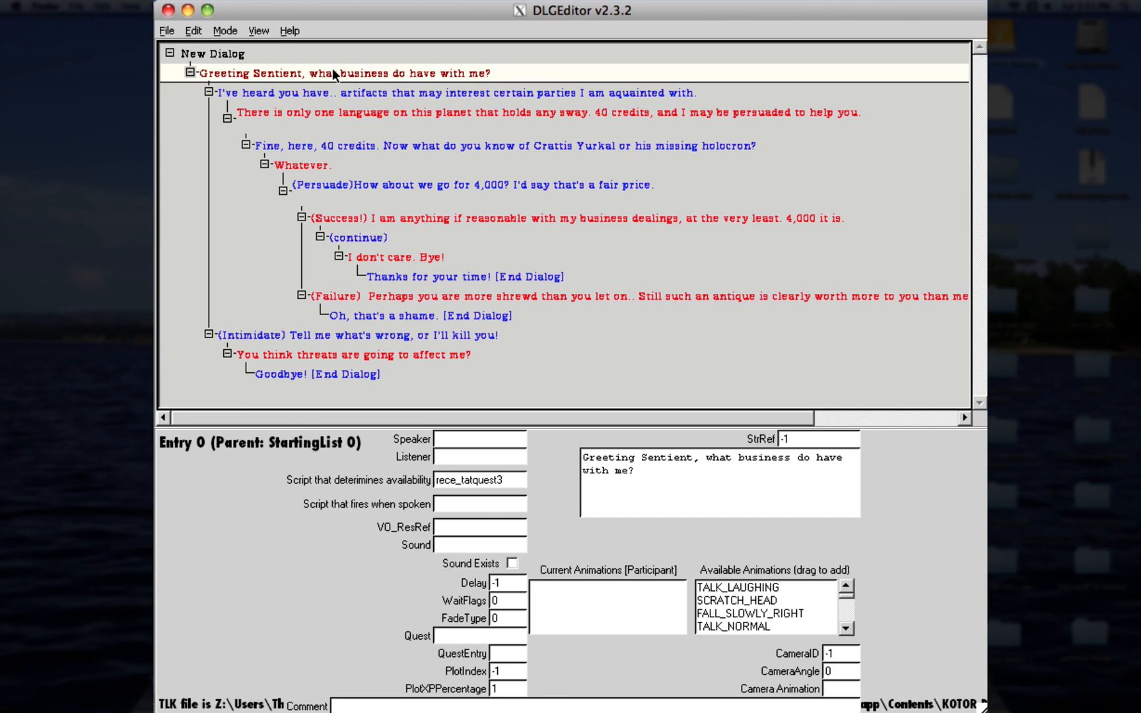
mouse_move(751, 489)
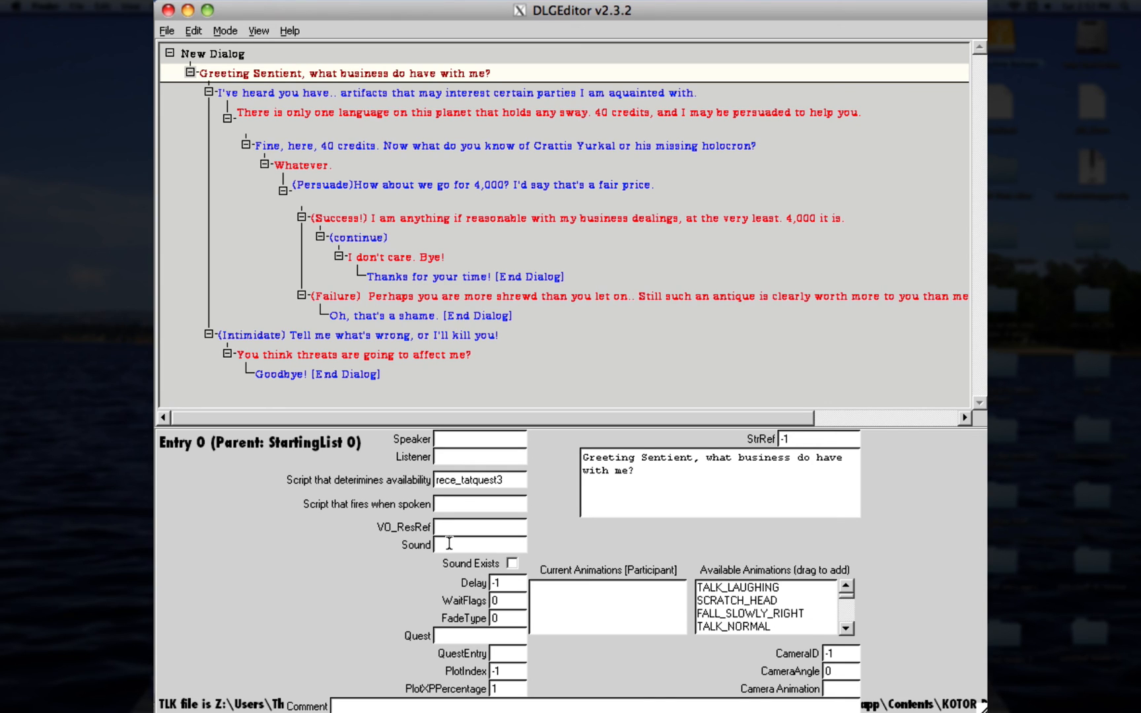
left_click(480, 527)
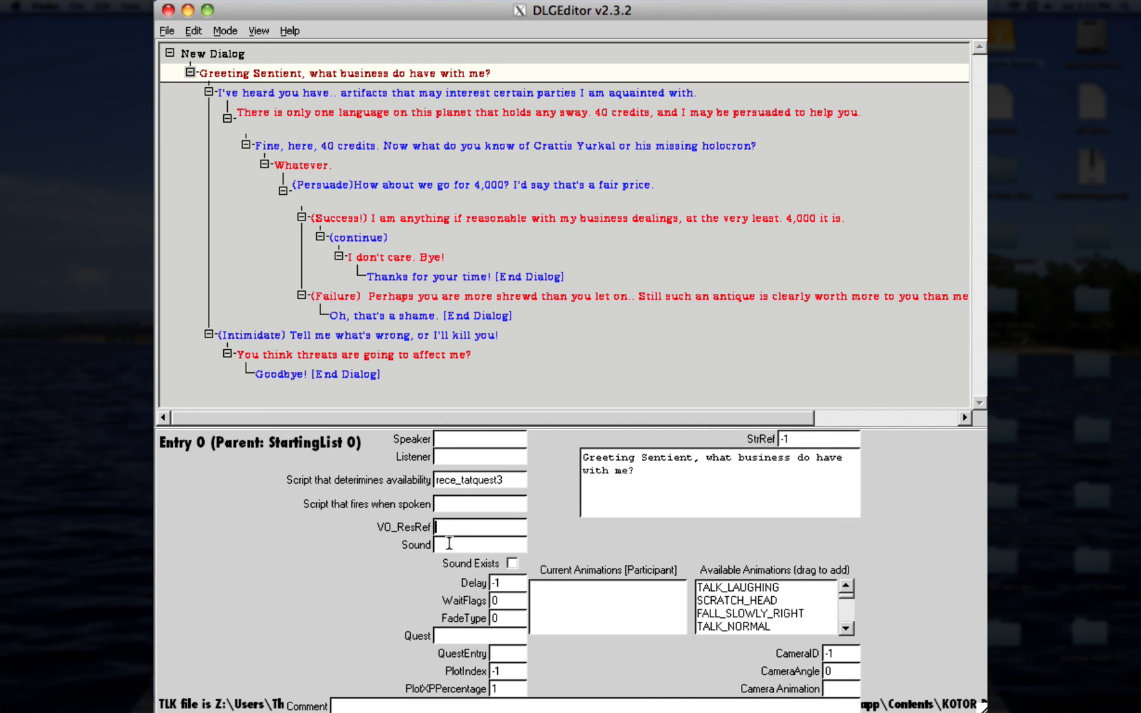
mouse_move(476, 522)
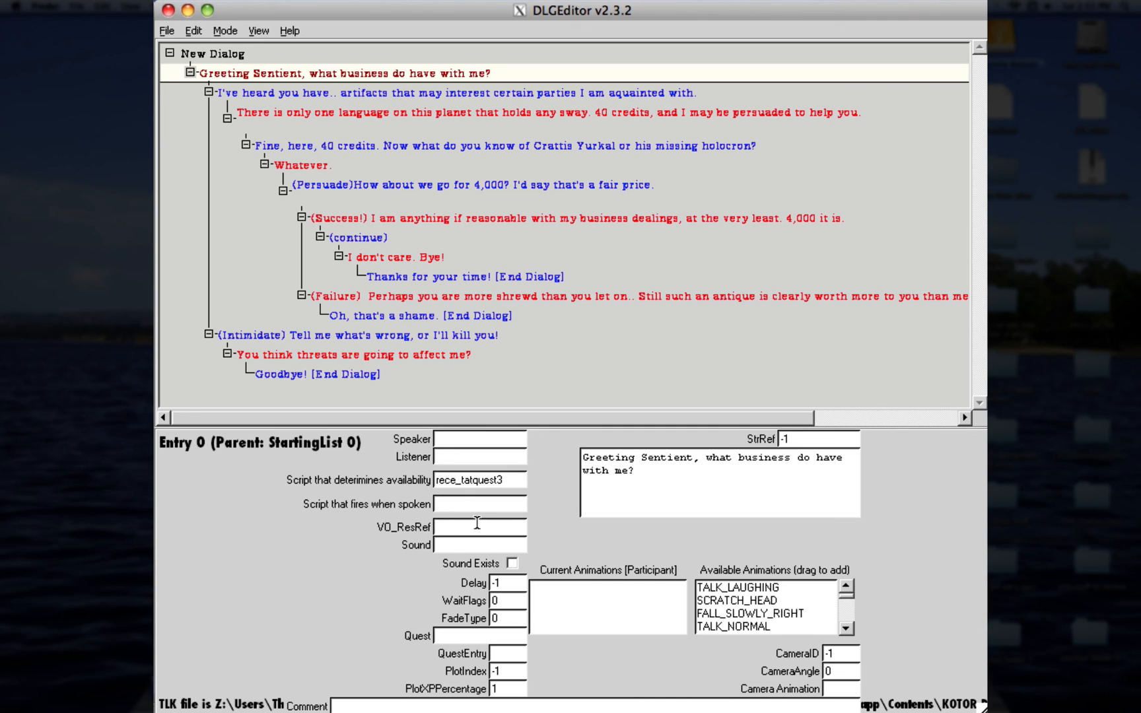
left_click(447, 526)
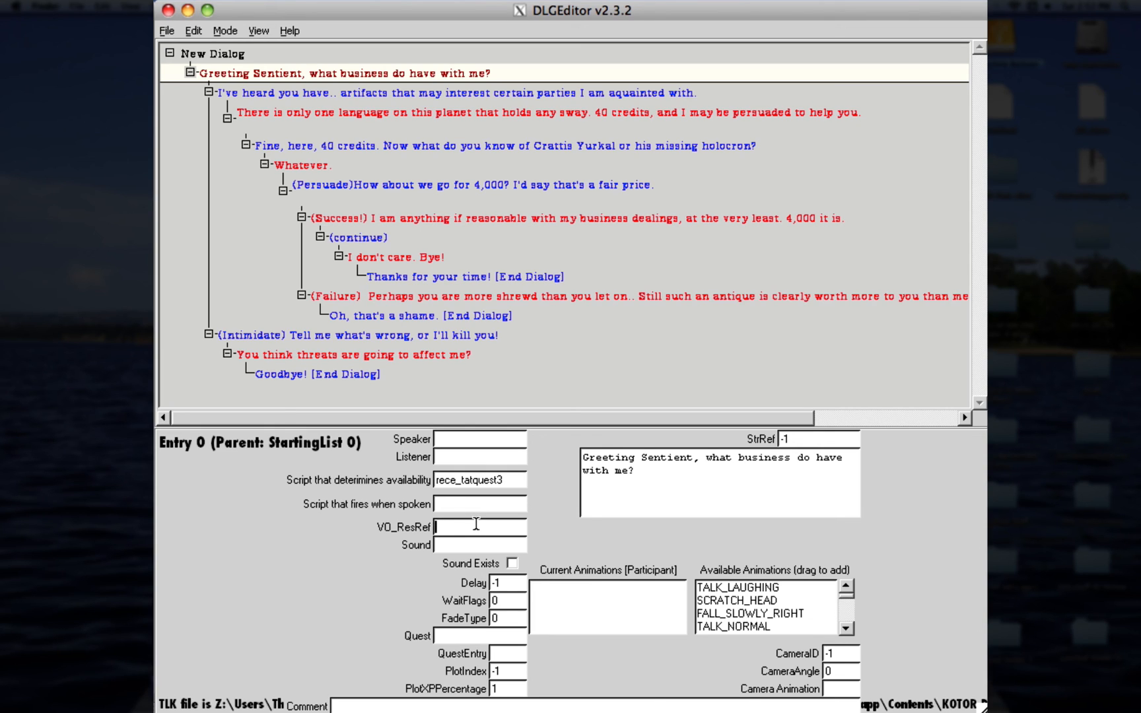
mouse_move(579, 291)
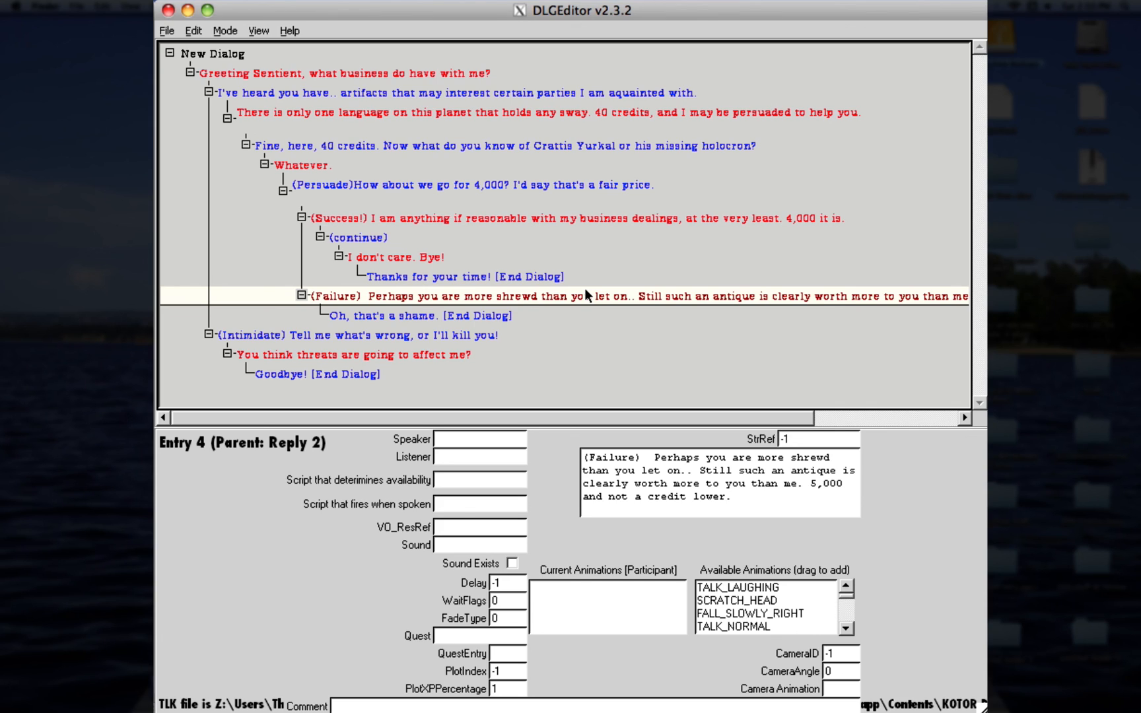
mouse_move(475, 412)
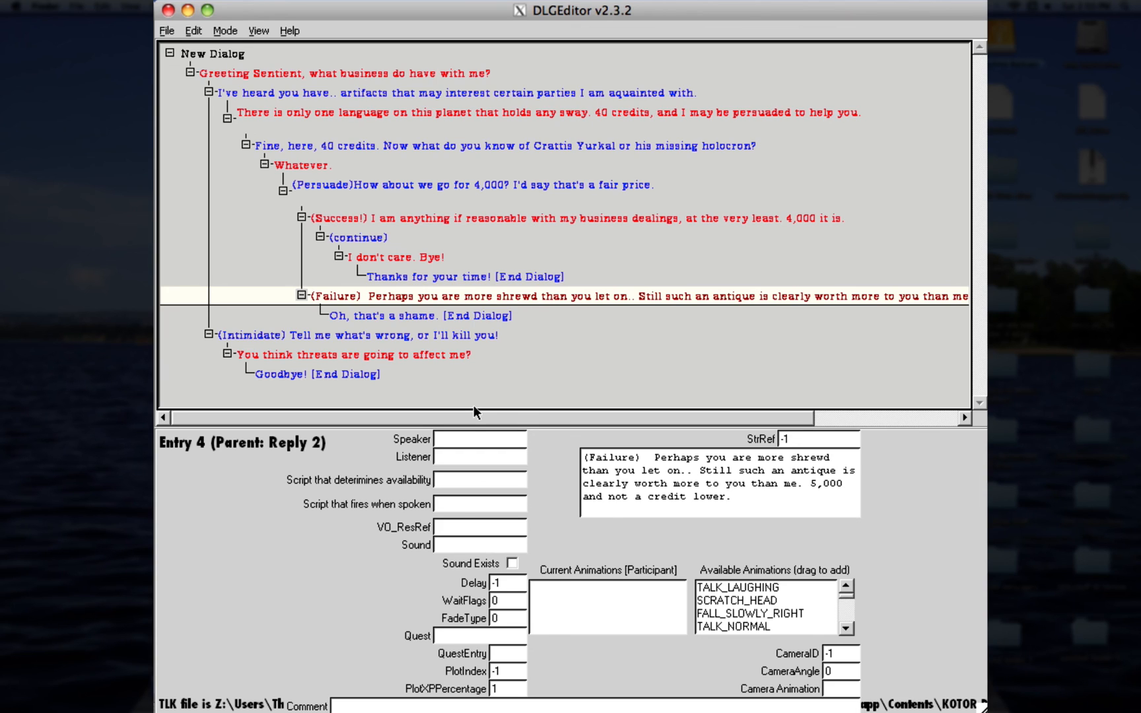
mouse_move(485, 391)
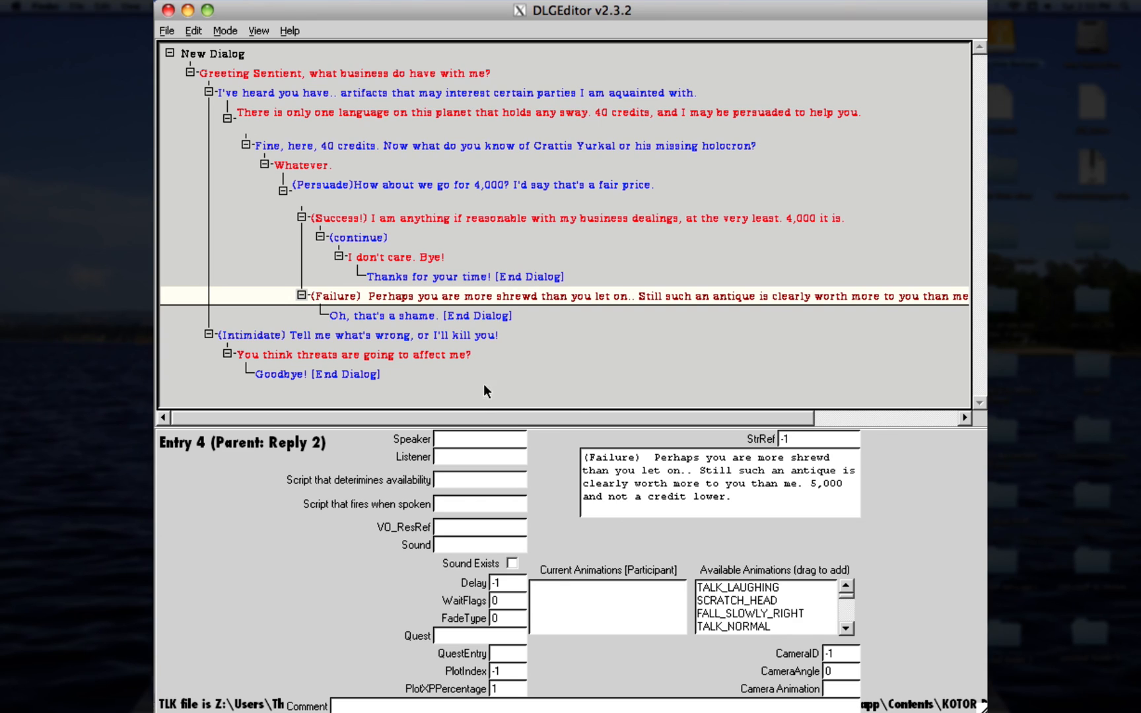
mouse_move(408, 254)
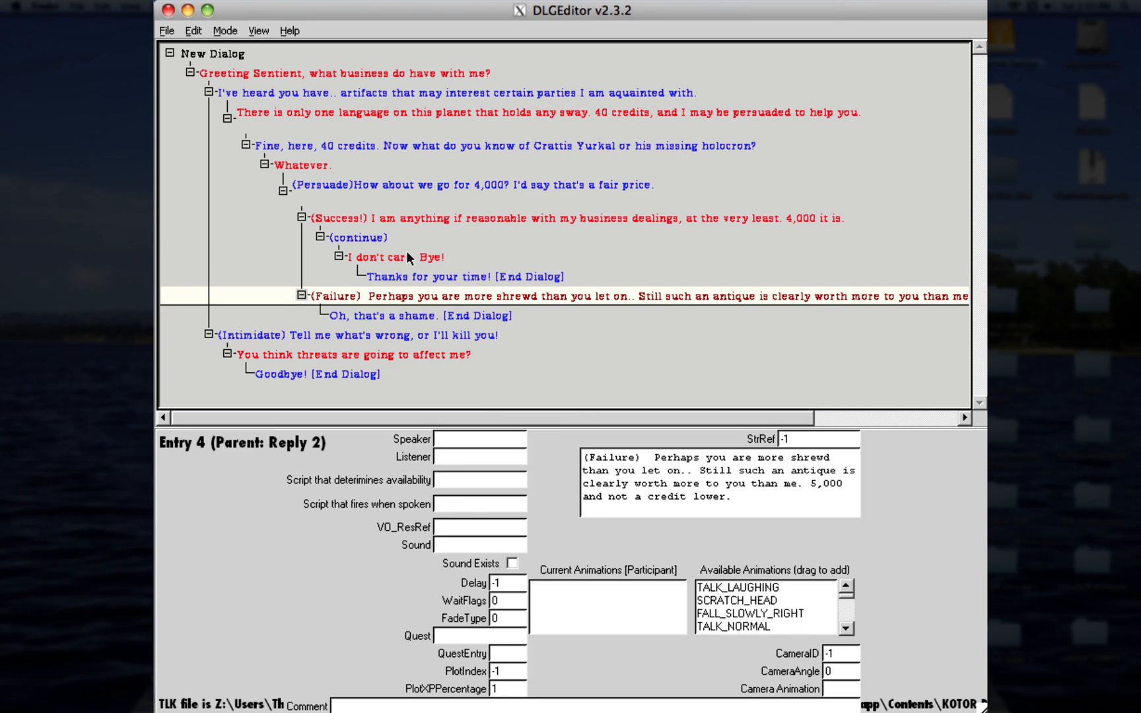
left_click(437, 277)
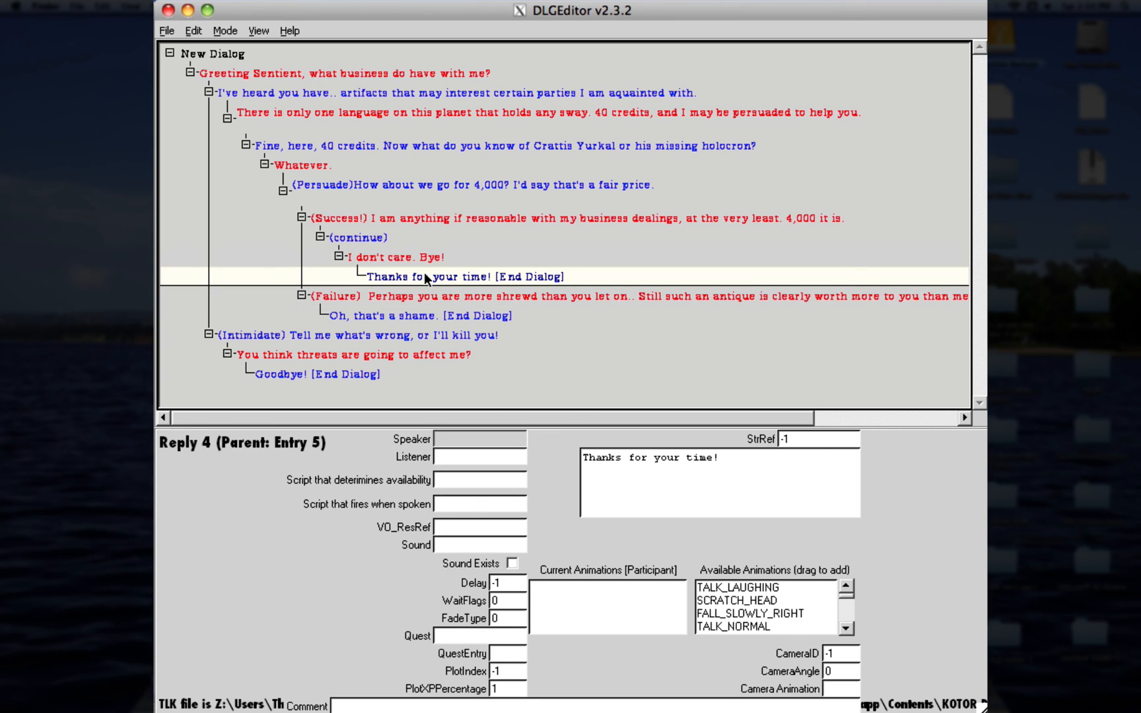